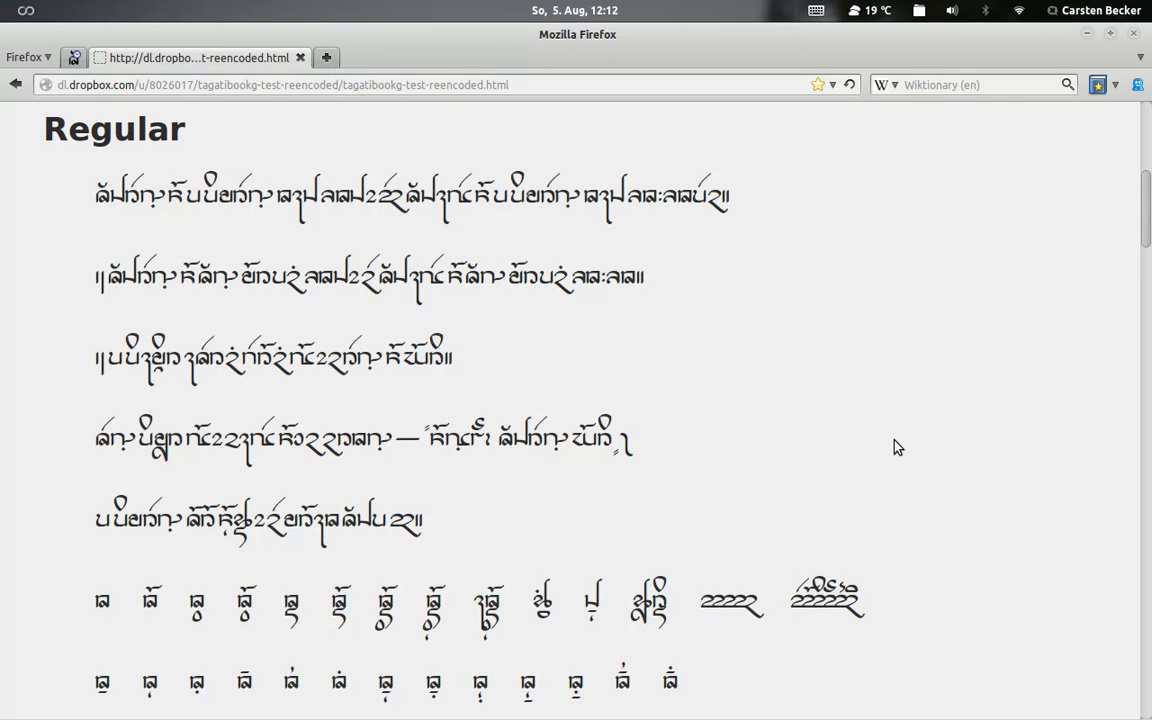
mouse_move(900, 418)
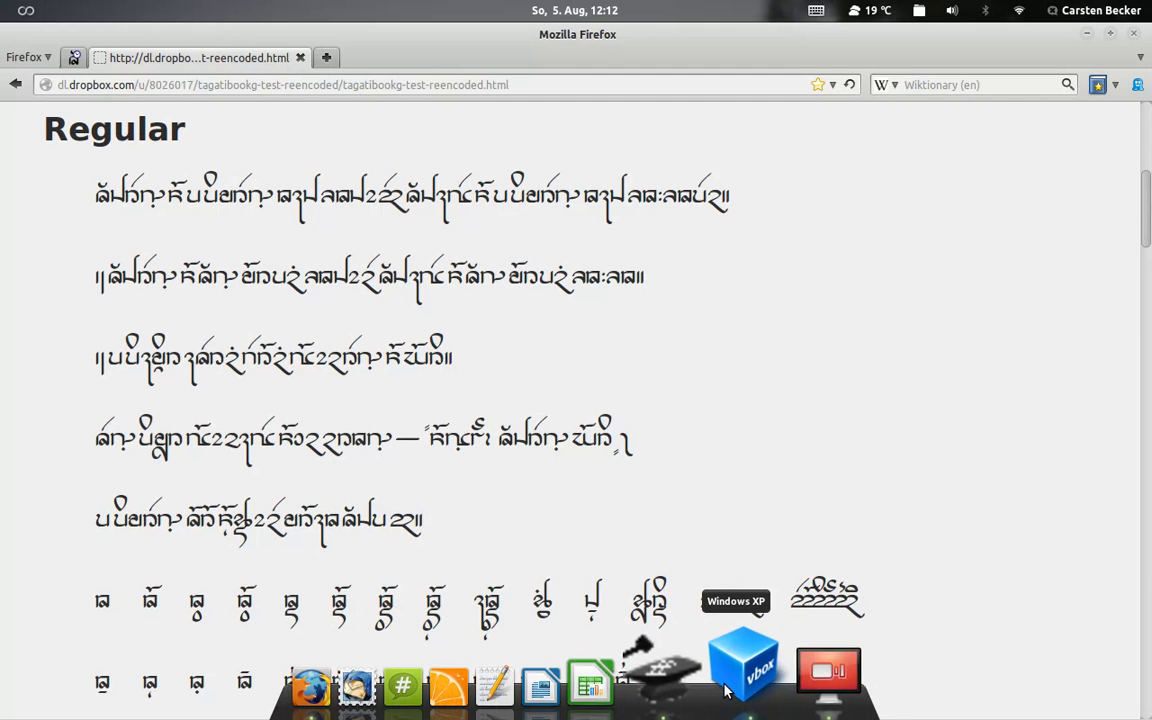
left_click(744, 664)
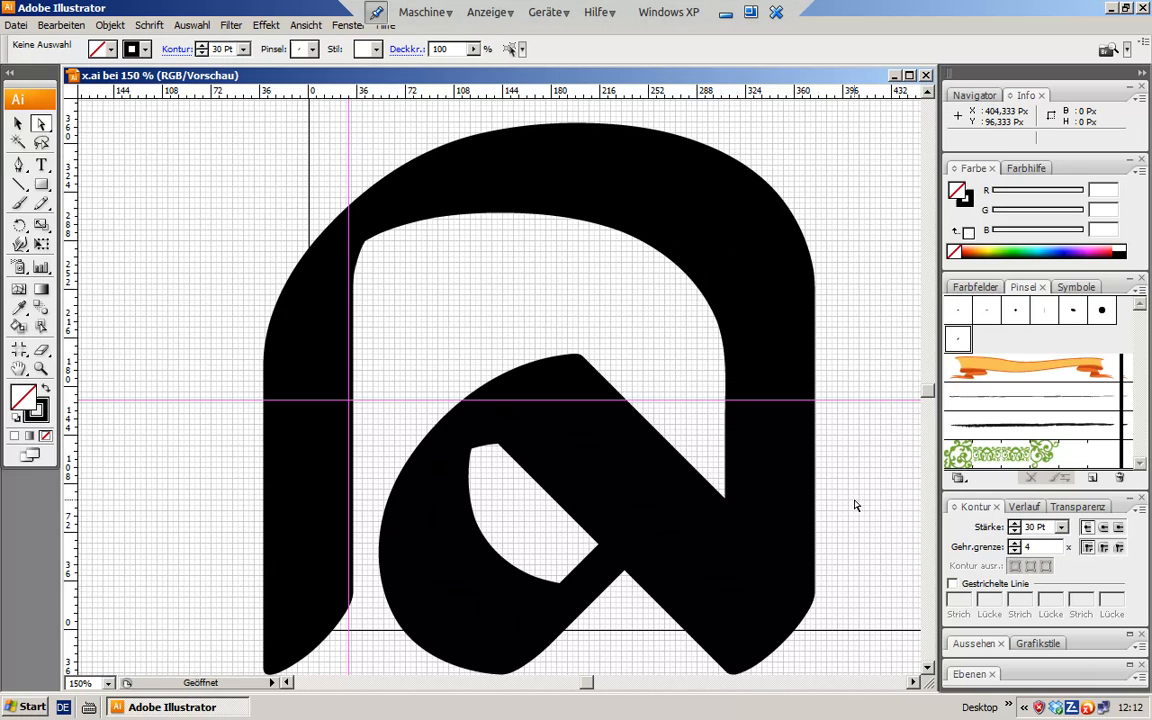
mouse_move(192, 172)
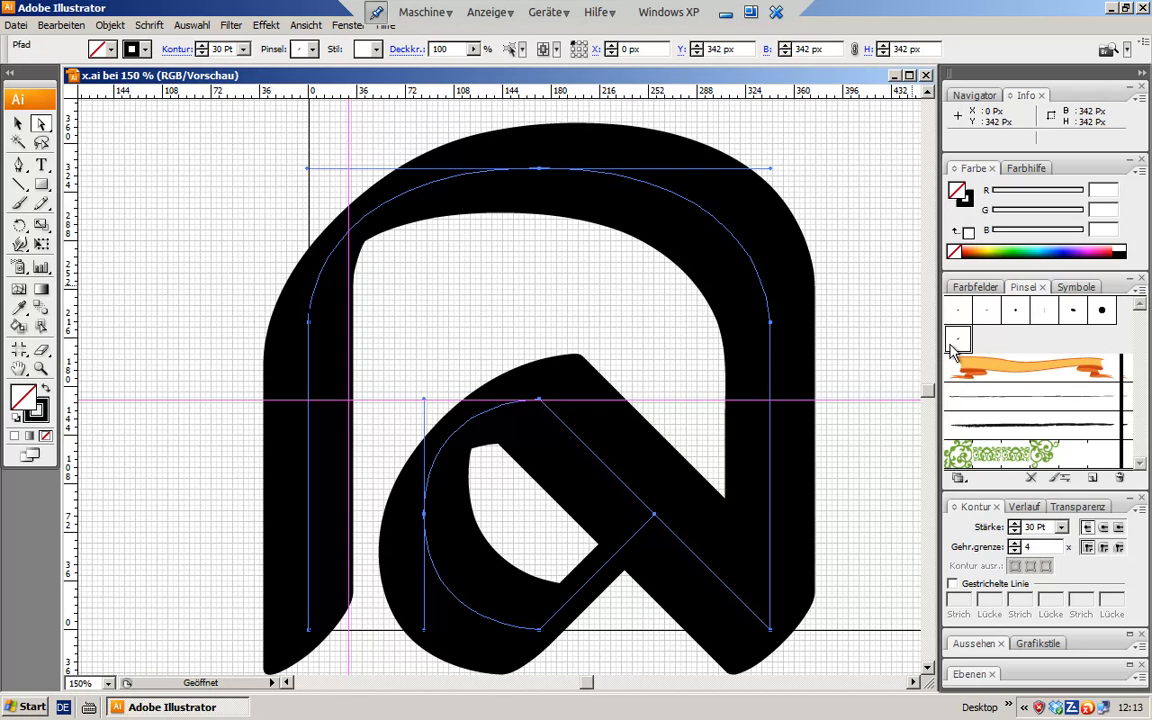
mouse_move(822, 238)
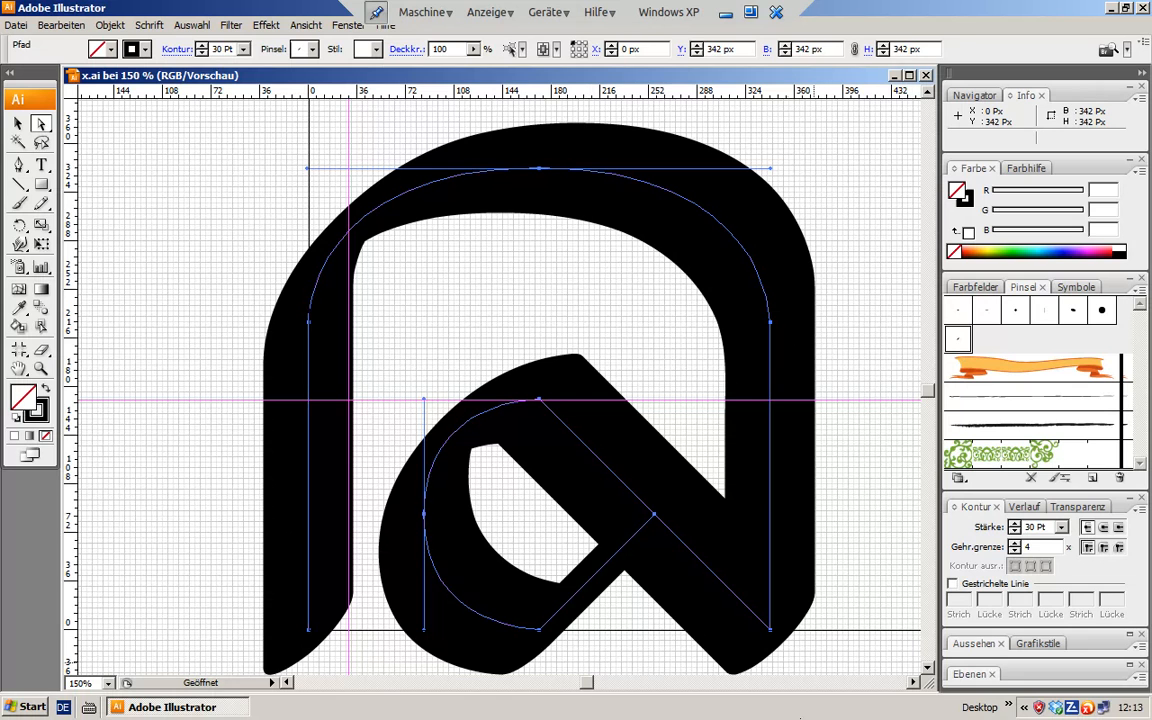
mouse_move(630, 584)
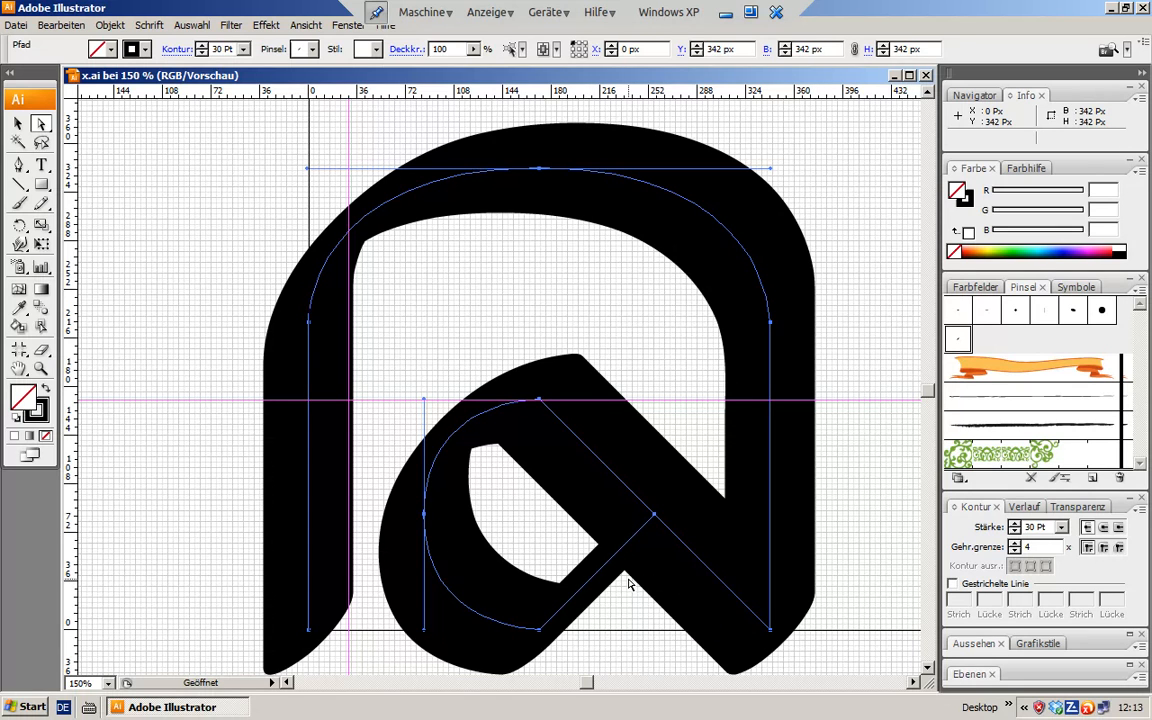
mouse_move(956, 396)
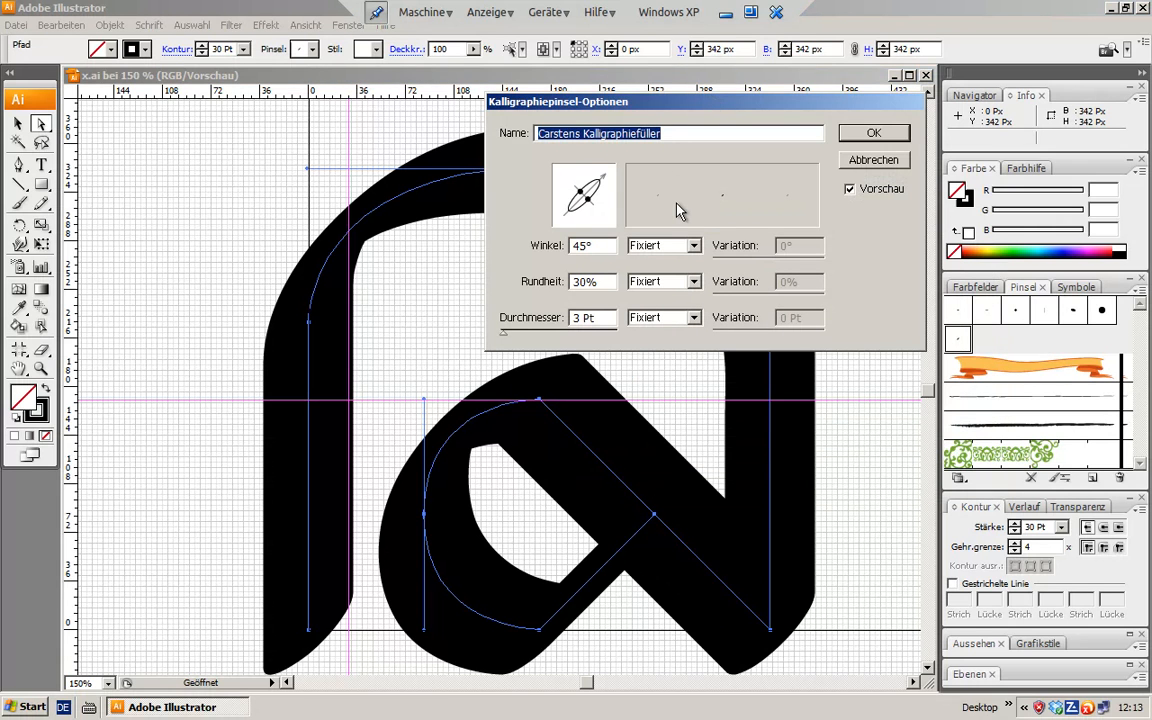
mouse_move(570, 200)
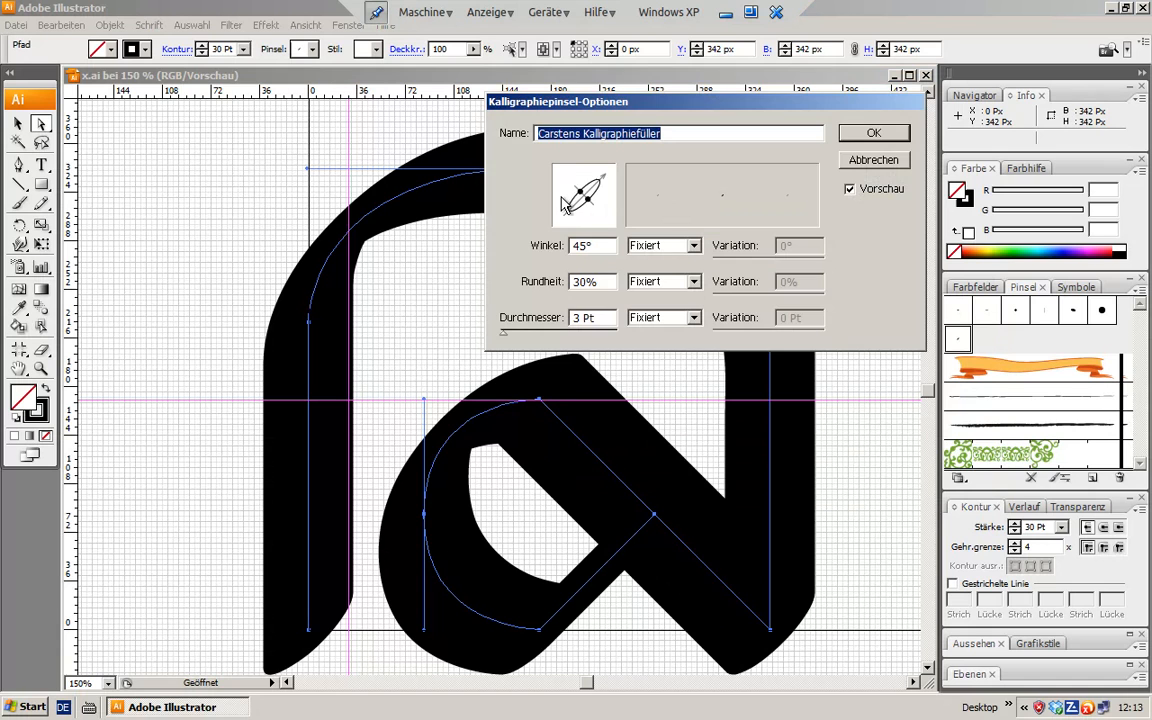
left_click(872, 132)
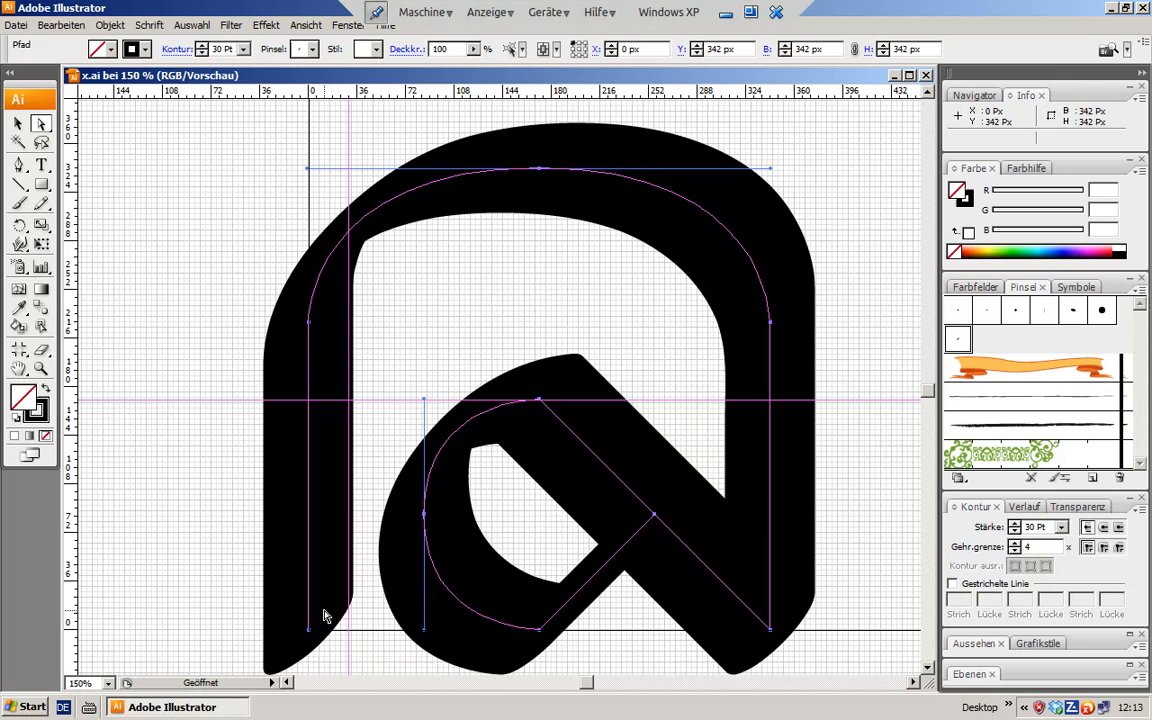
mouse_move(318, 618)
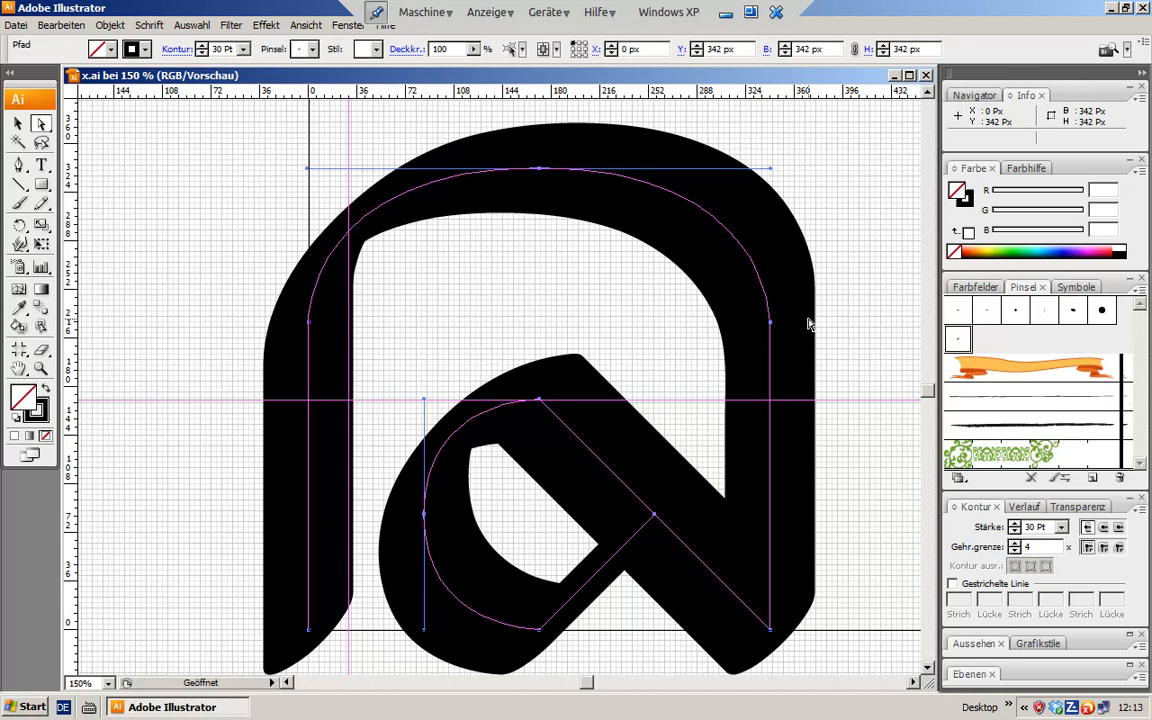
mouse_move(800, 320)
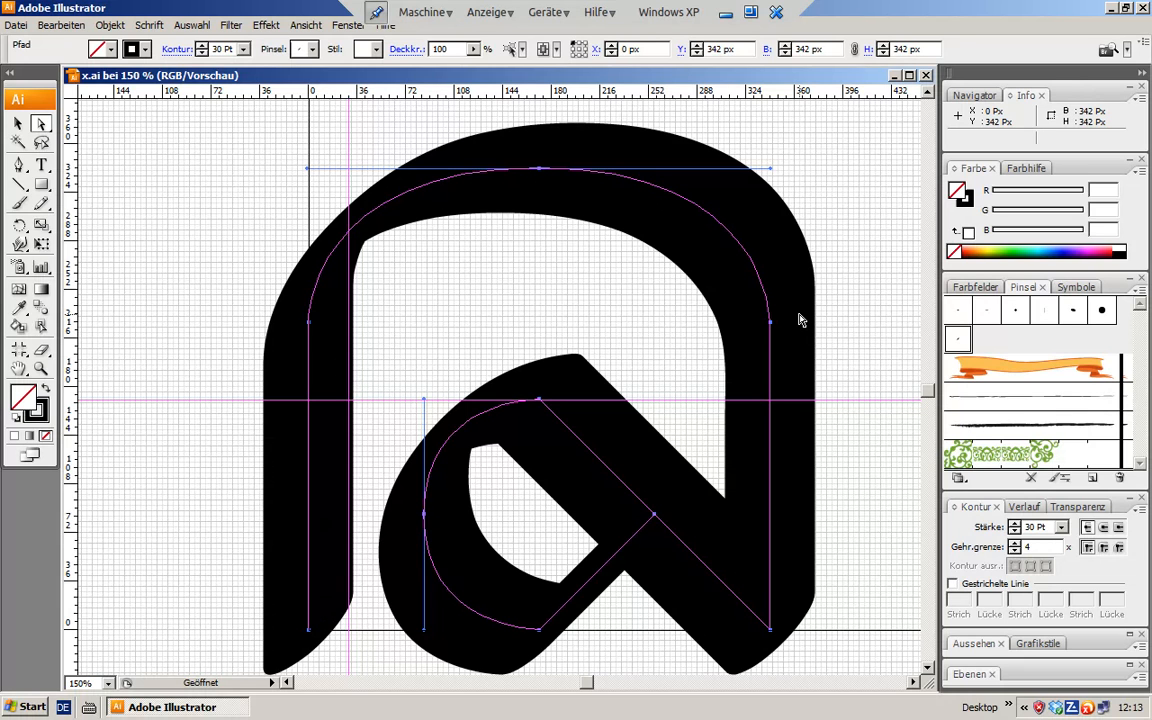
mouse_move(540, 420)
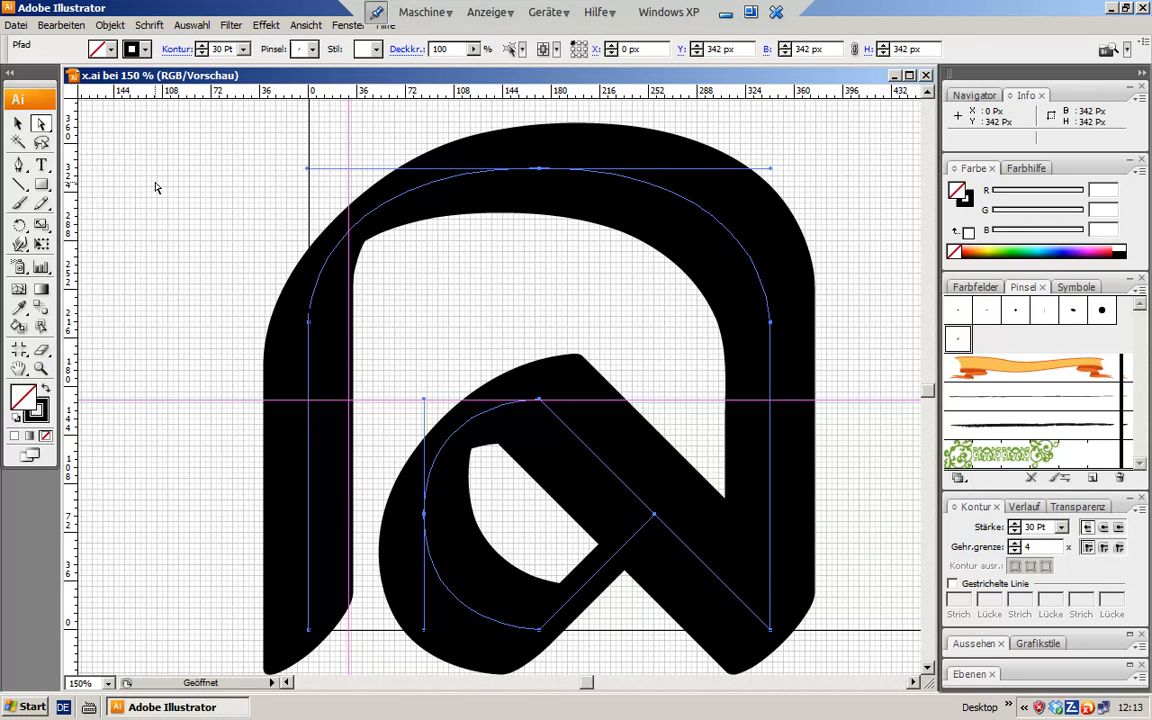
left_click(156, 188)
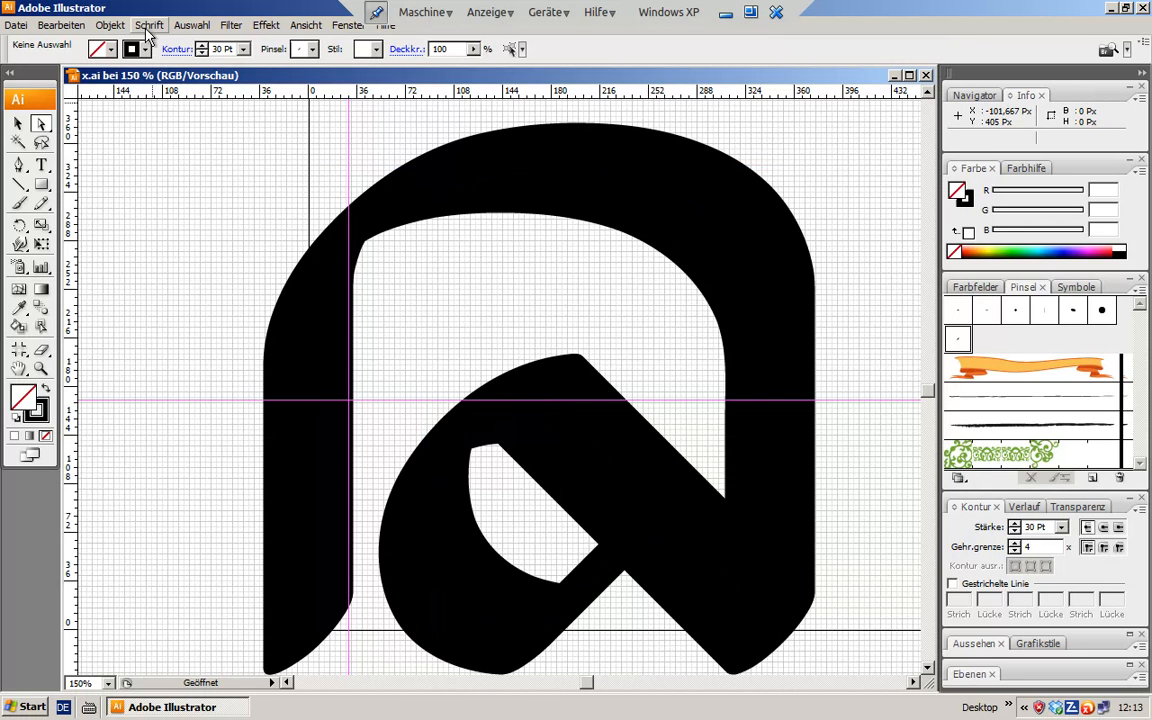
mouse_move(166, 196)
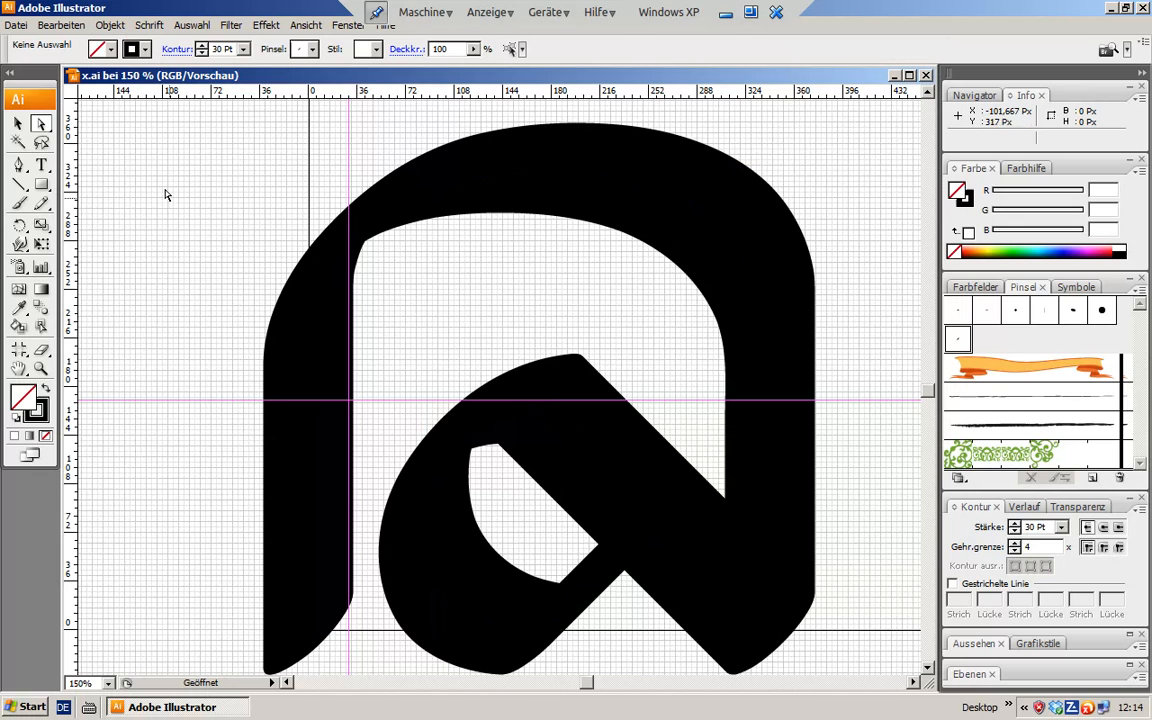
left_click(16, 24)
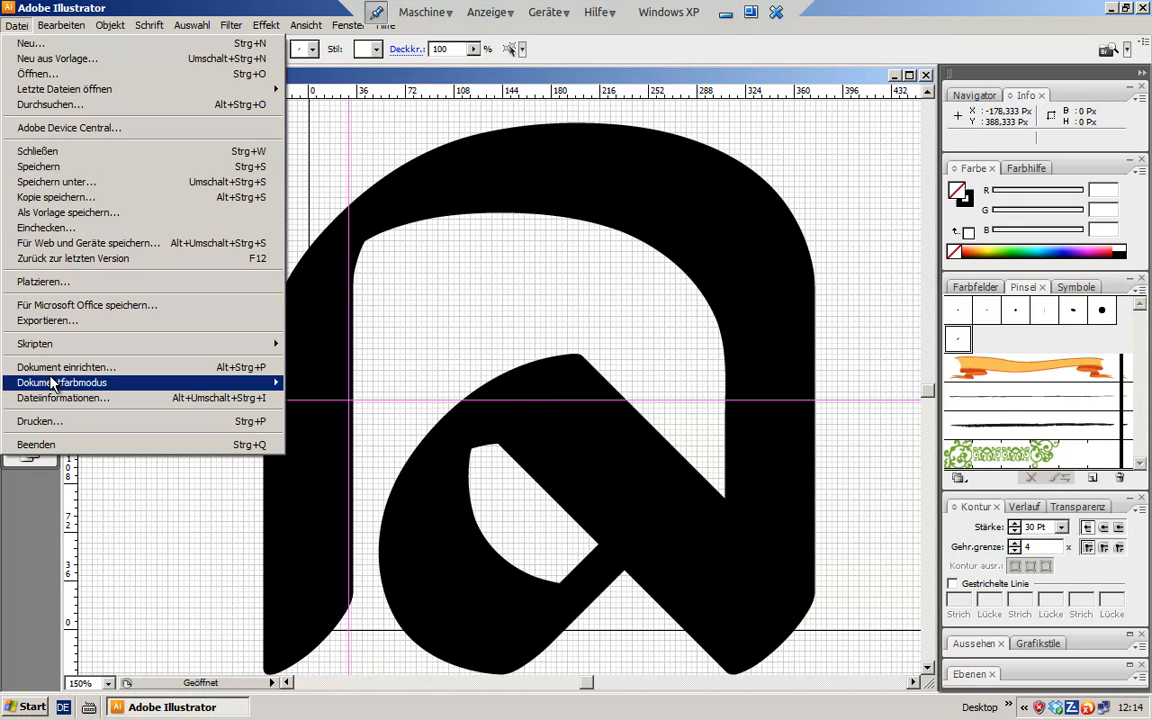
left_click(64, 366)
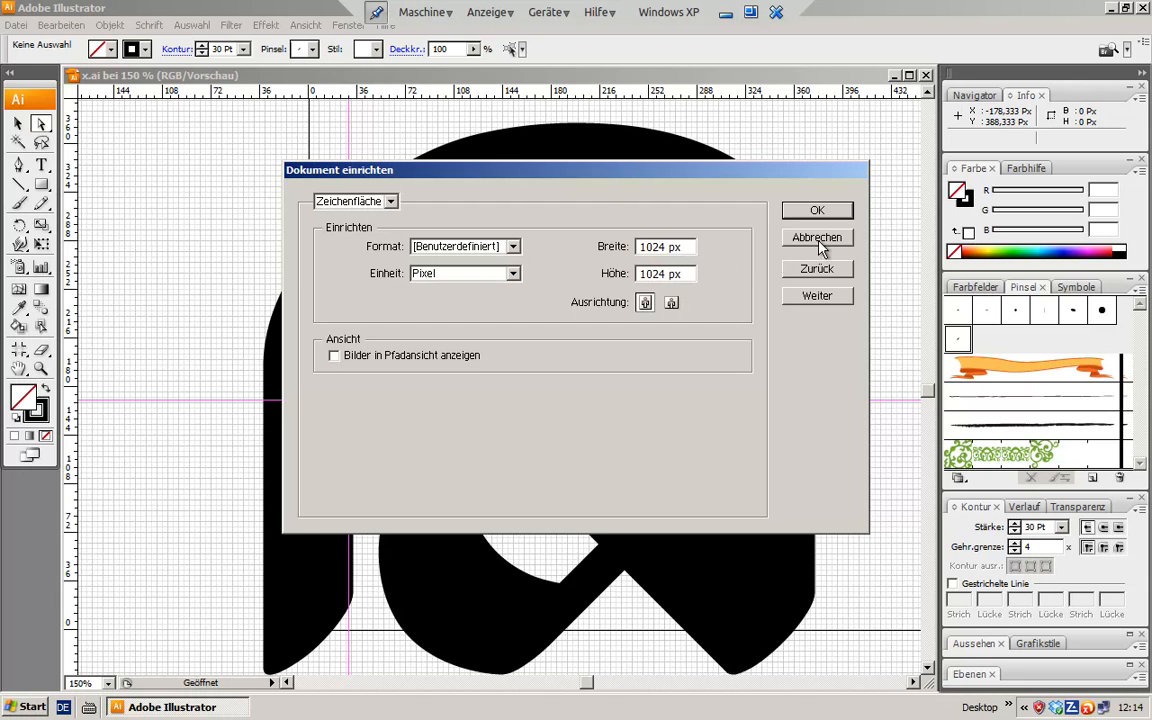
left_click(816, 238)
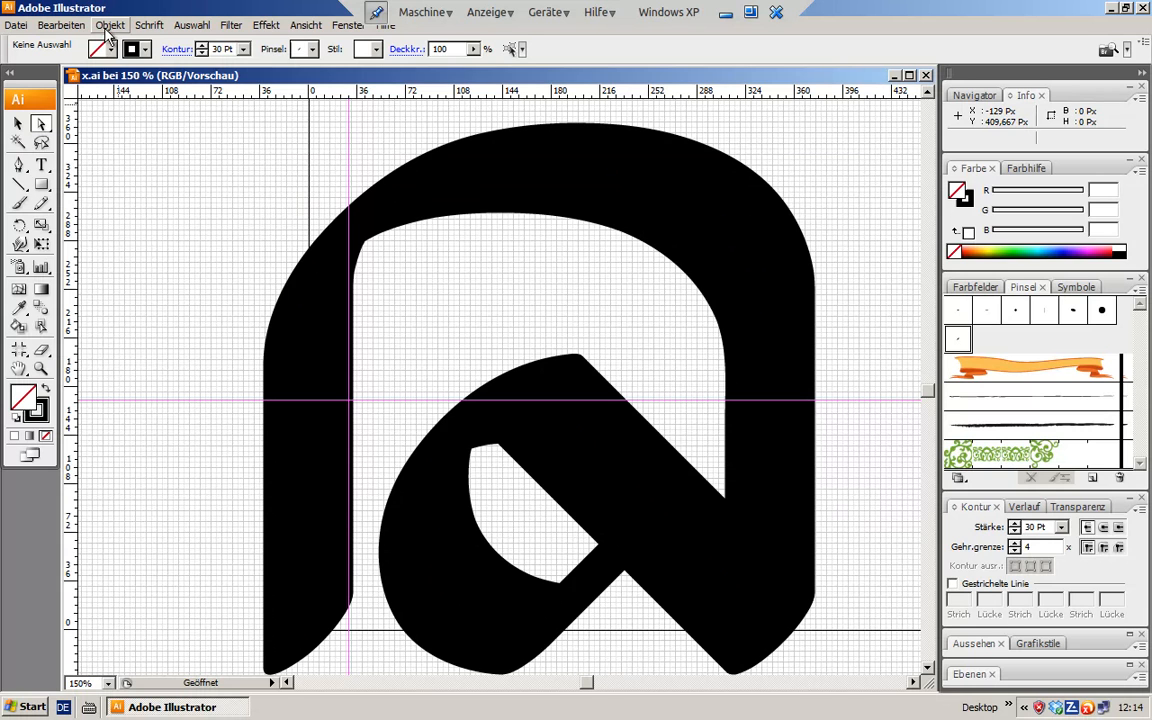
left_click(110, 24)
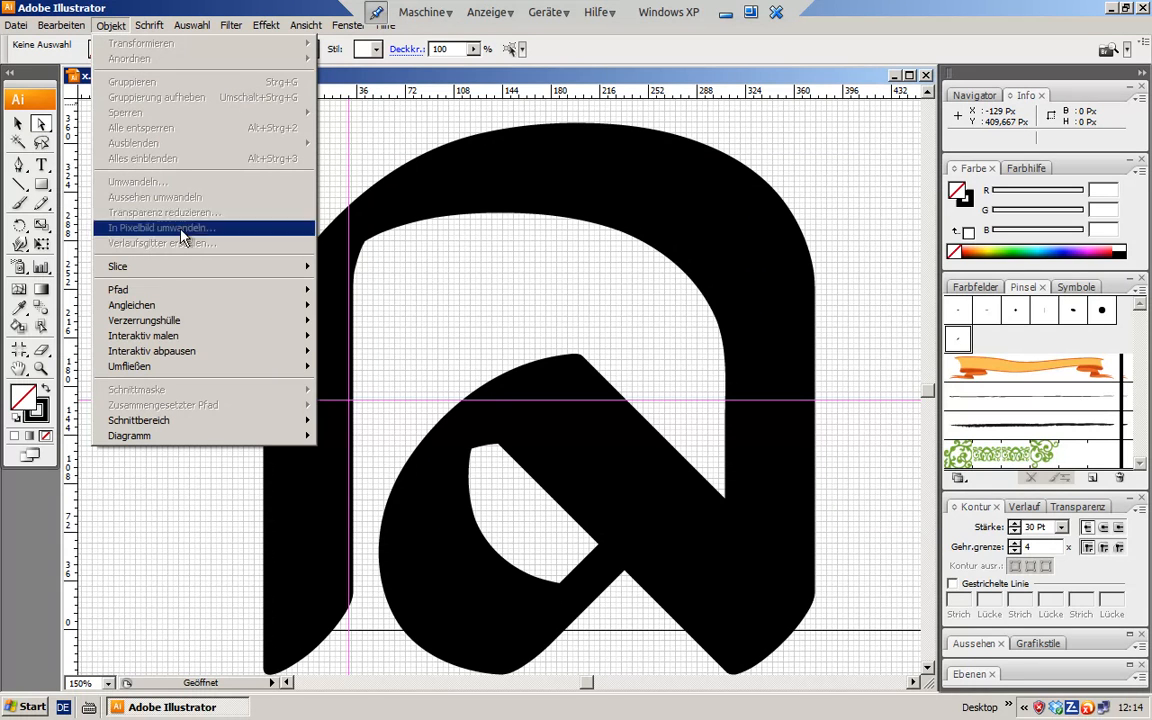
mouse_move(118, 266)
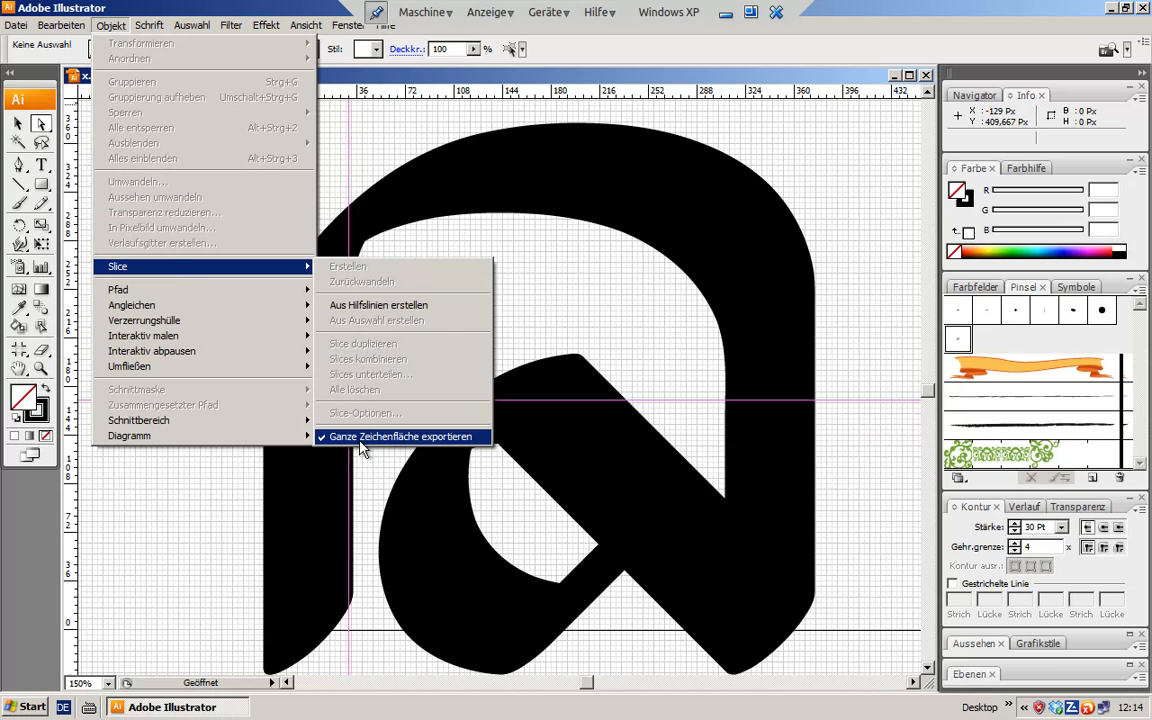
mouse_move(416, 444)
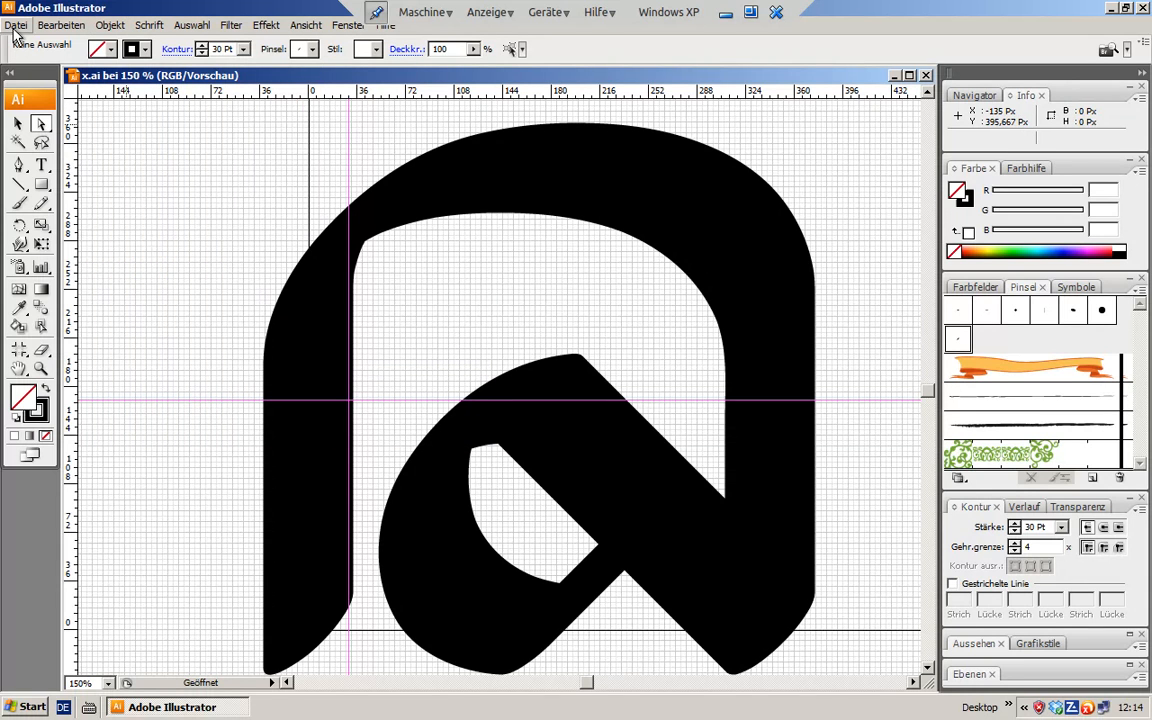
left_click(16, 24)
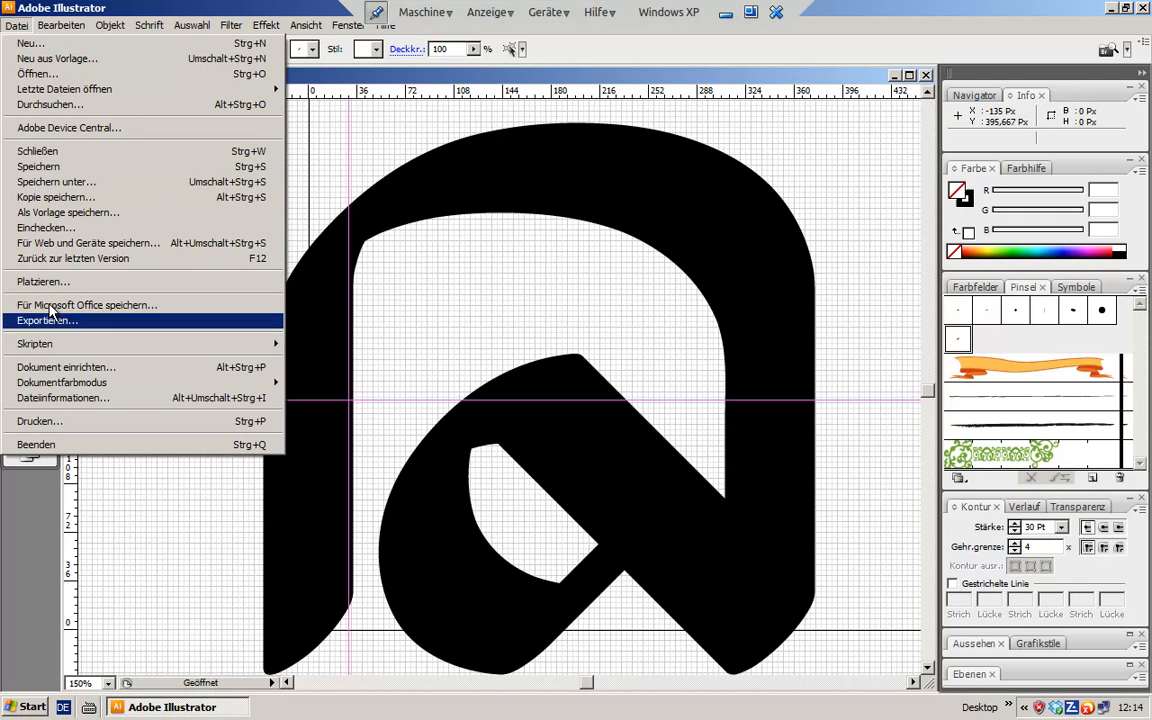
mouse_move(46, 320)
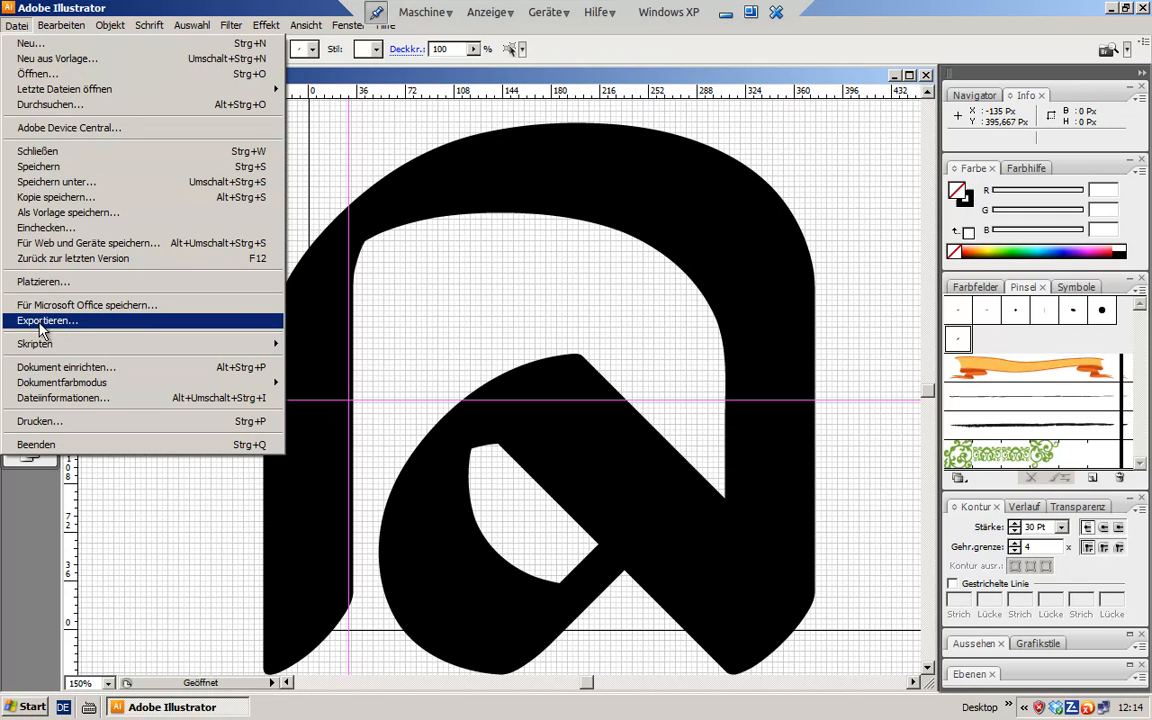
mouse_move(88, 244)
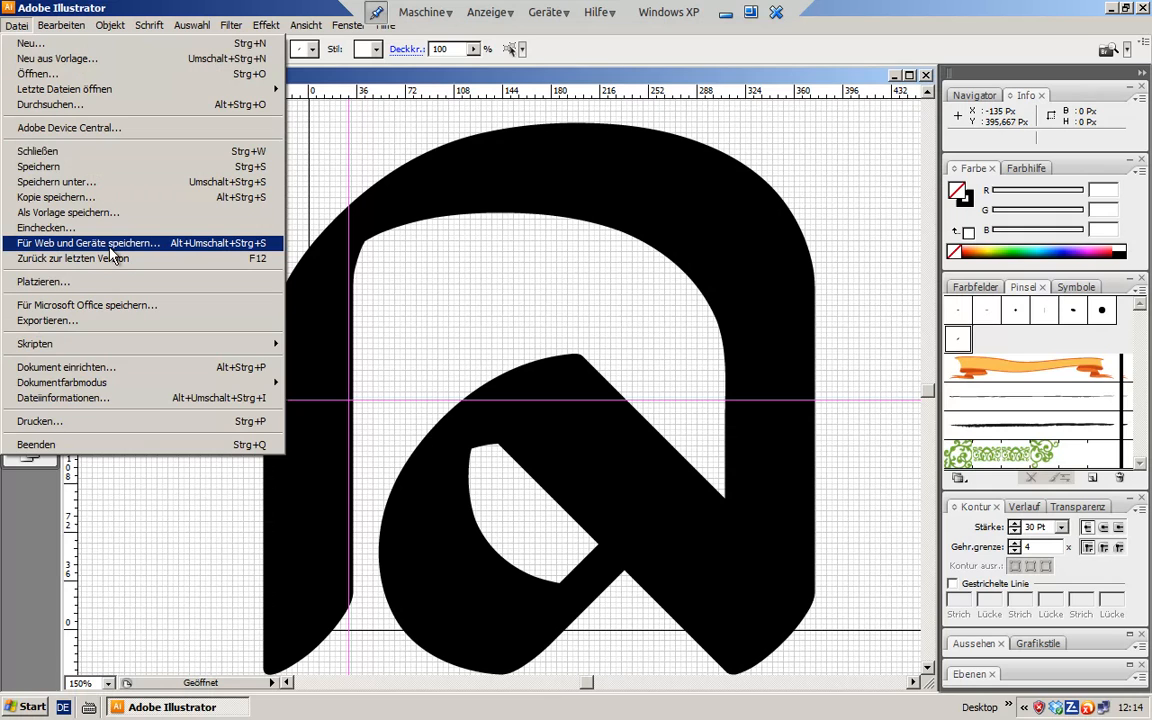
left_click(88, 244)
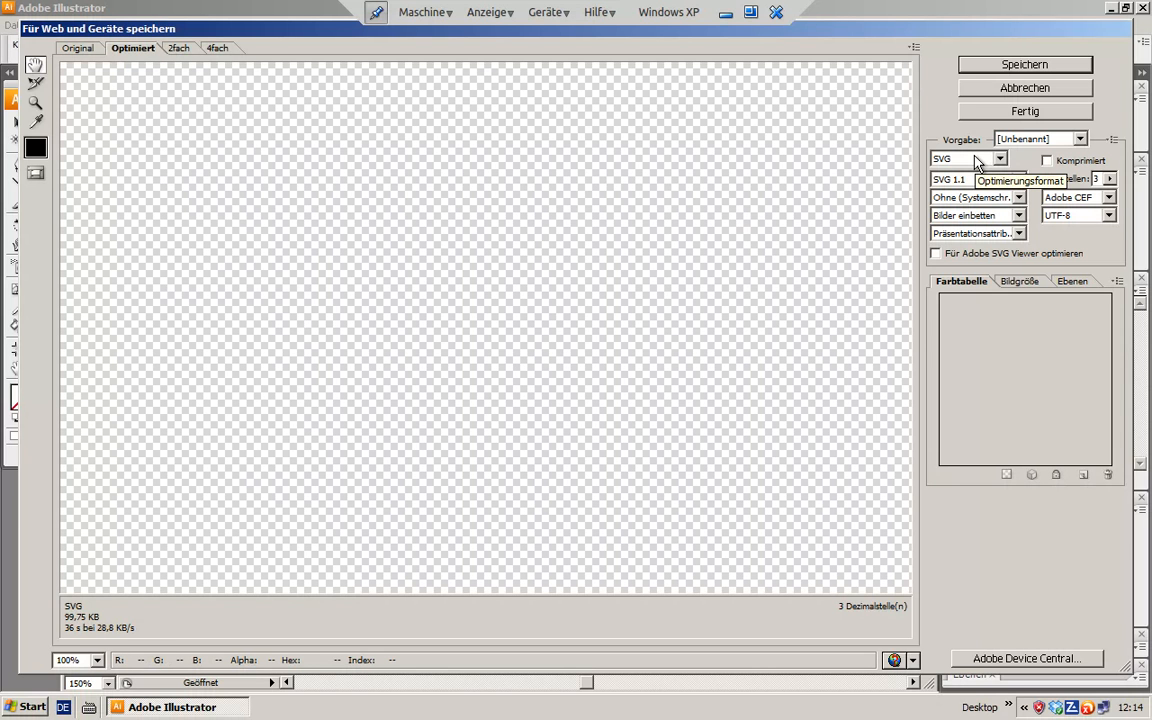
mouse_move(982, 166)
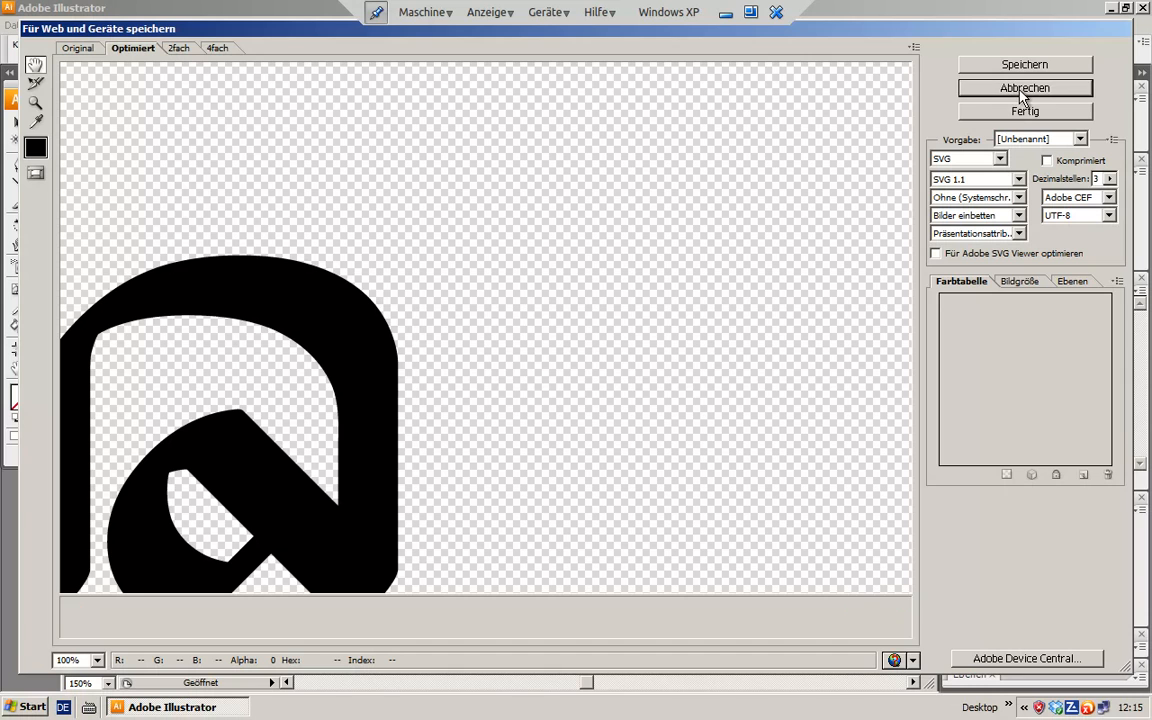
left_click(1024, 88)
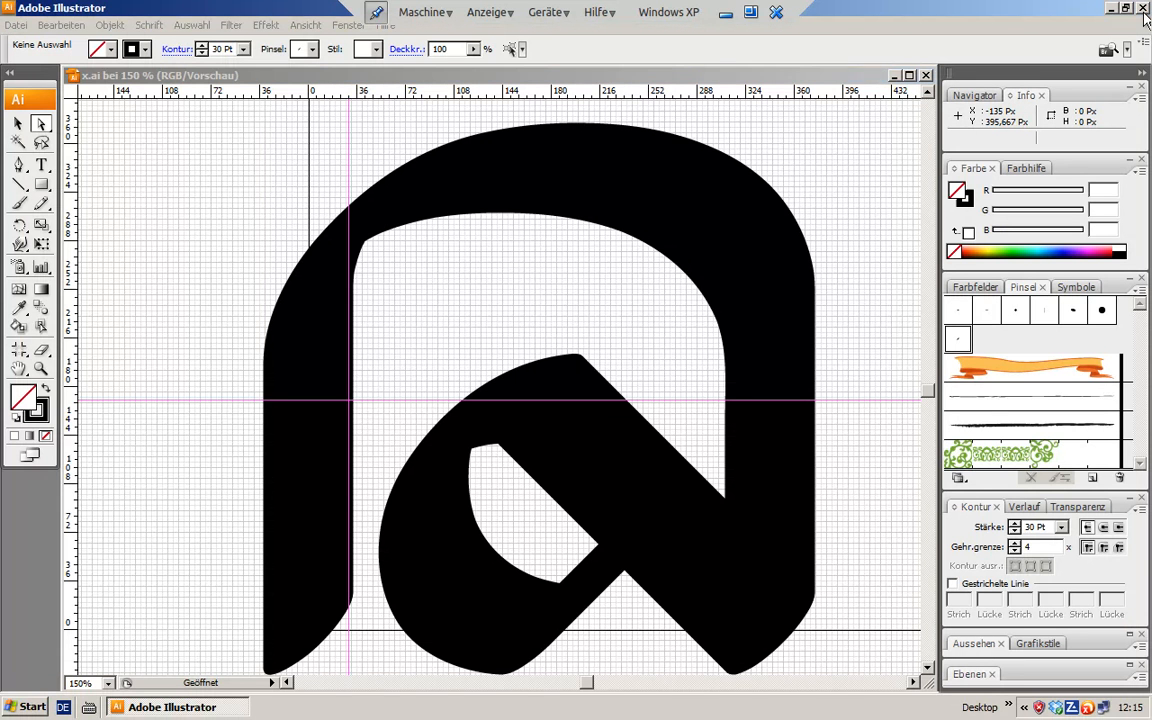
Quit Illustrator and answer Nein so the letter drawing closes unsaved.
left_click(1144, 8)
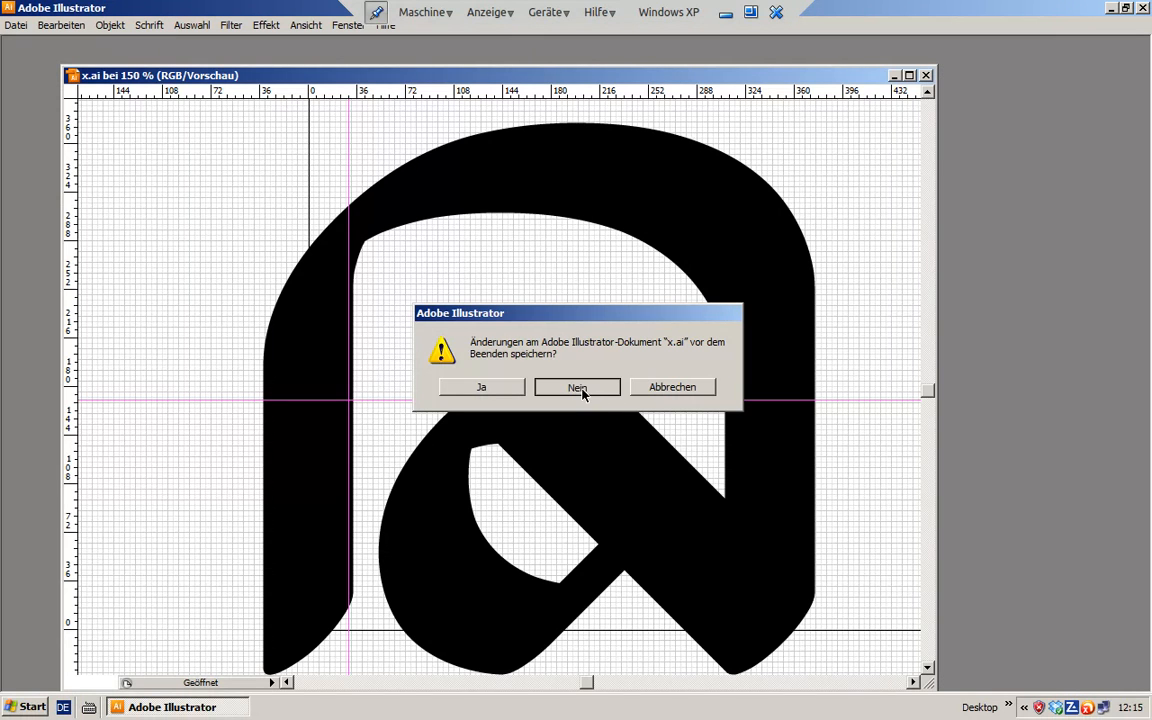
left_click(576, 388)
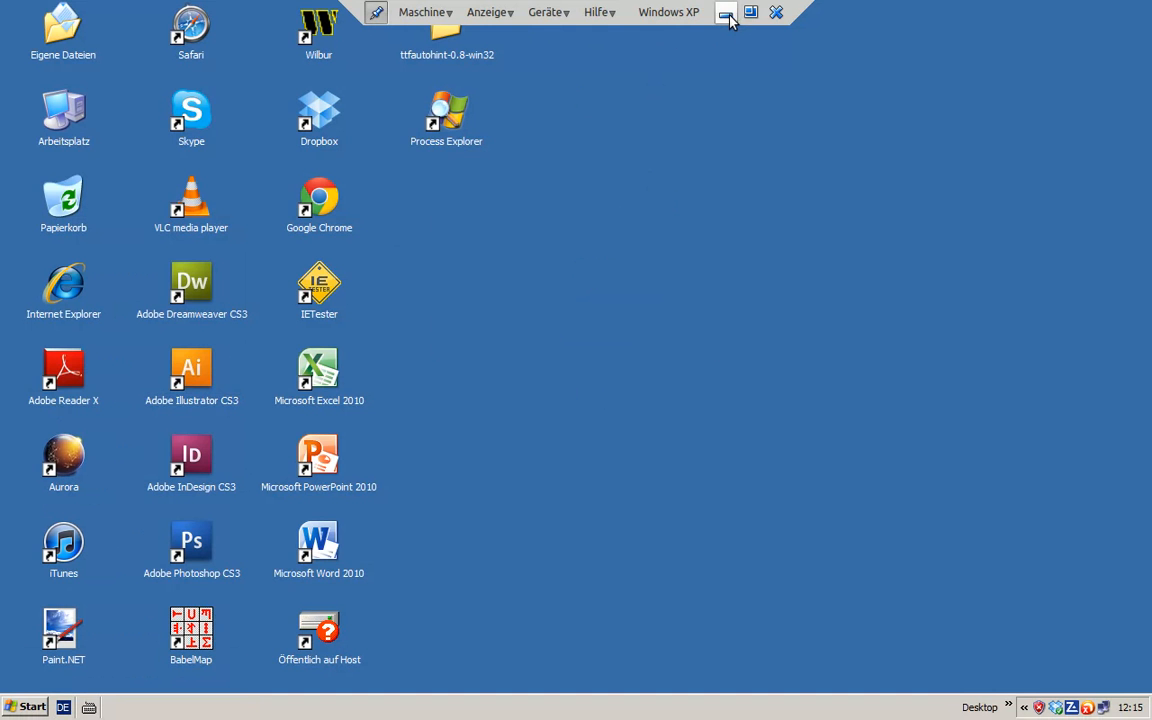
mouse_move(726, 12)
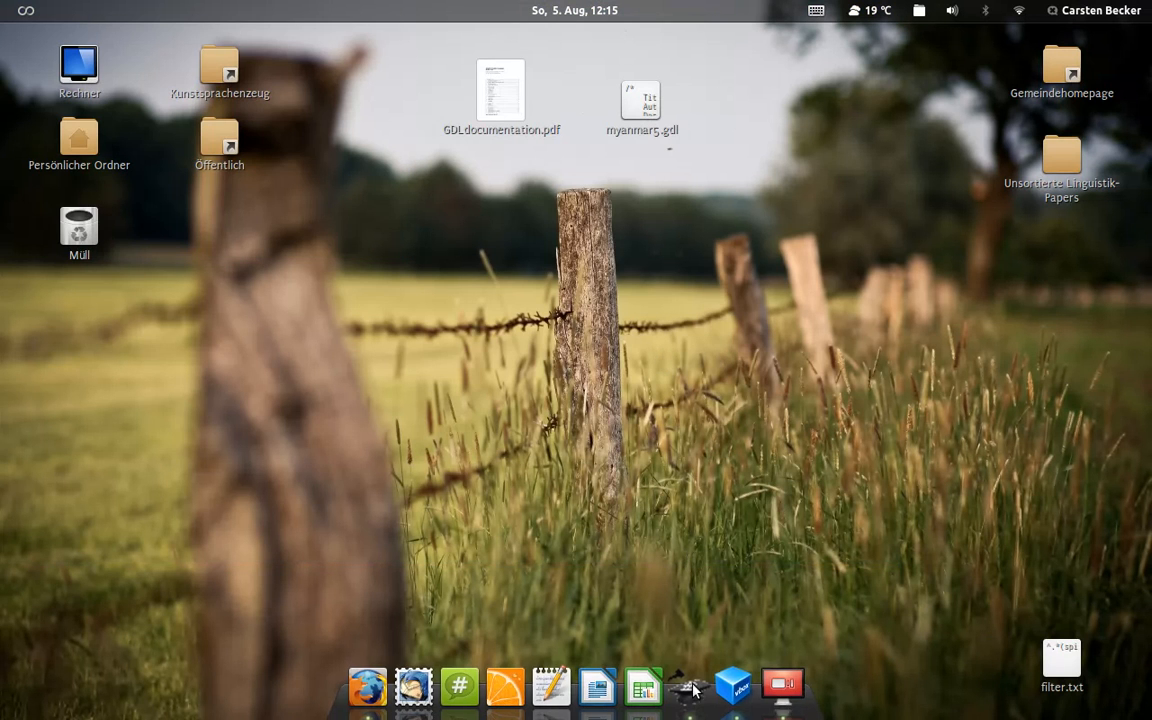
Bring up the Tagati Book font window and its Datei command list.
left_click(690, 684)
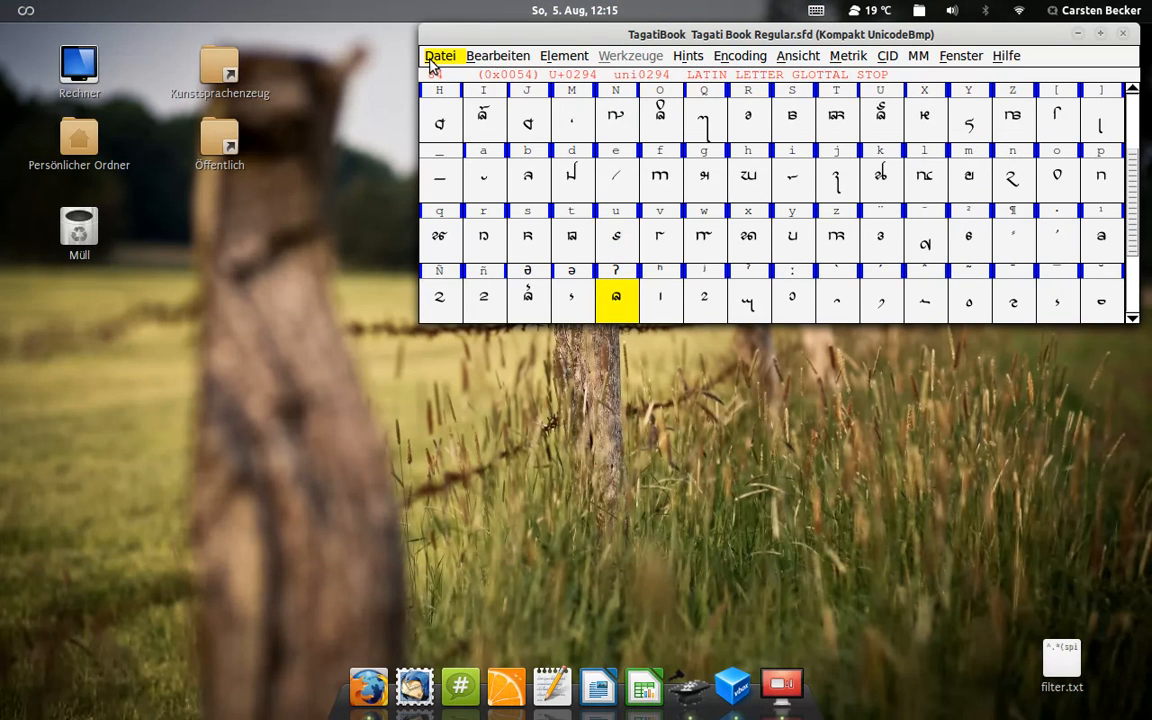
left_click(440, 56)
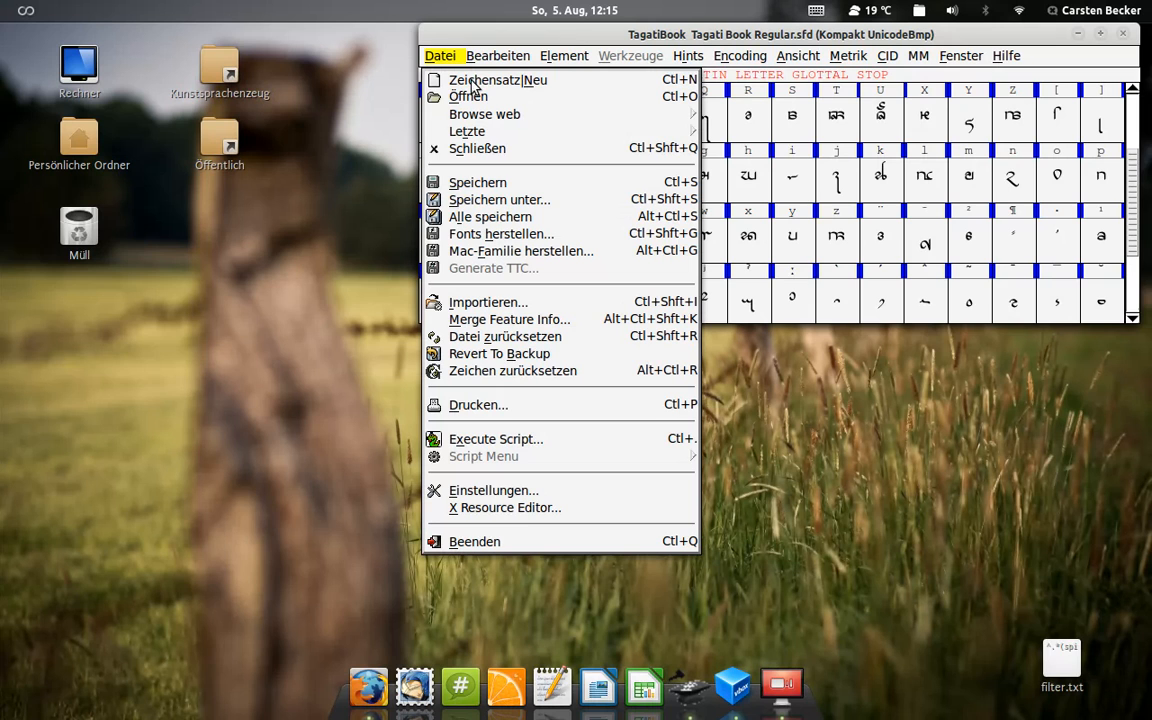
mouse_move(468, 88)
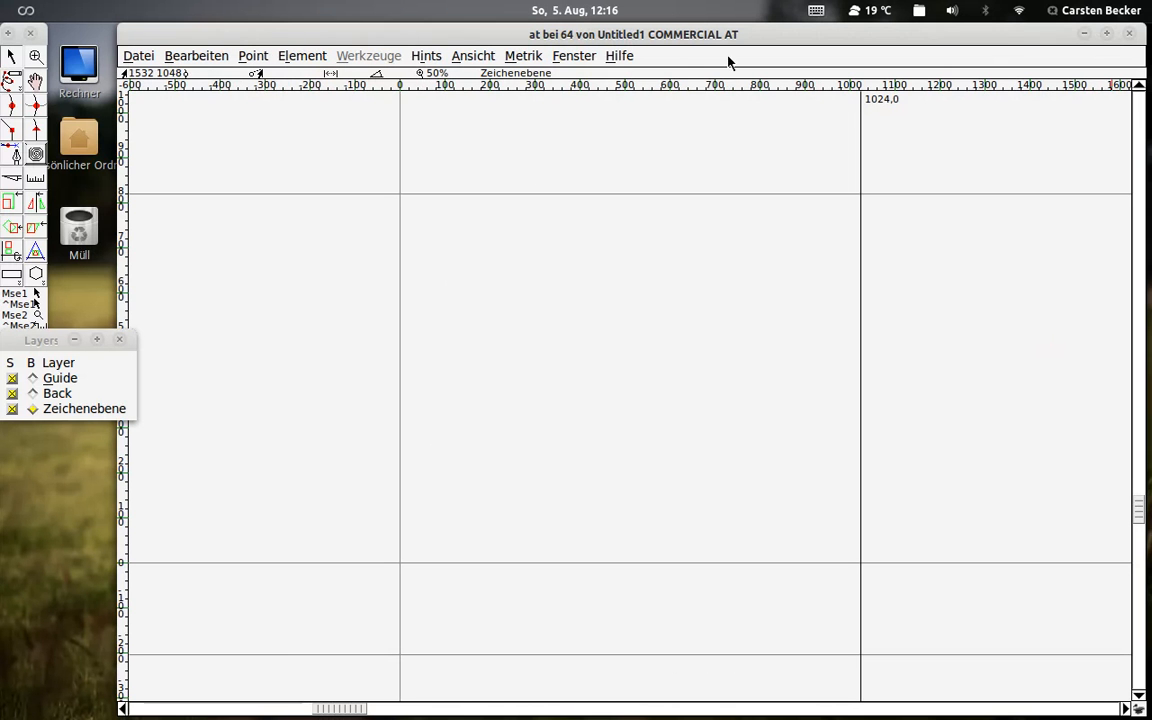
mouse_move(280, 266)
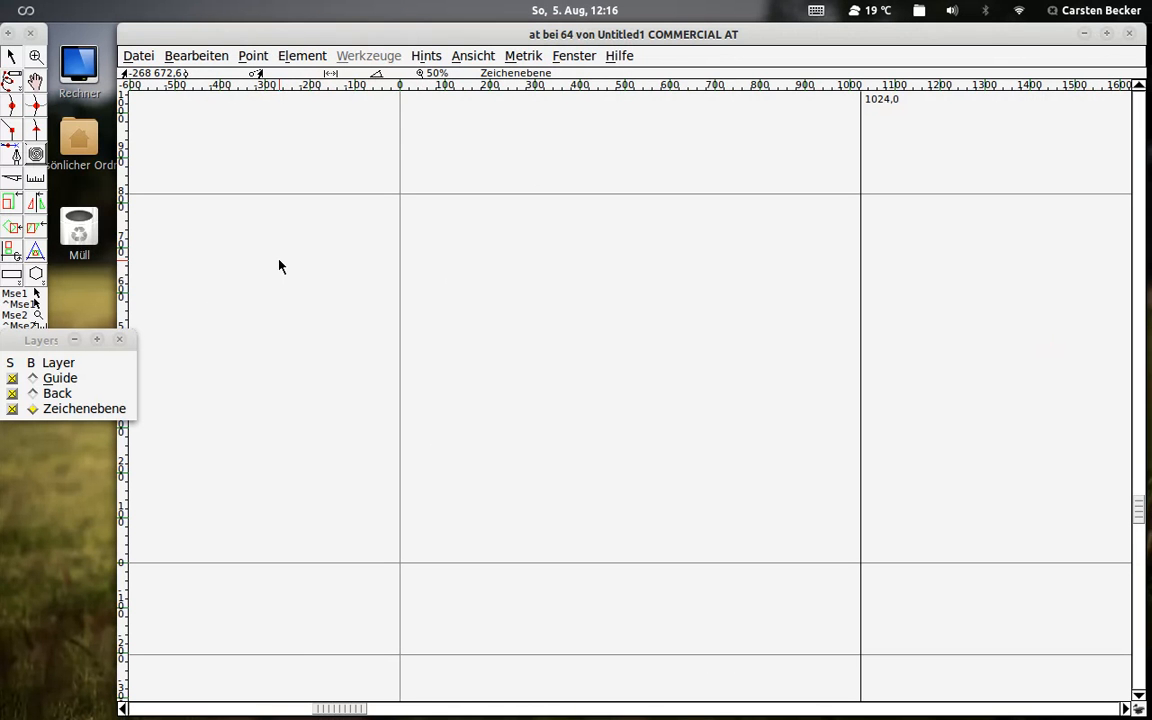
mouse_move(288, 204)
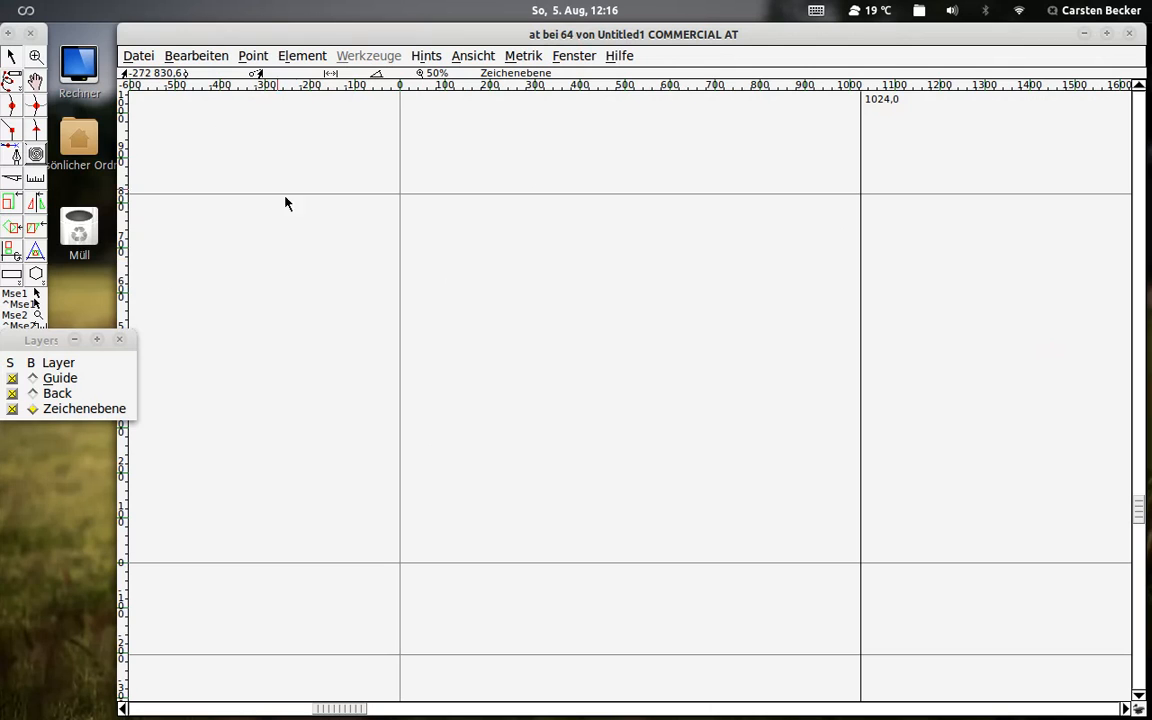
mouse_move(320, 242)
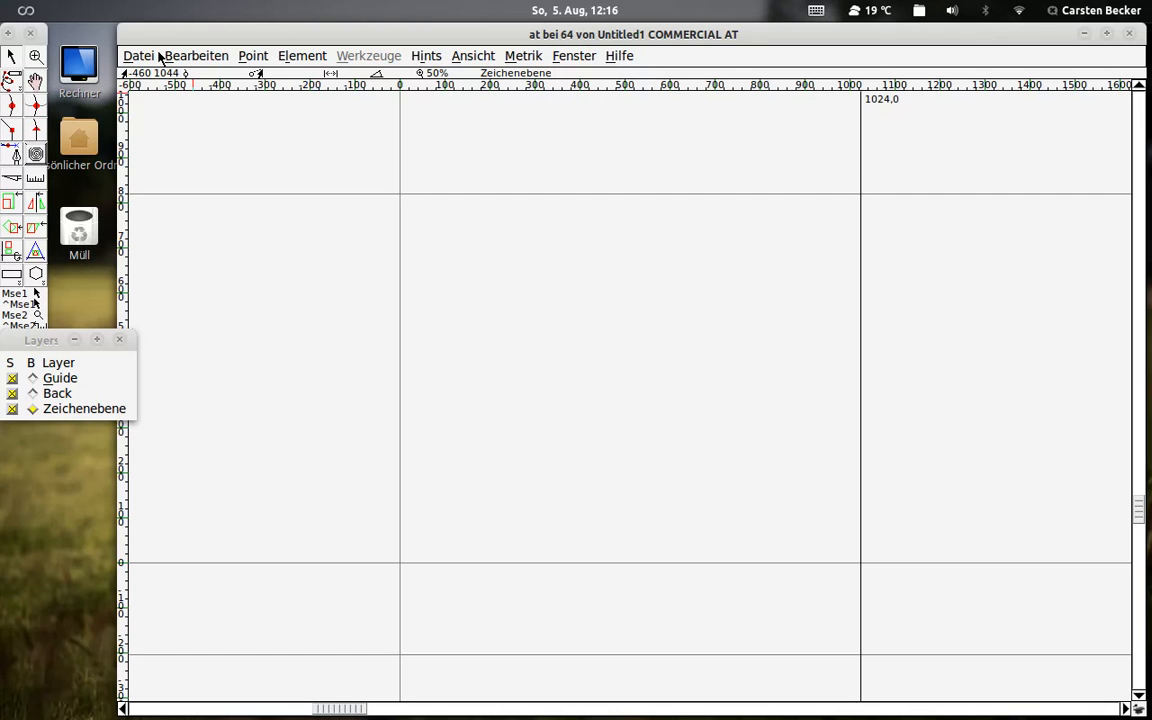
Start an outline import via Datei > Importieren with the format set to SVG.
left_click(140, 56)
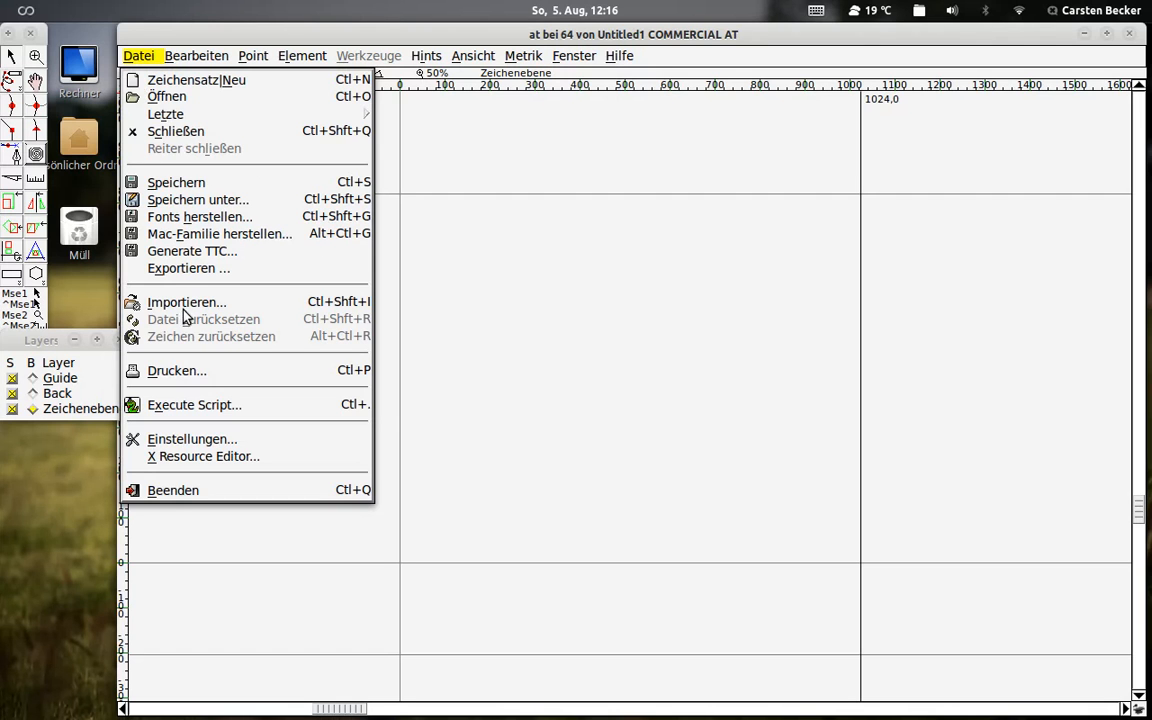
left_click(186, 302)
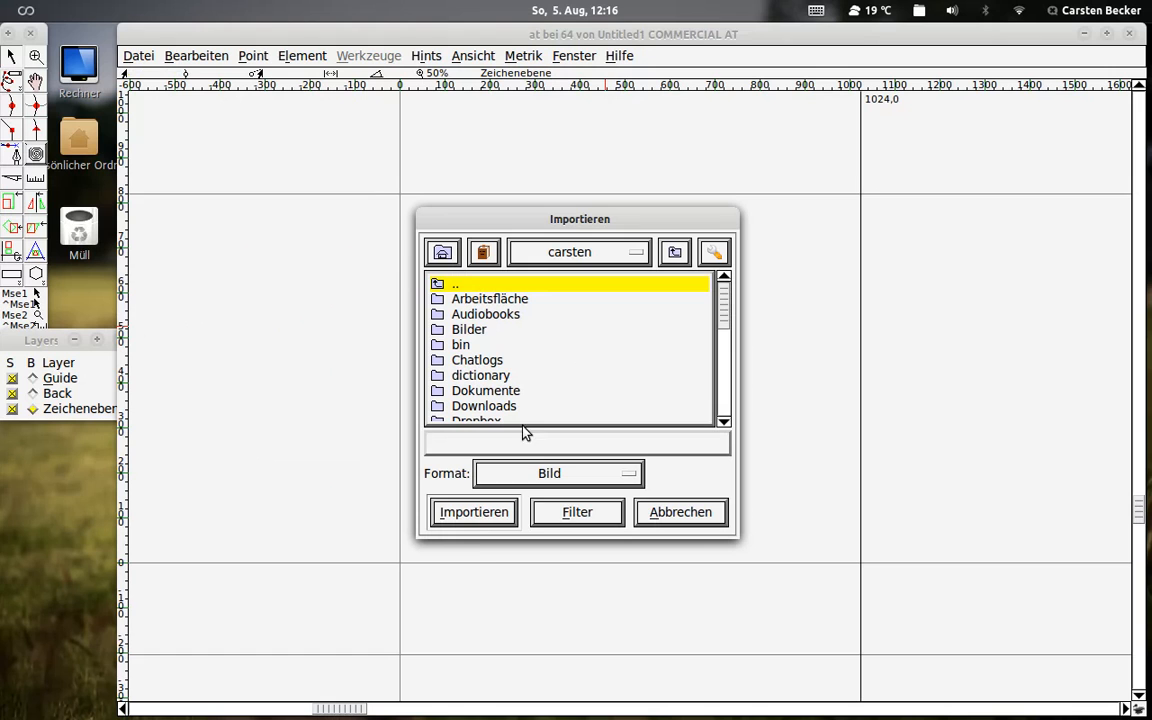
left_click(556, 472)
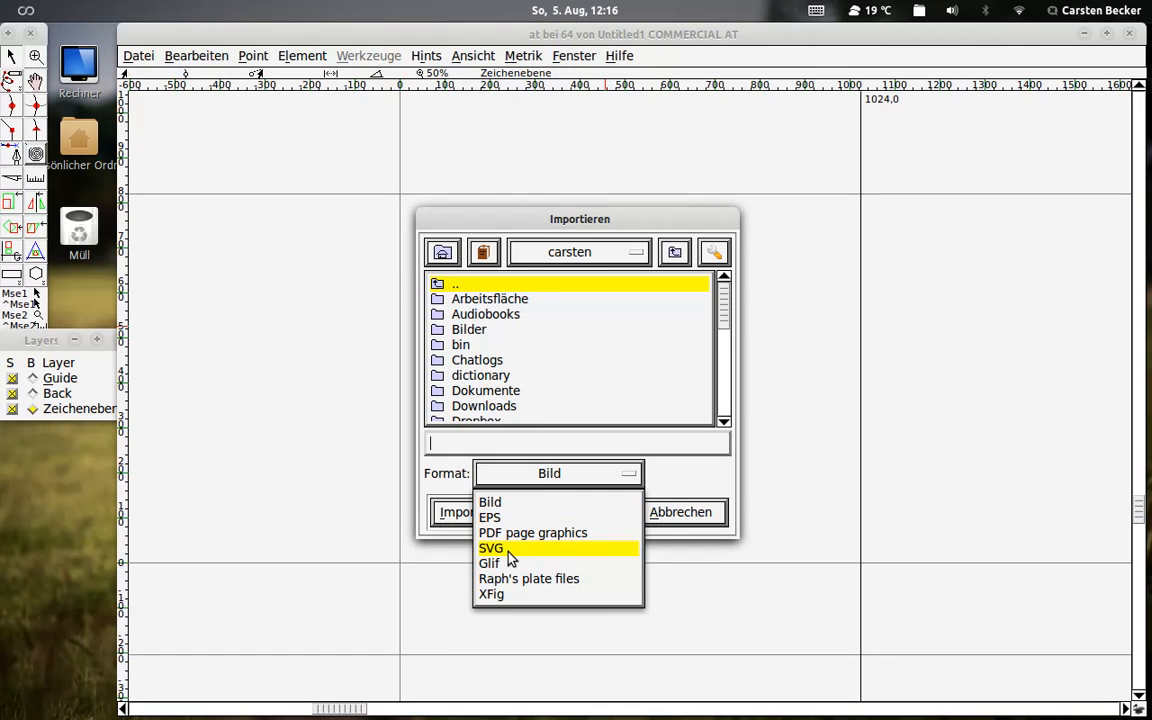
left_click(490, 548)
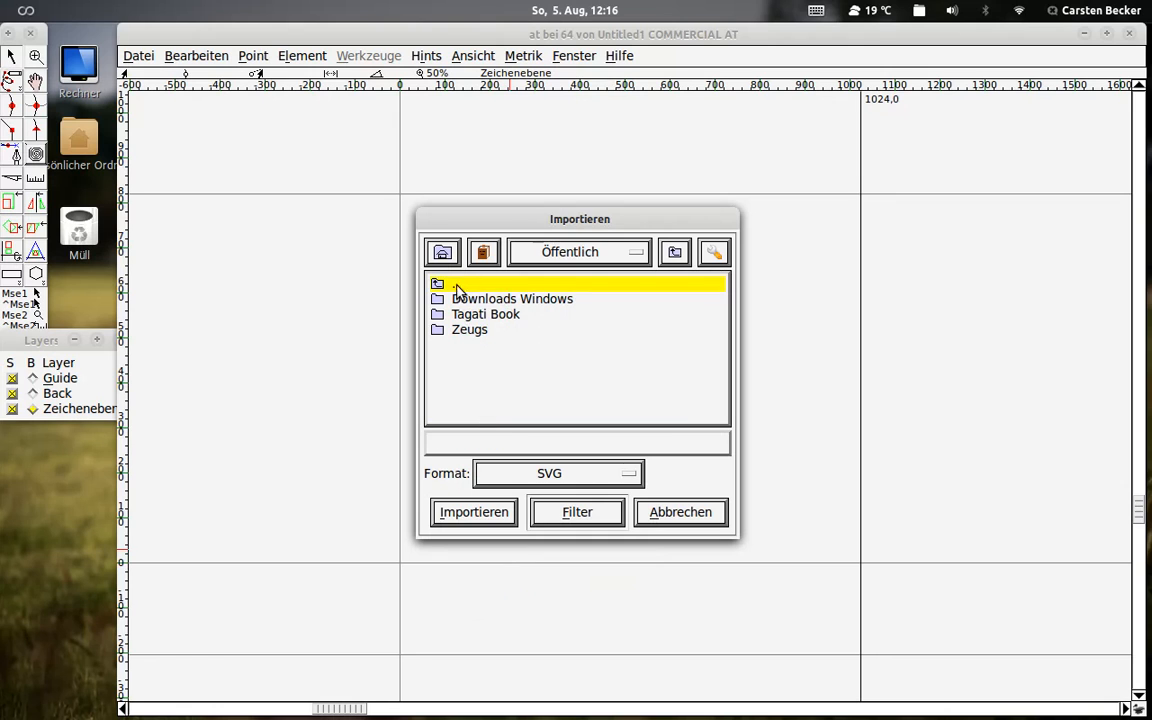
Import the consonant SVG from Tagati Book/Regular/SOURCE/consonants into the glyph.
double_click(484, 314)
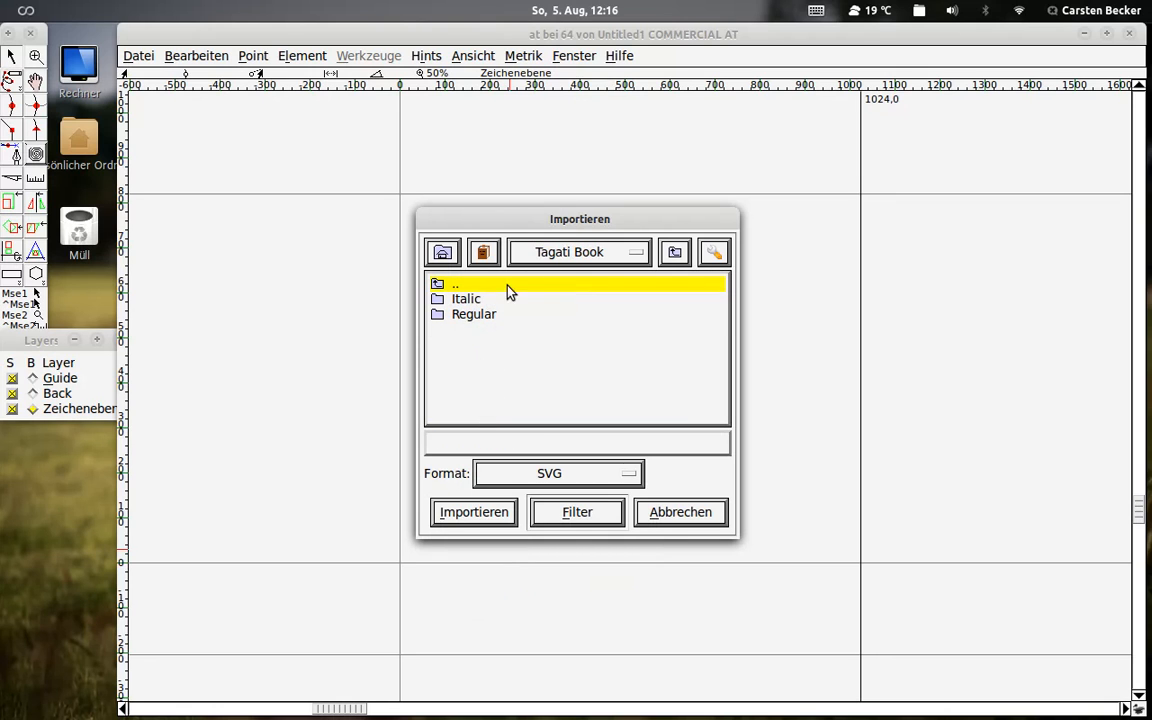
double_click(472, 314)
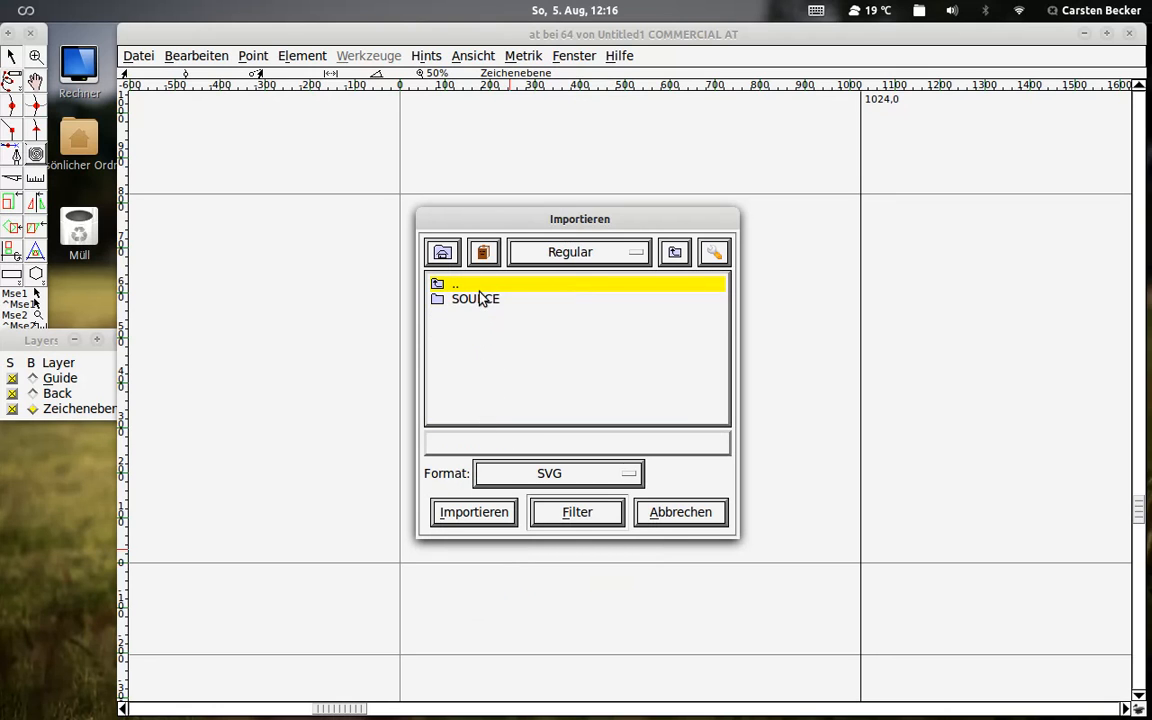
left_click(476, 300)
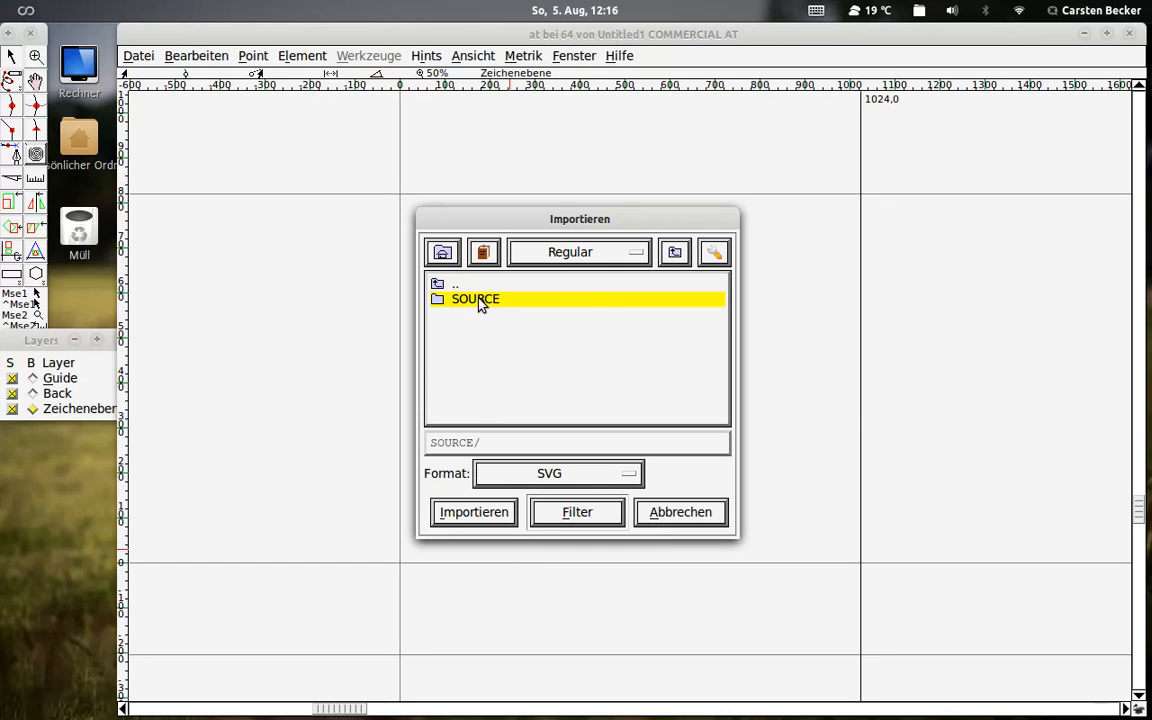
double_click(474, 300)
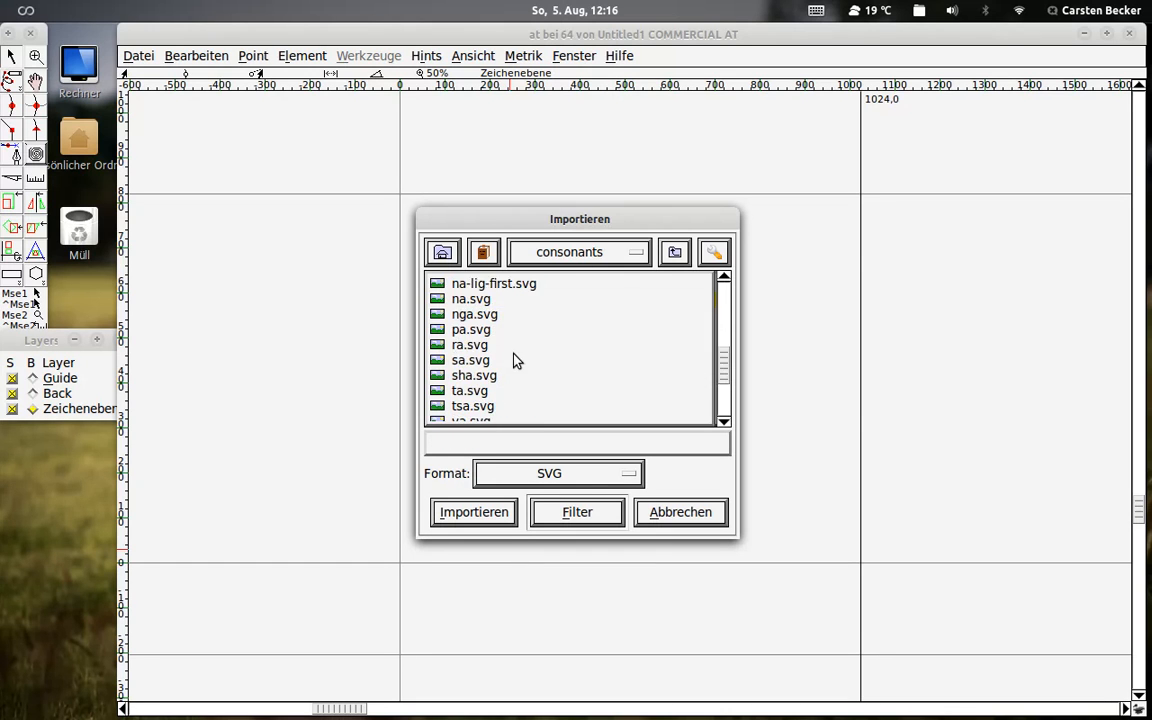
left_click(474, 512)
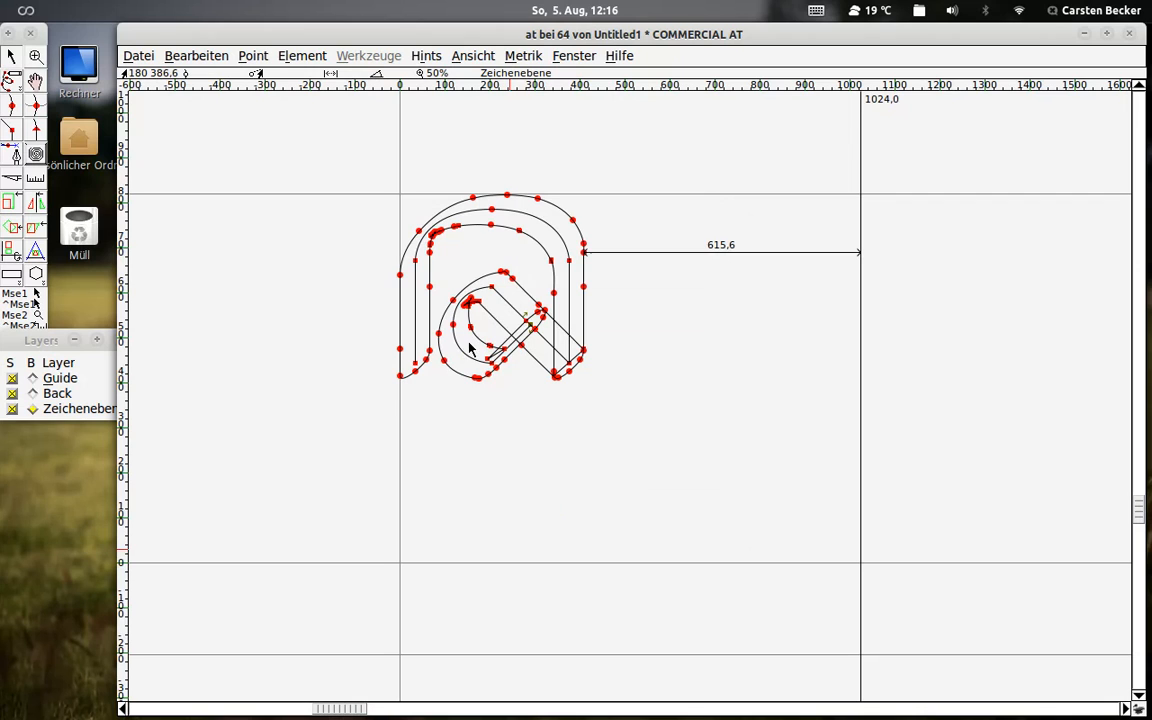
mouse_move(872, 116)
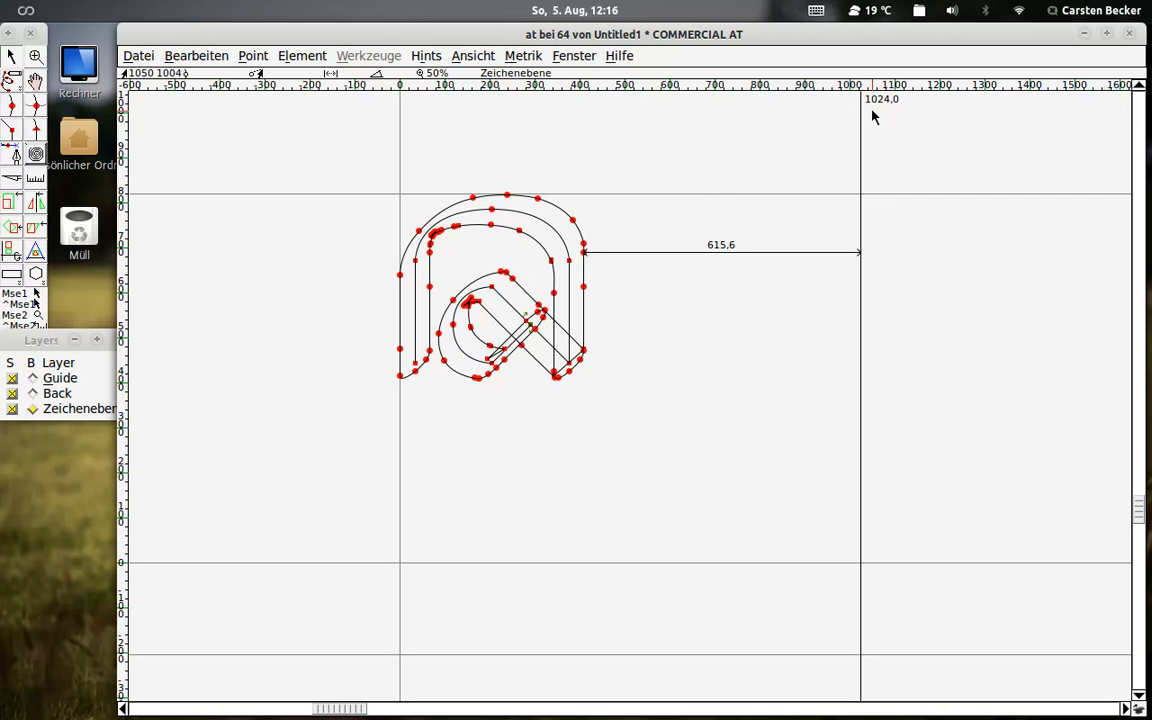
mouse_move(880, 116)
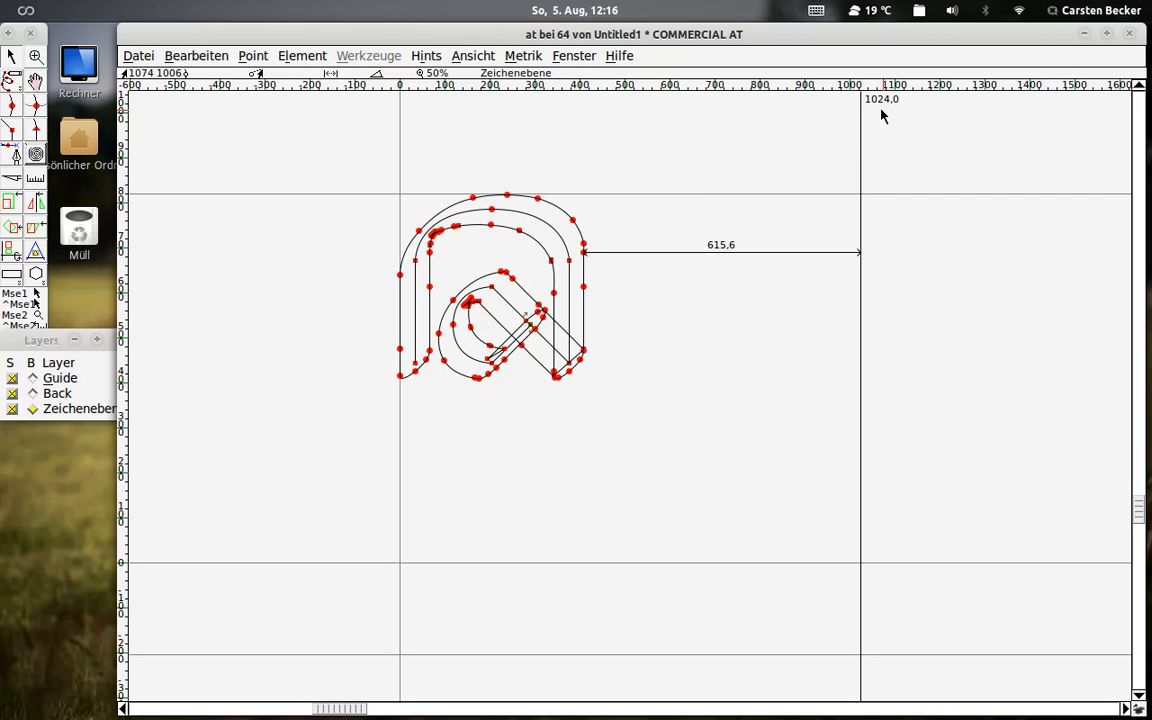
mouse_move(890, 114)
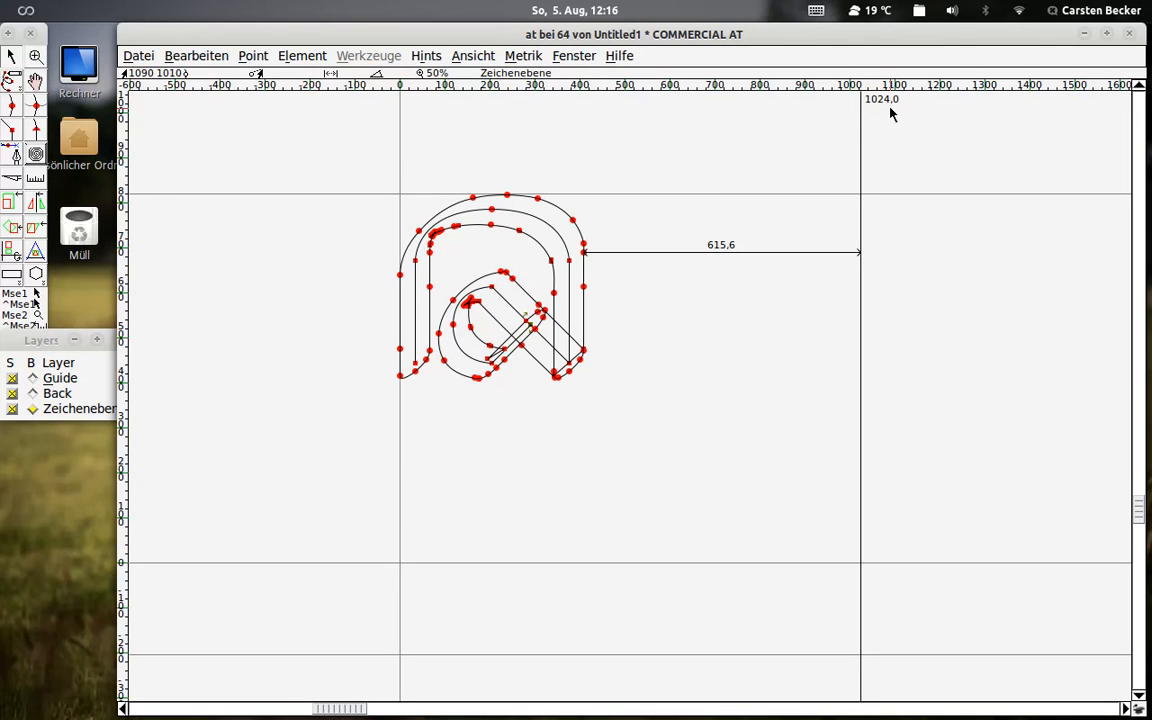
Review the general Font Info, em size 1024, and cancel with Abbrechen.
left_click(302, 56)
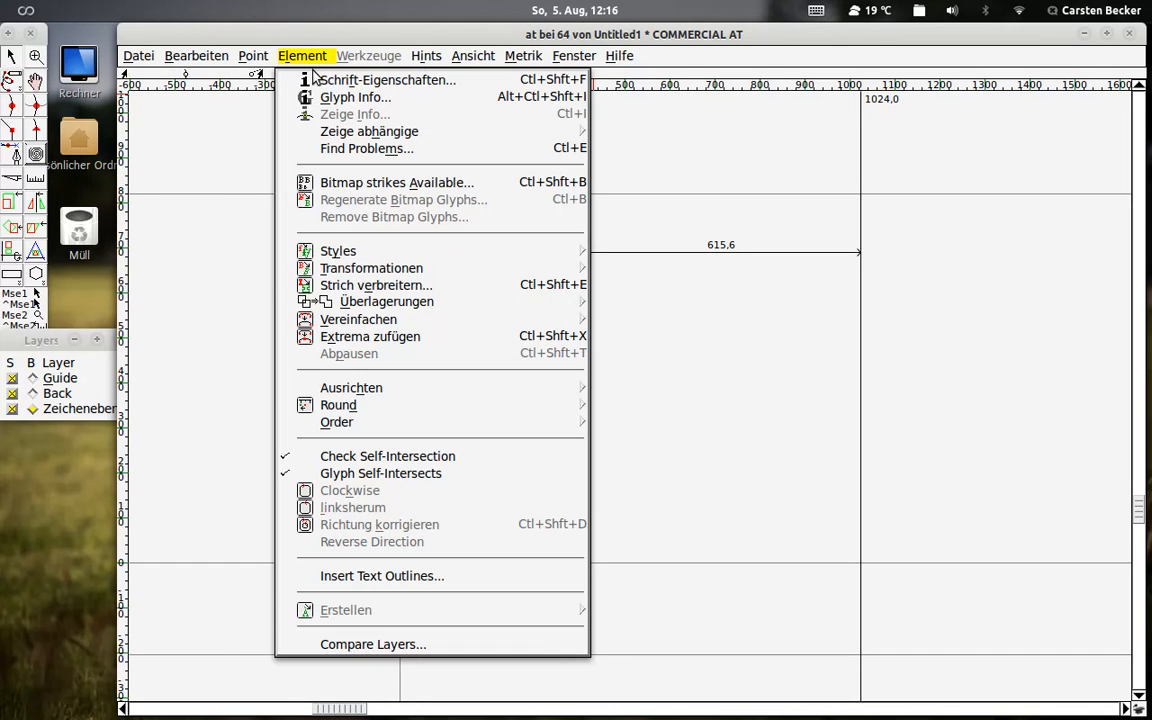
mouse_move(388, 80)
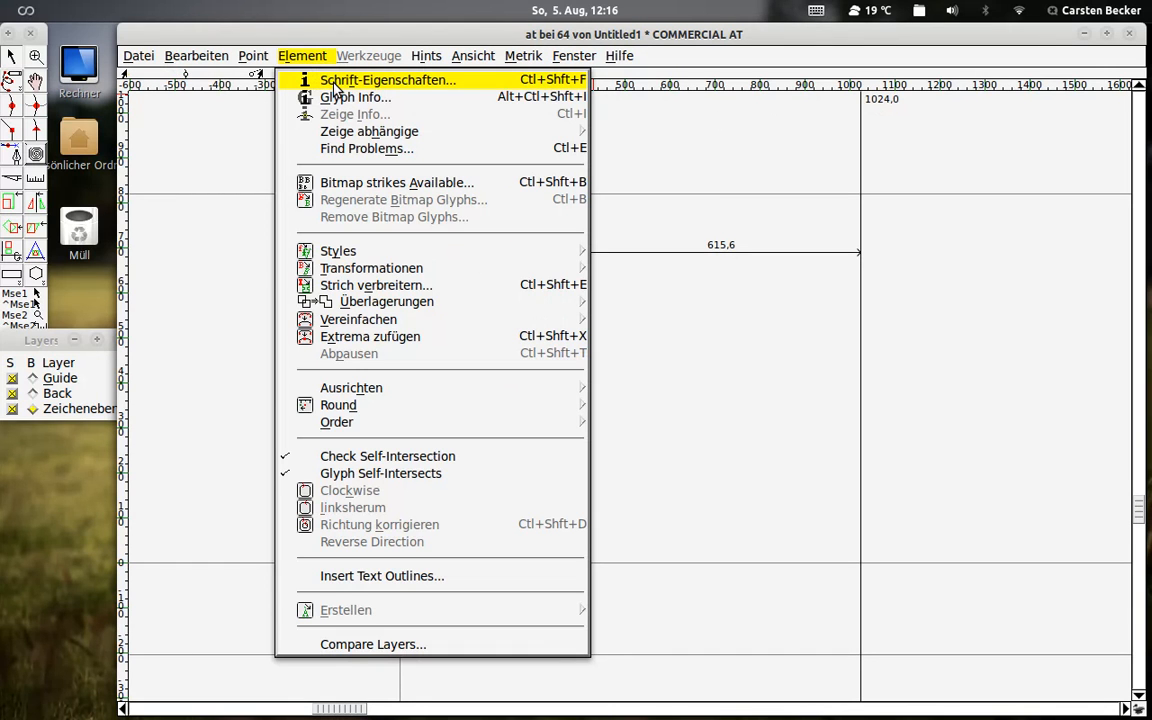
left_click(388, 80)
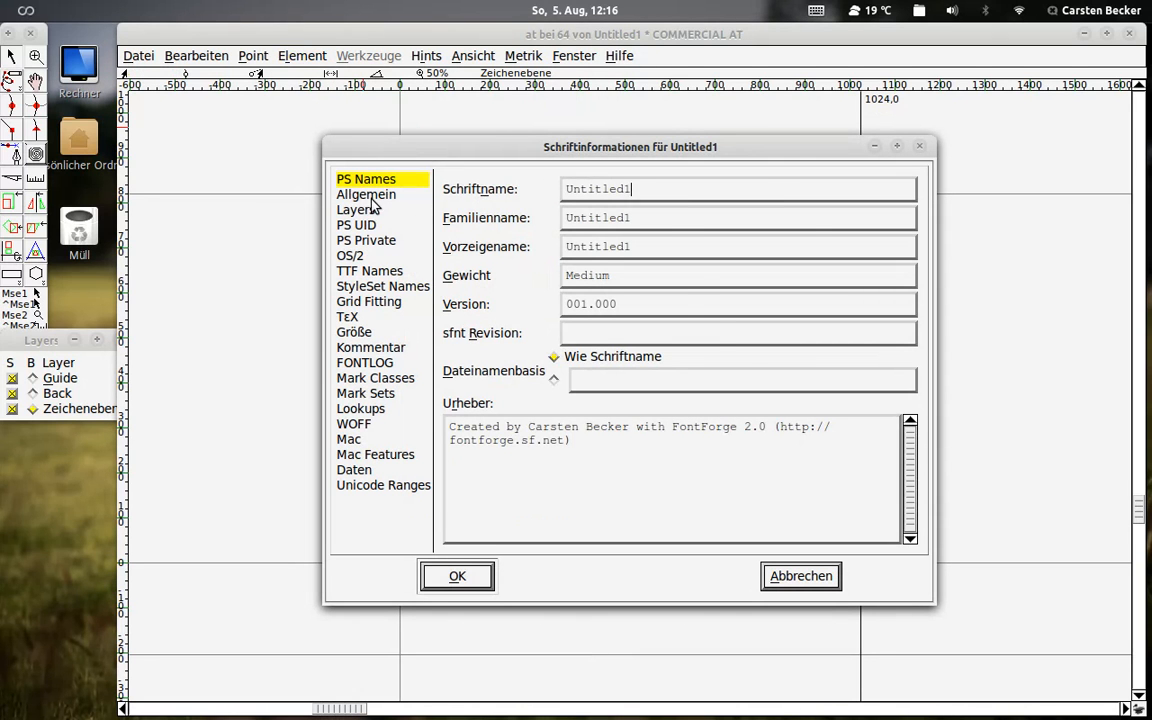
left_click(366, 194)
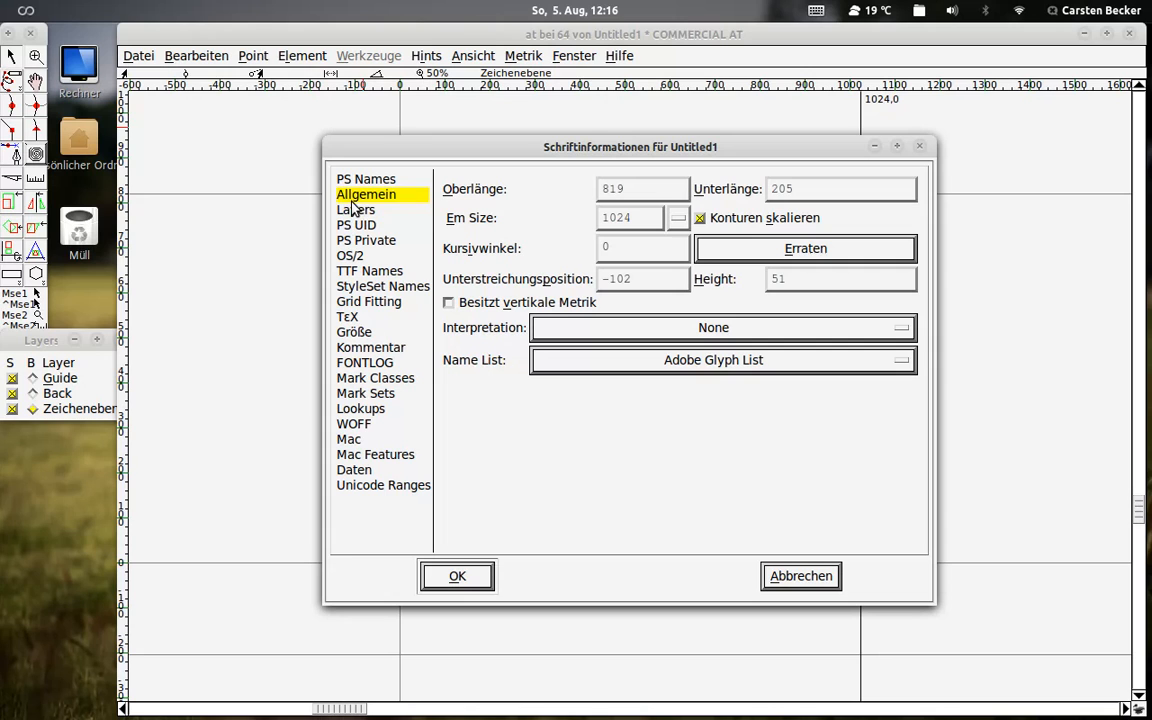
mouse_move(368, 210)
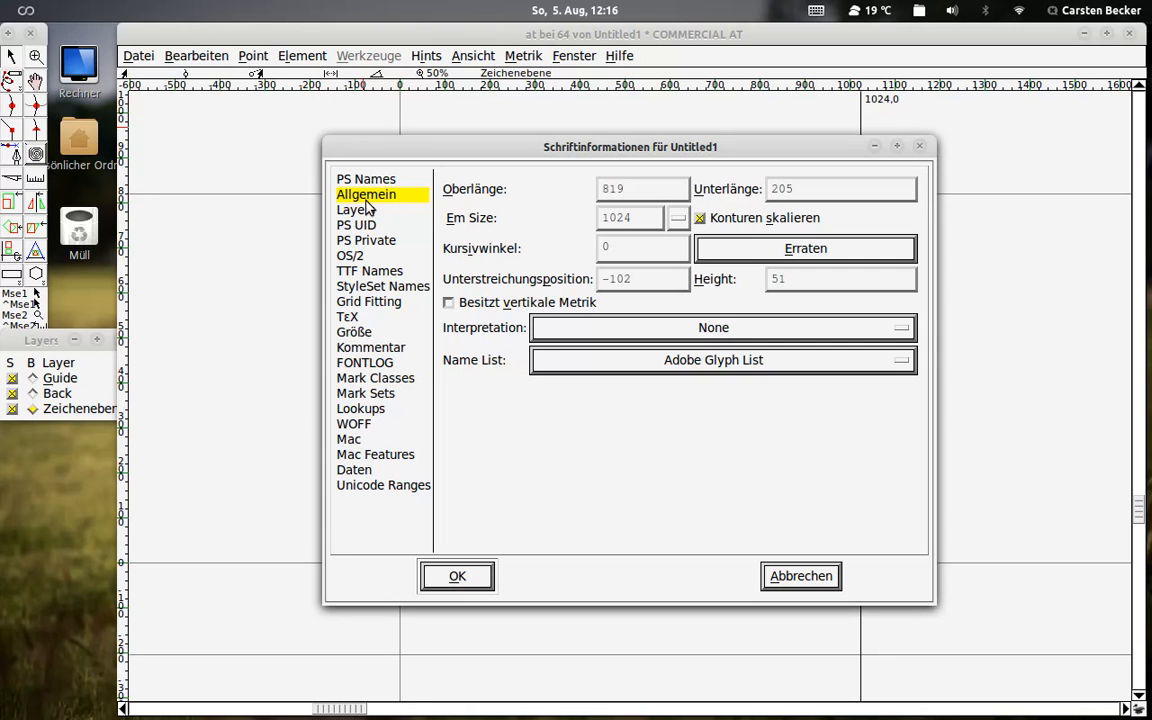
mouse_move(362, 206)
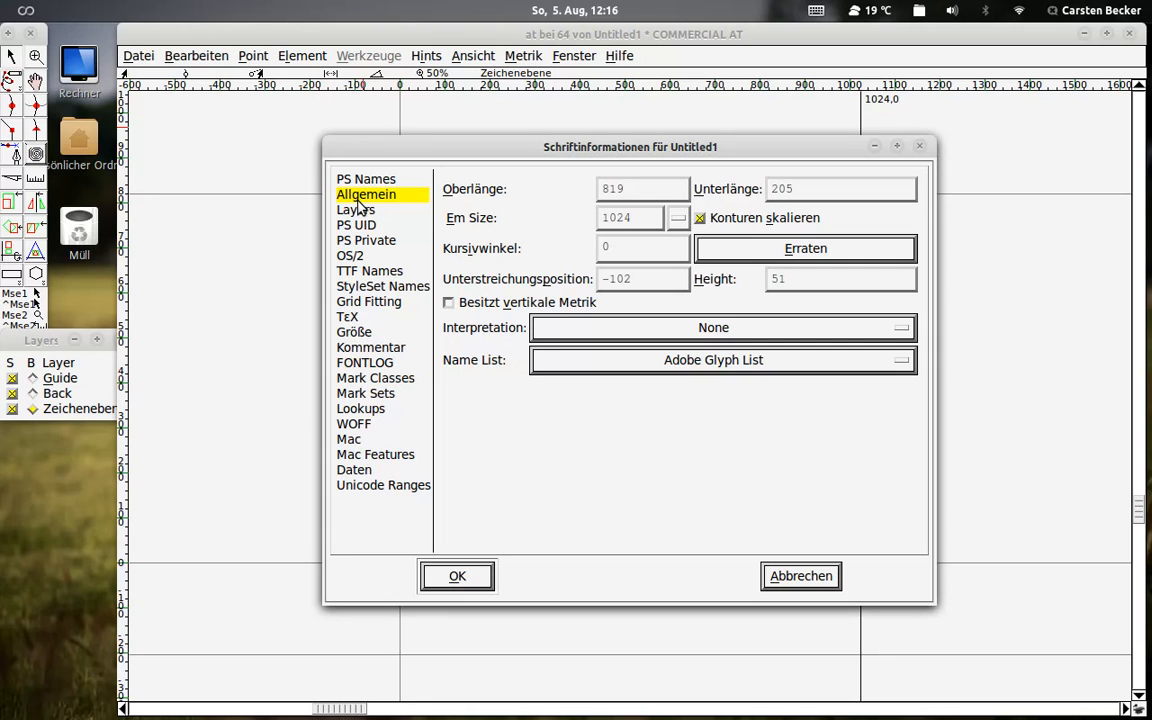
mouse_move(604, 228)
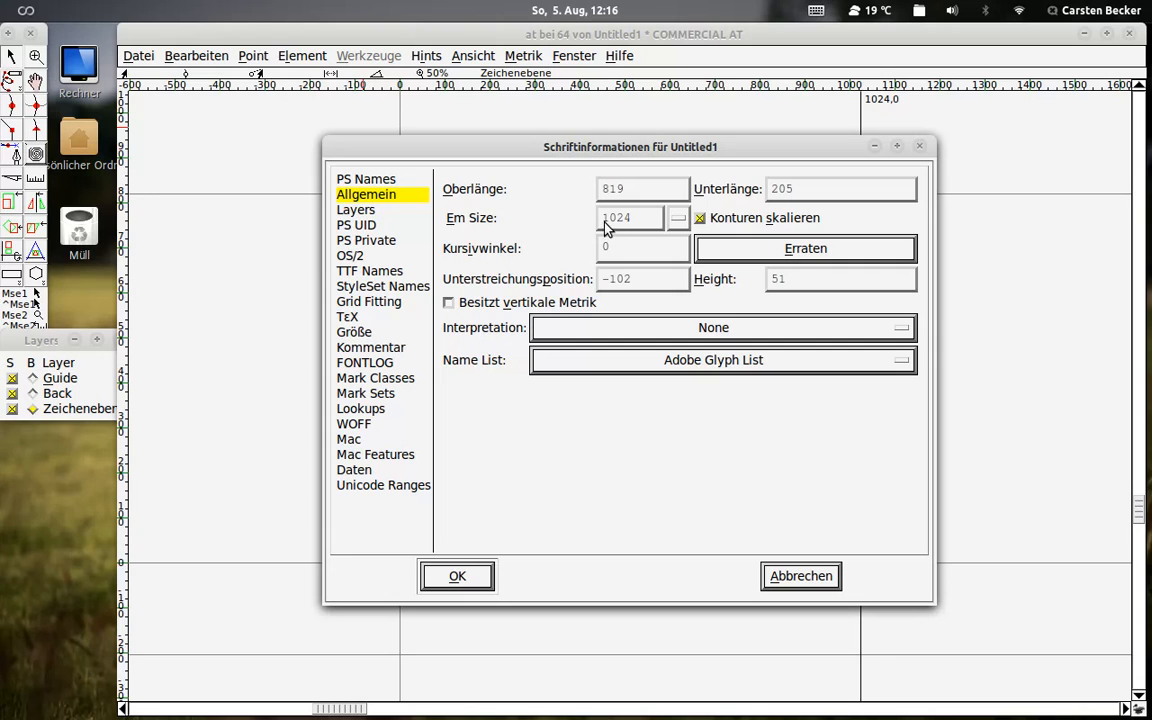
triple_click(630, 216)
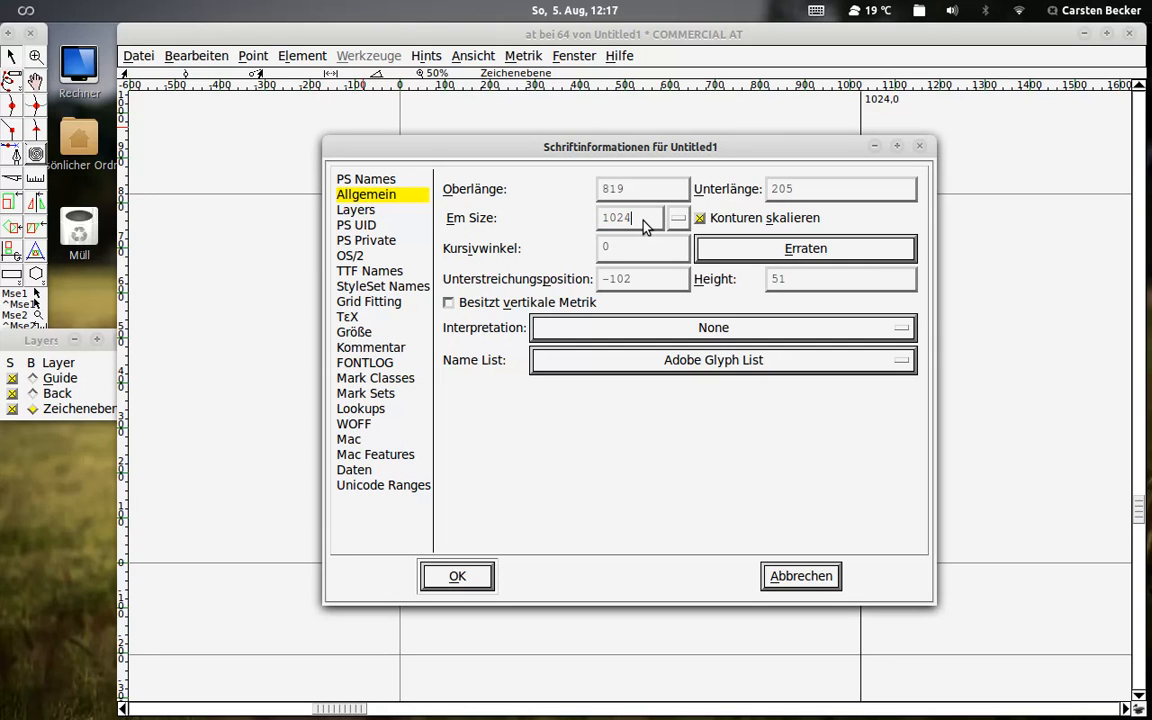
mouse_move(800, 536)
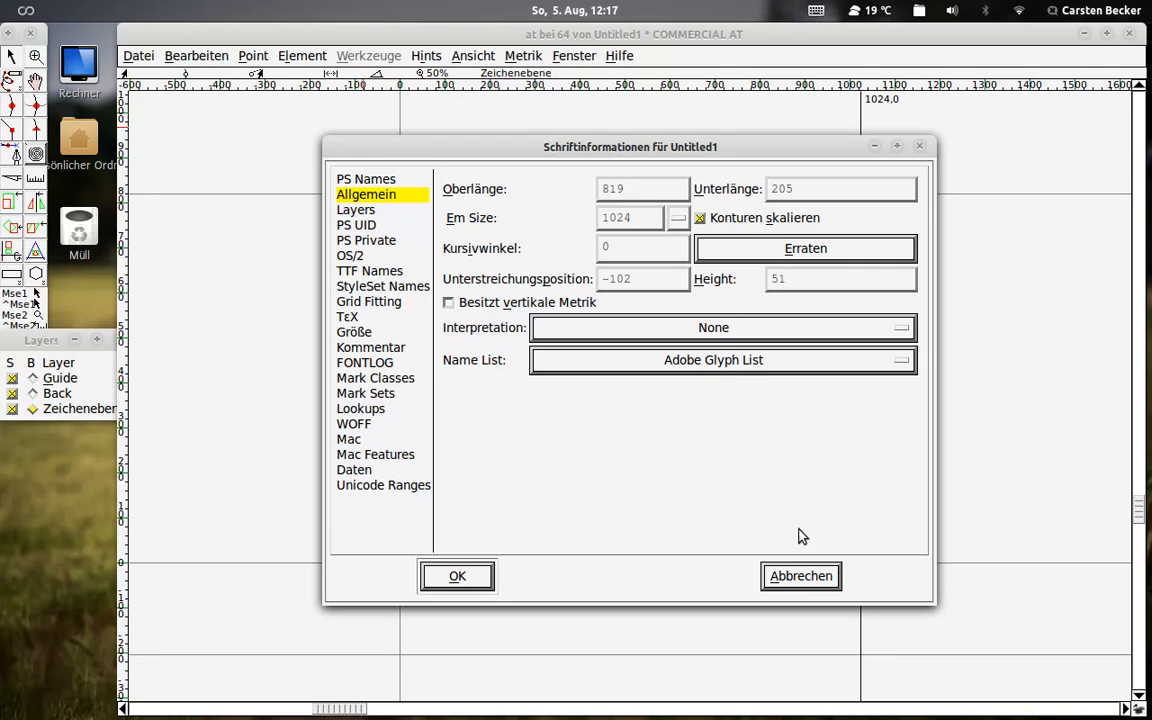
left_click(630, 216)
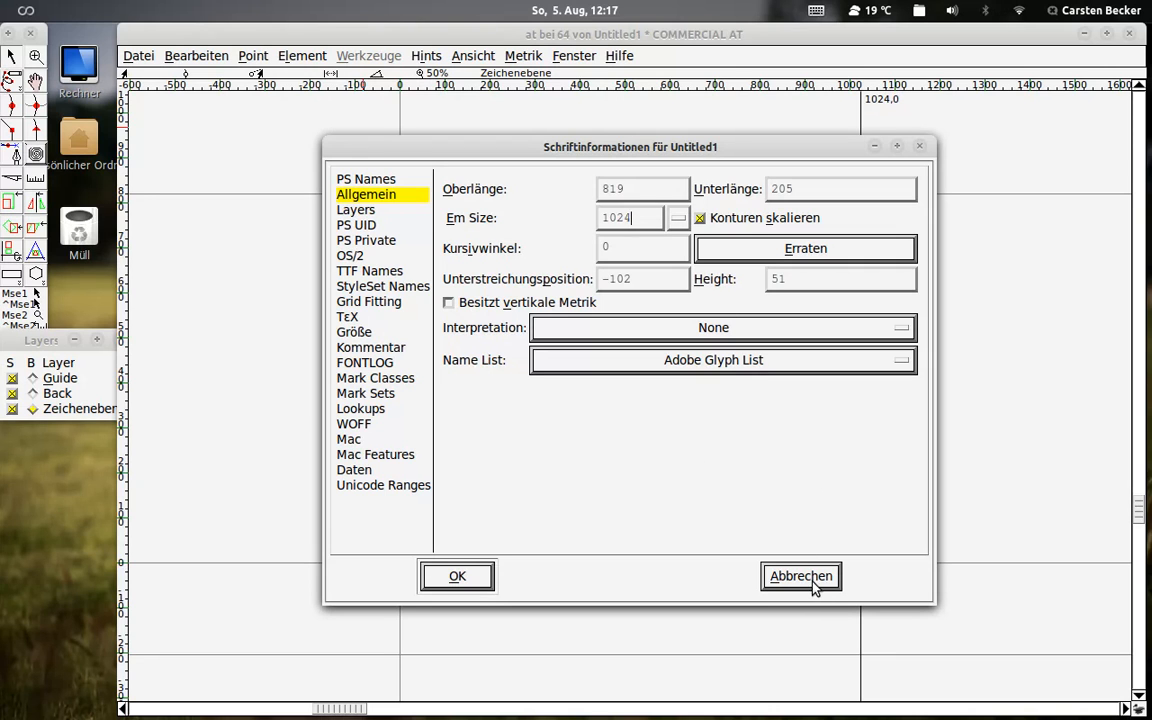
left_click(800, 576)
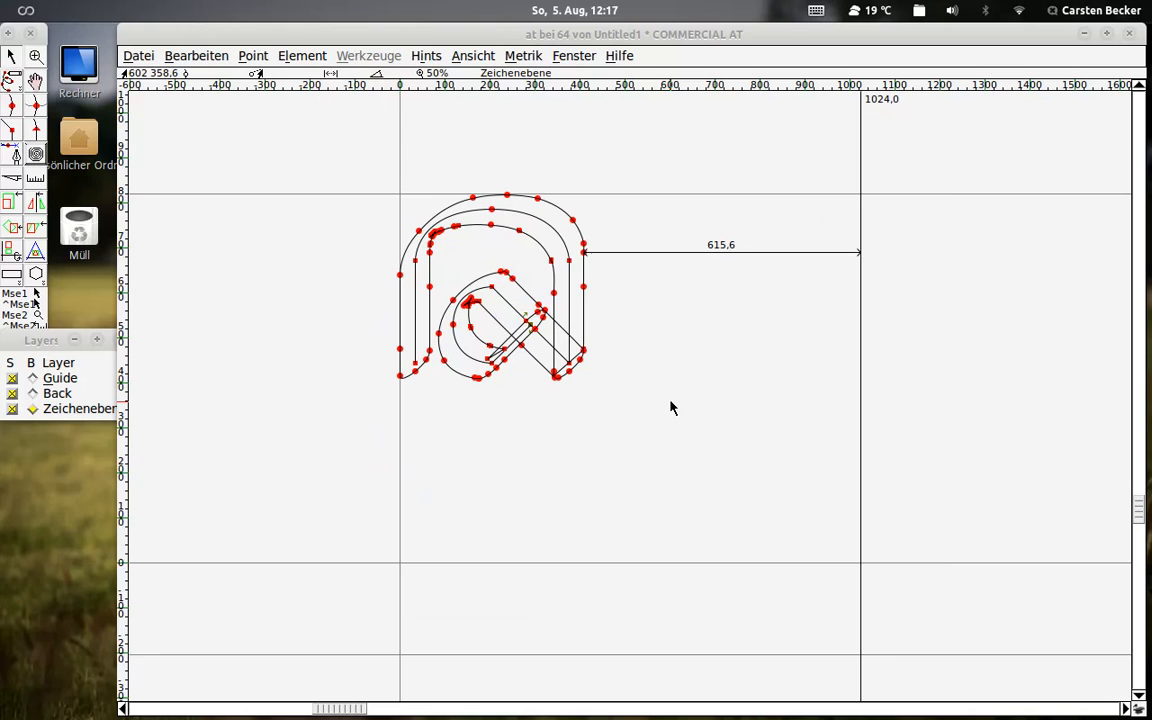
mouse_move(664, 432)
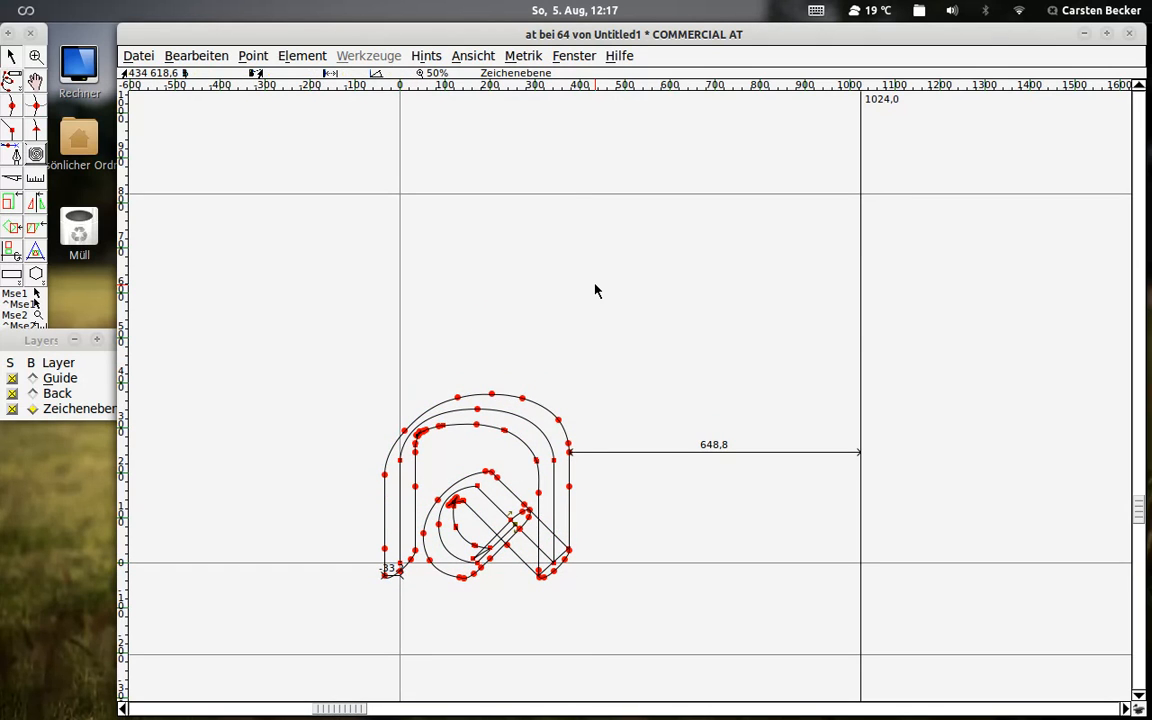
mouse_move(580, 464)
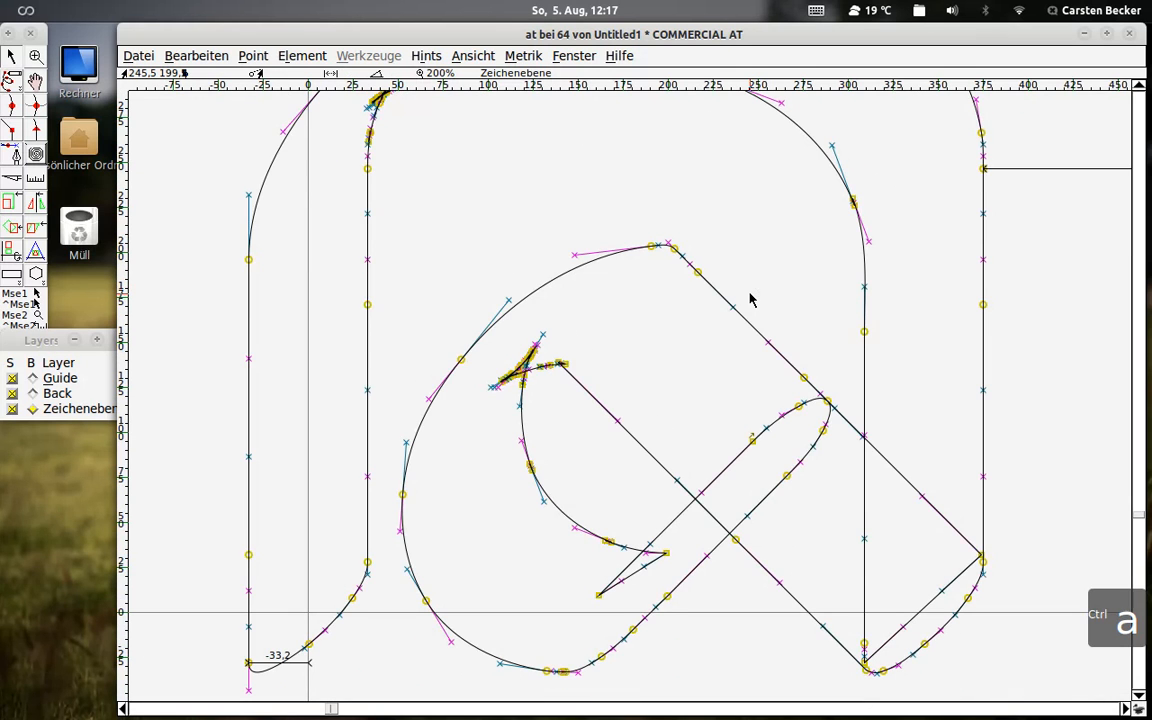
mouse_move(512, 384)
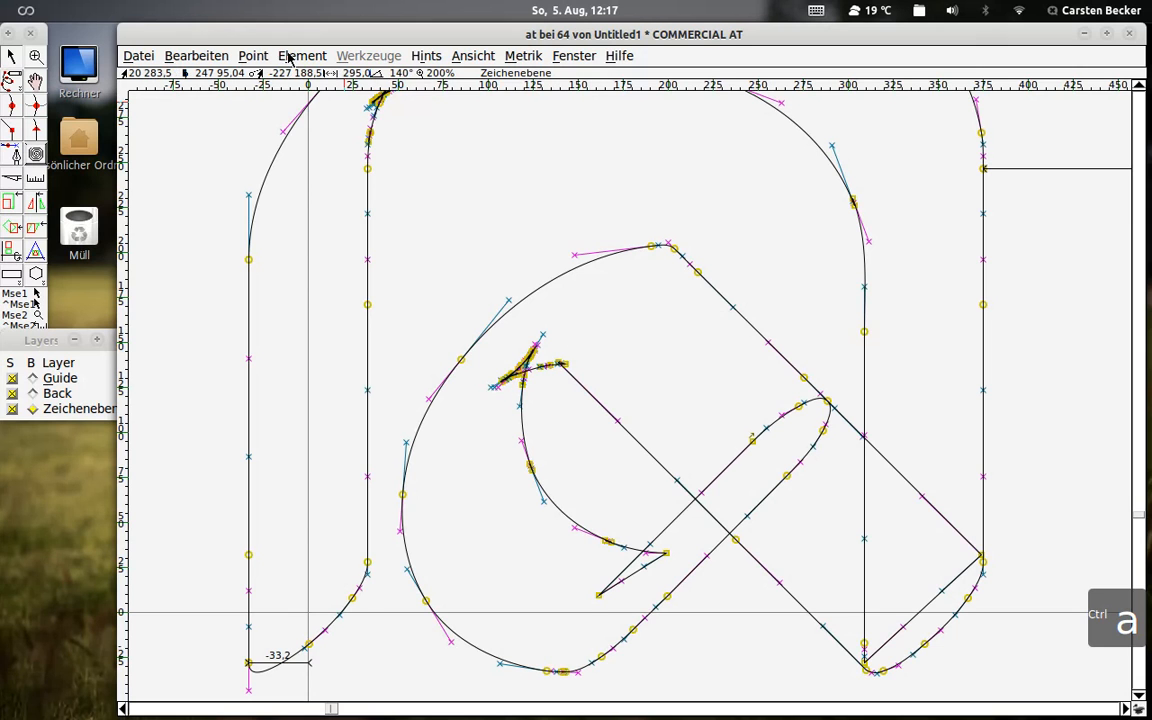
Remove the overlapping contours of the at glyph via Element > Überlagerungen entfernen.
left_click(300, 56)
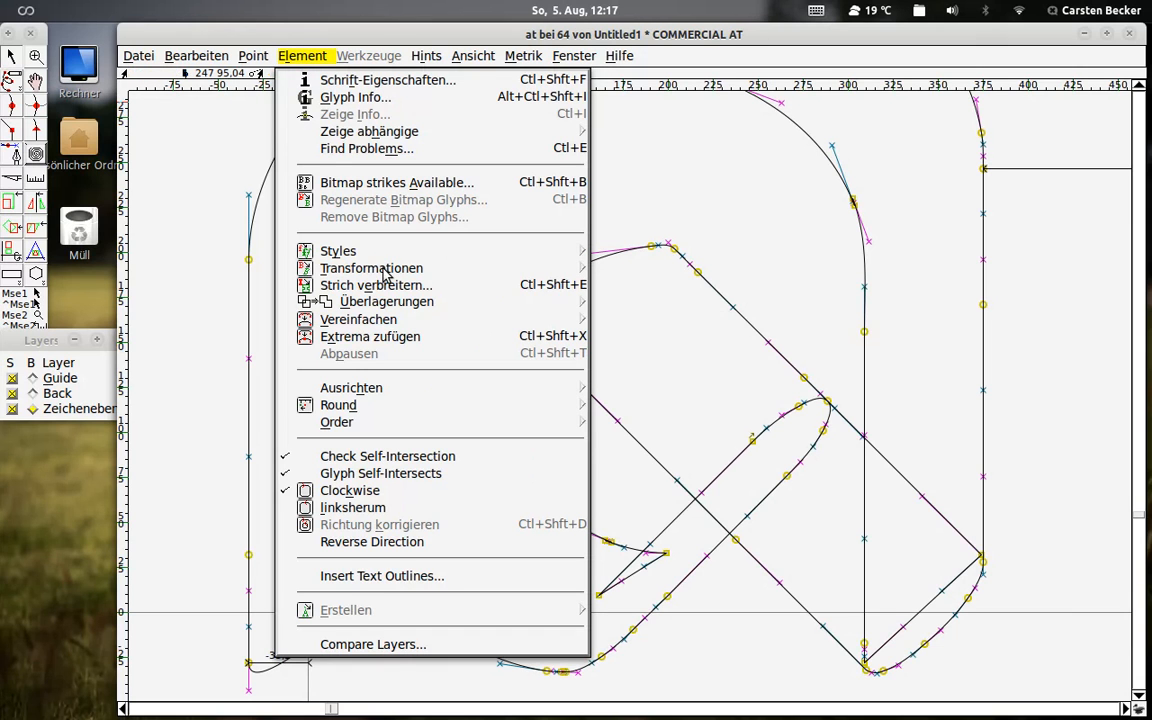
mouse_move(388, 300)
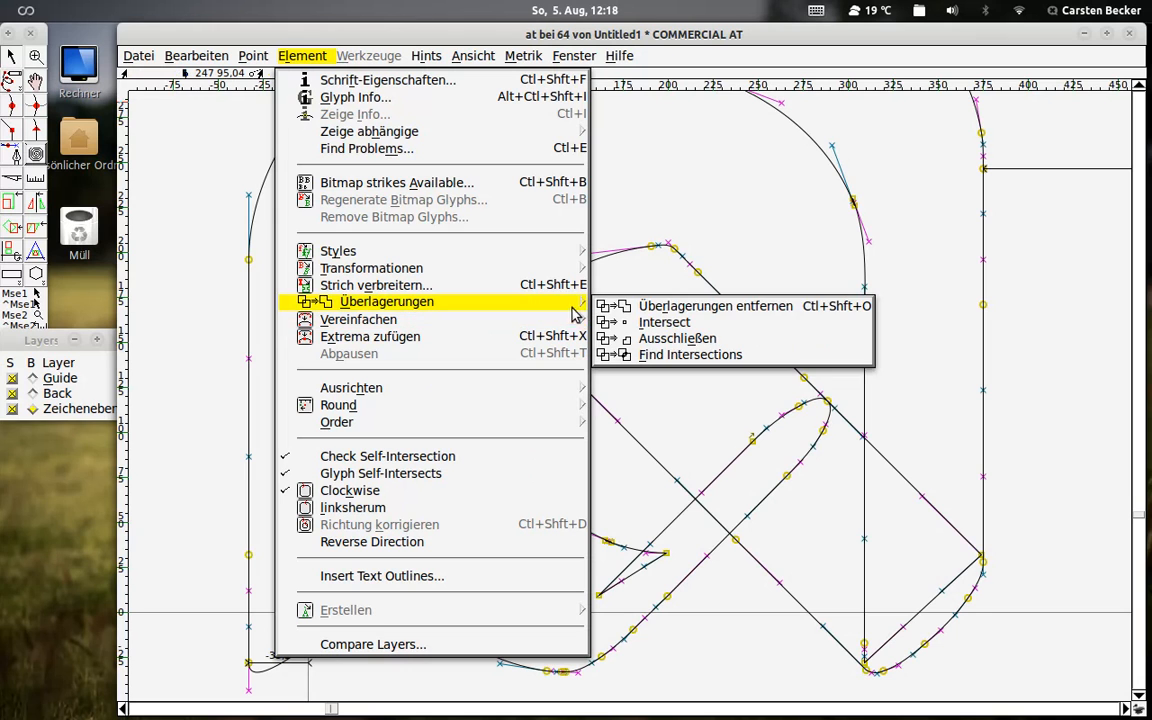
mouse_move(716, 306)
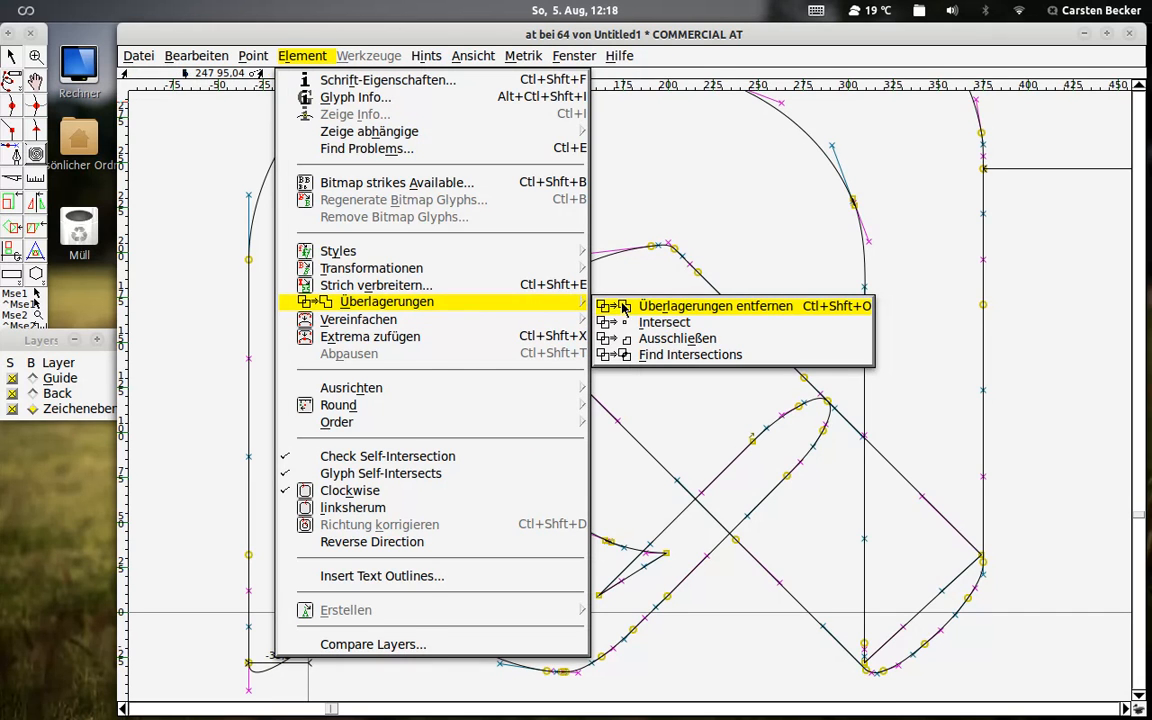
left_click(716, 306)
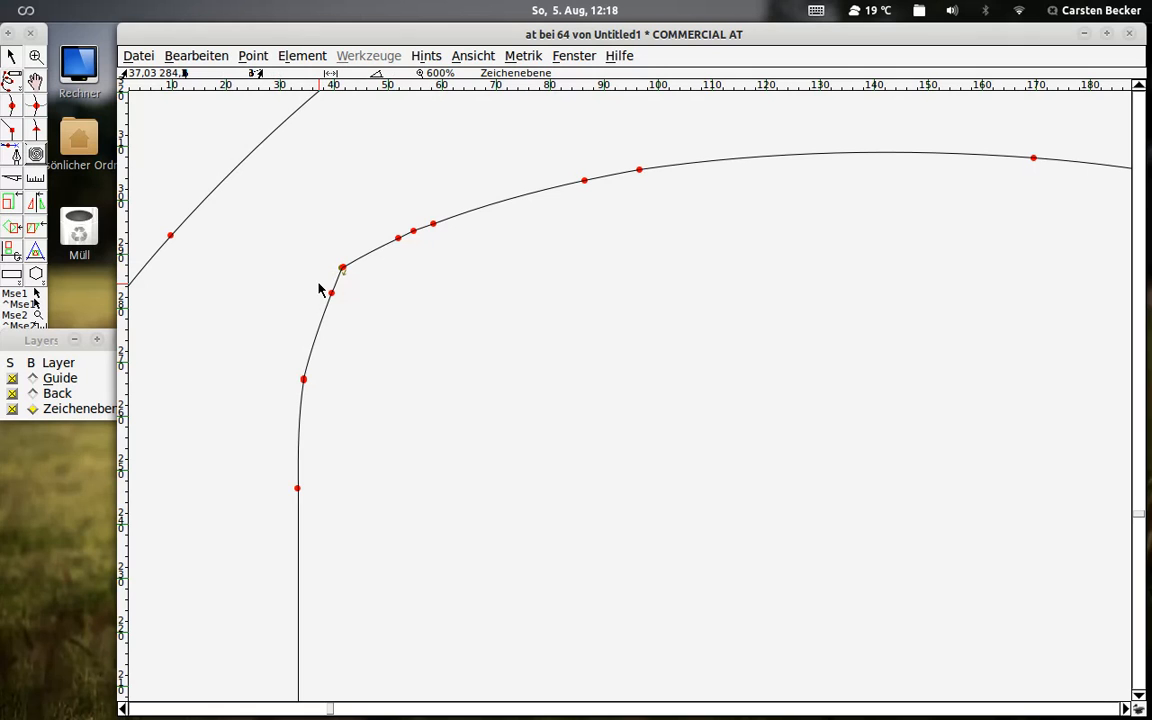
mouse_move(444, 320)
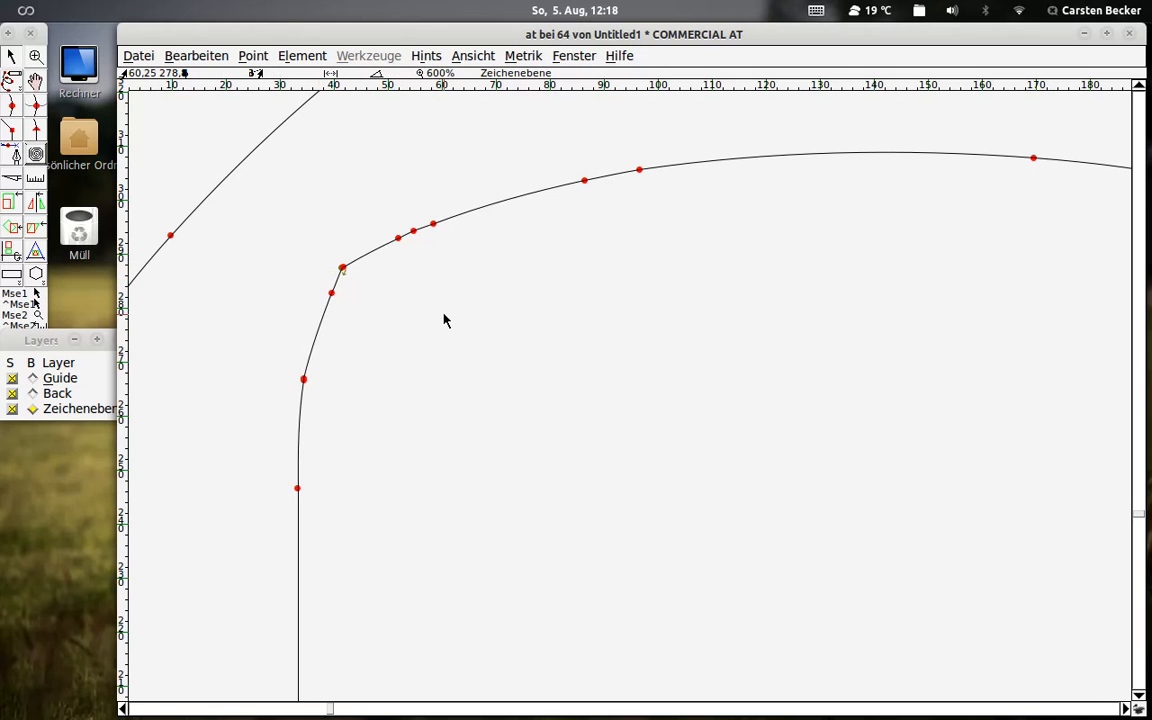
mouse_move(378, 296)
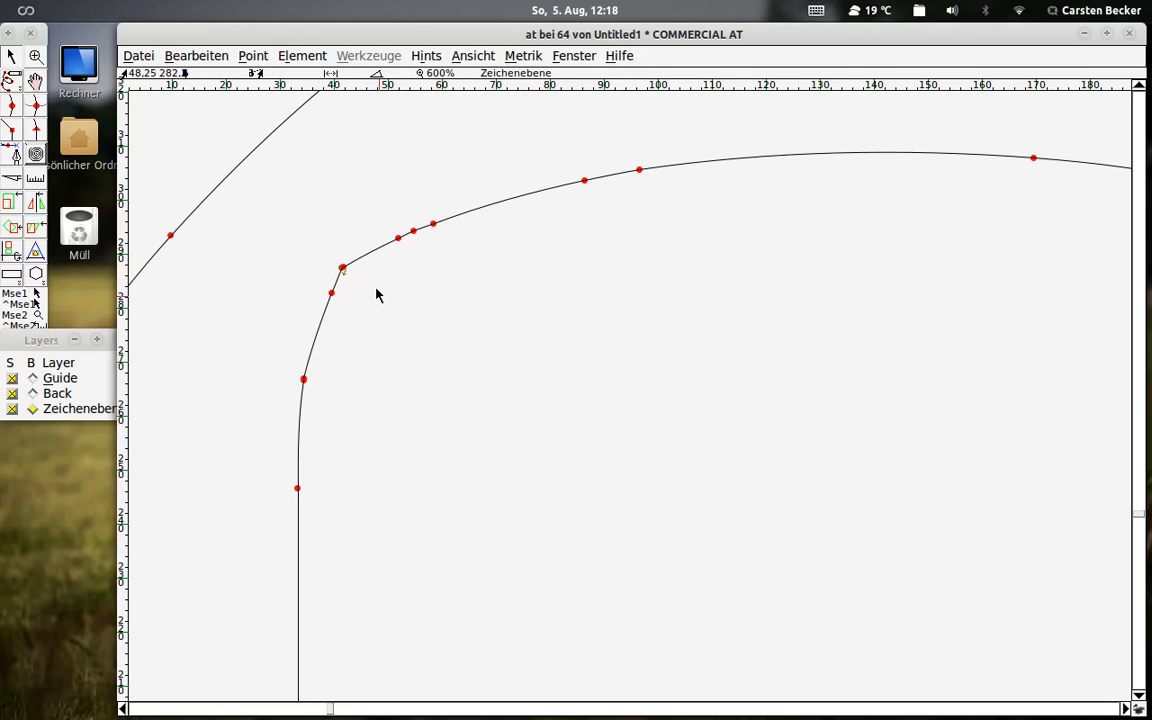
mouse_move(380, 304)
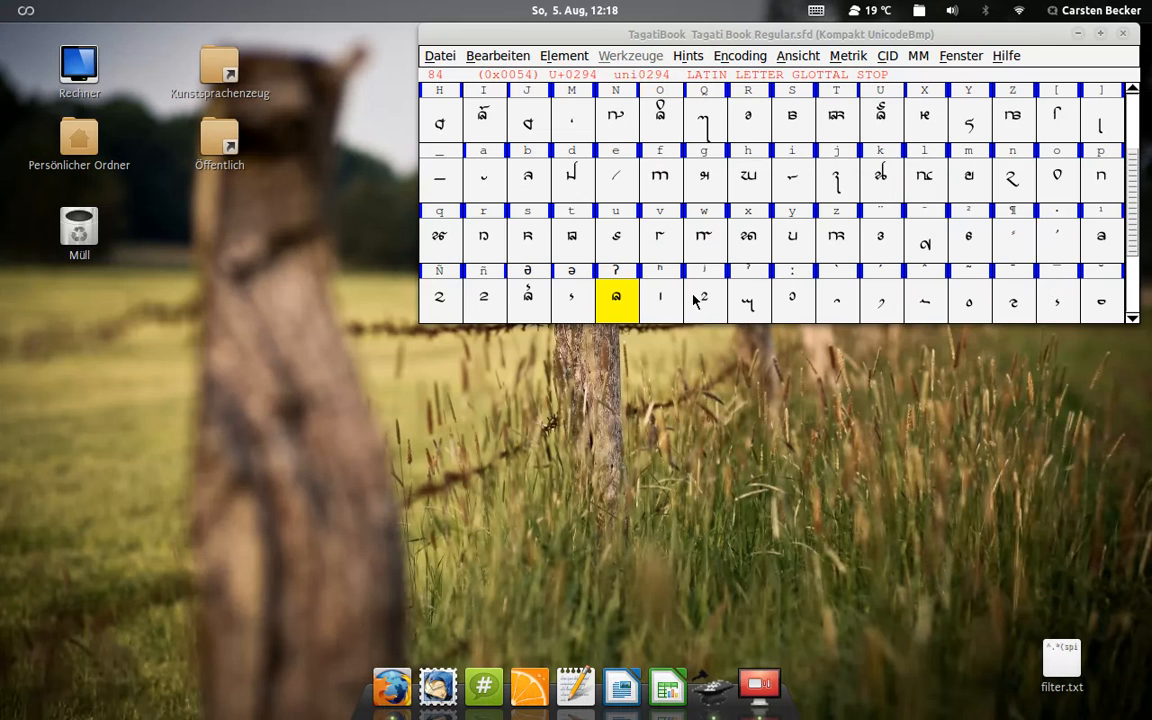
Open the uni0294 glottal stop glyph cell in its glyph editing window.
double_click(616, 300)
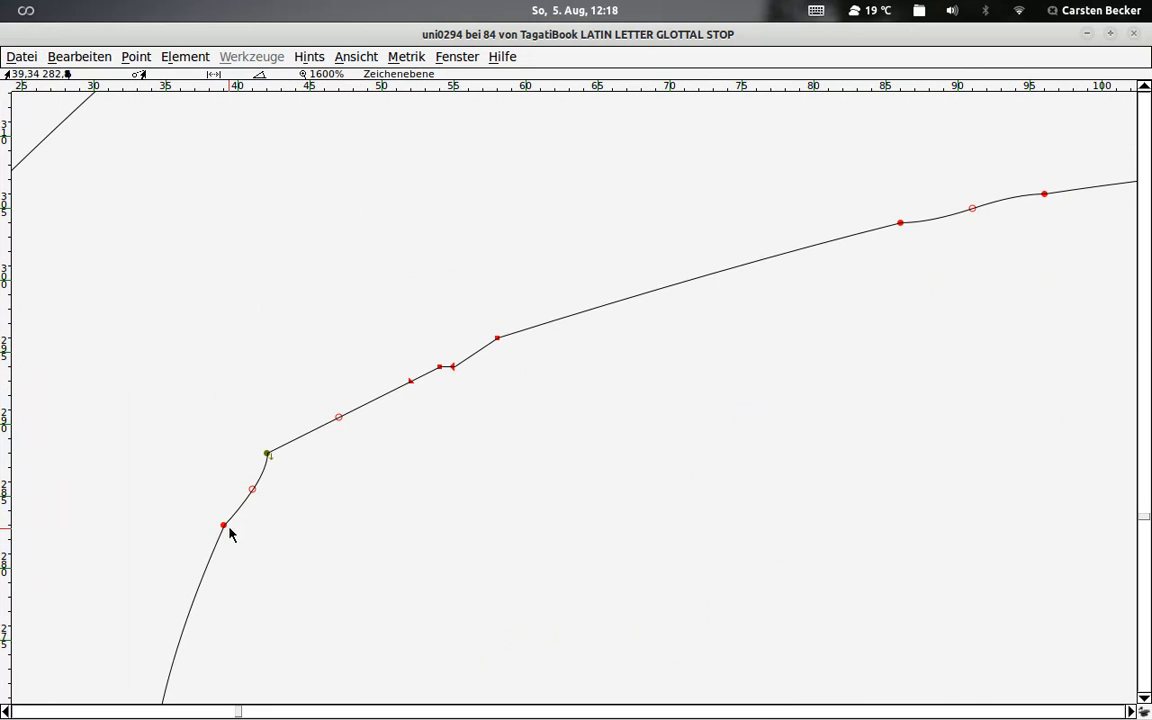
mouse_move(464, 364)
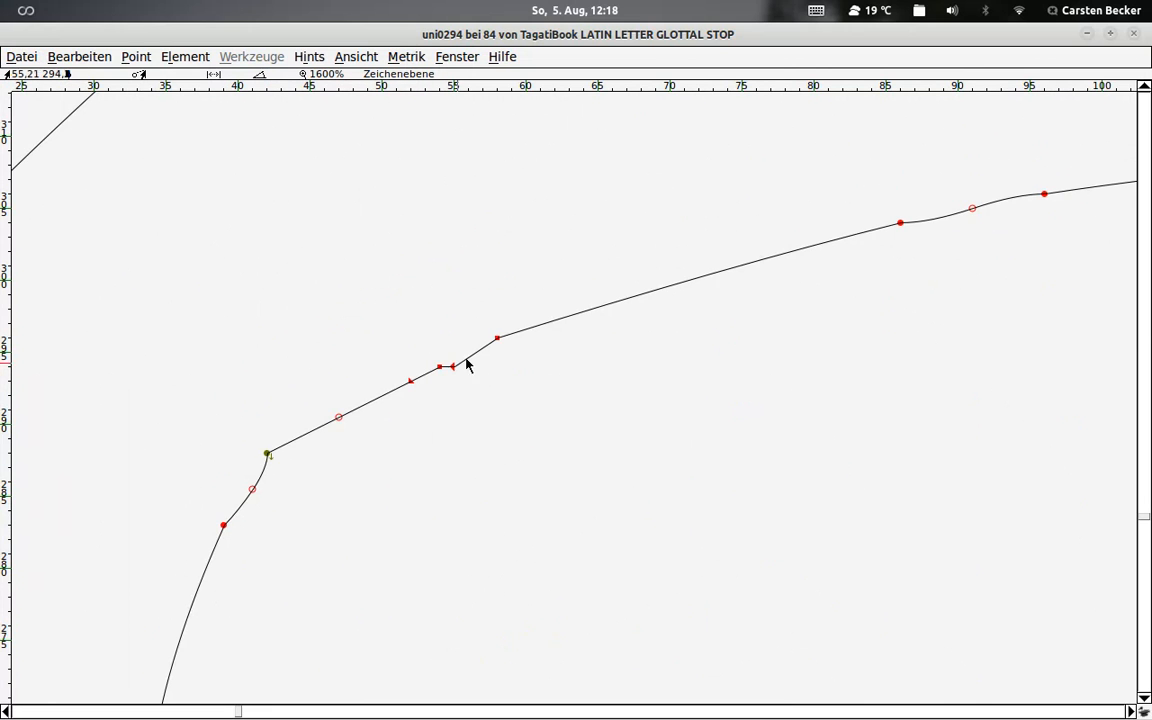
mouse_move(892, 228)
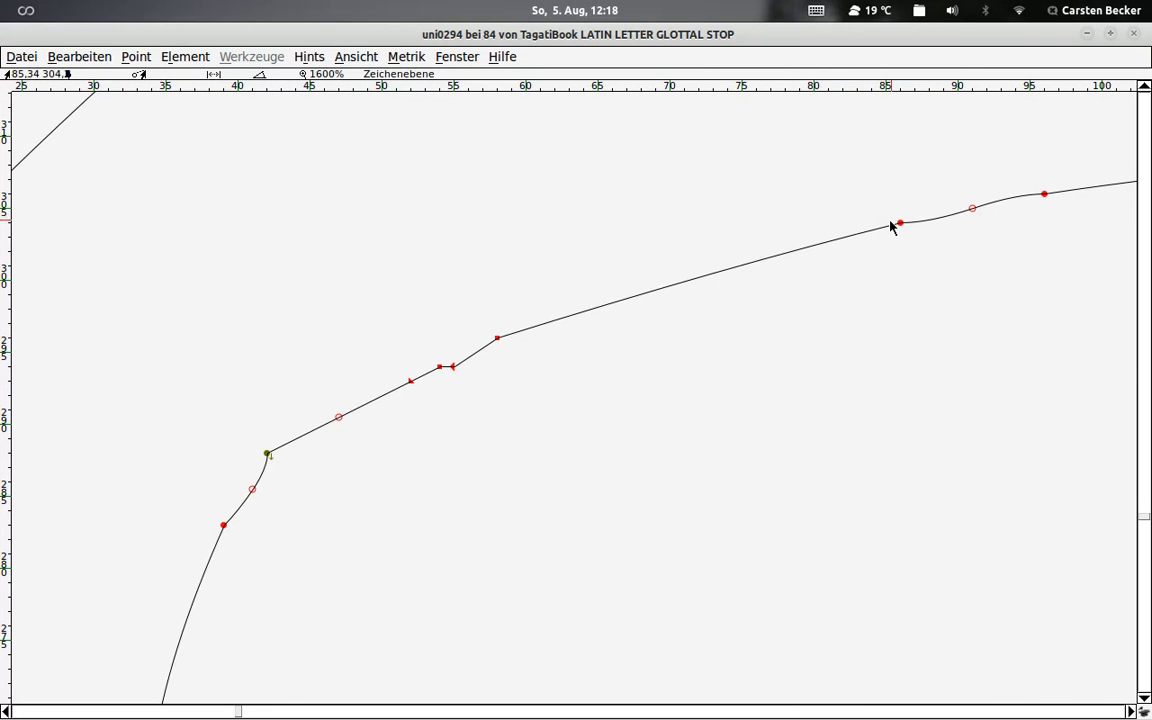
mouse_move(376, 488)
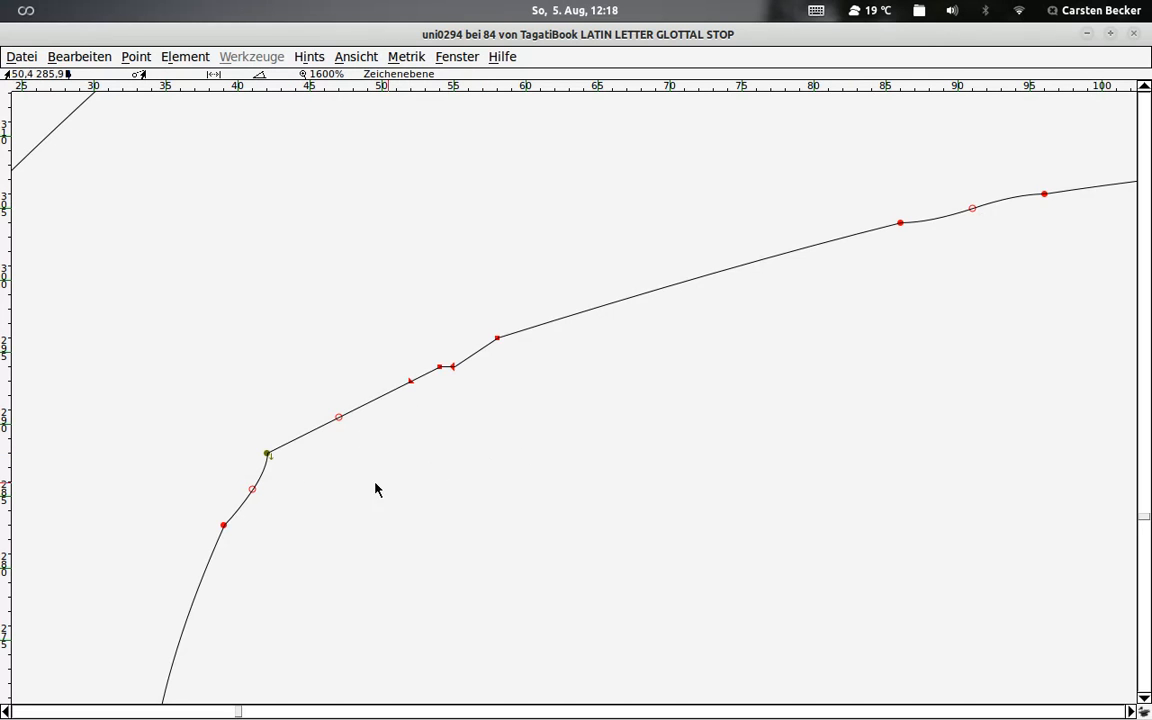
mouse_move(304, 488)
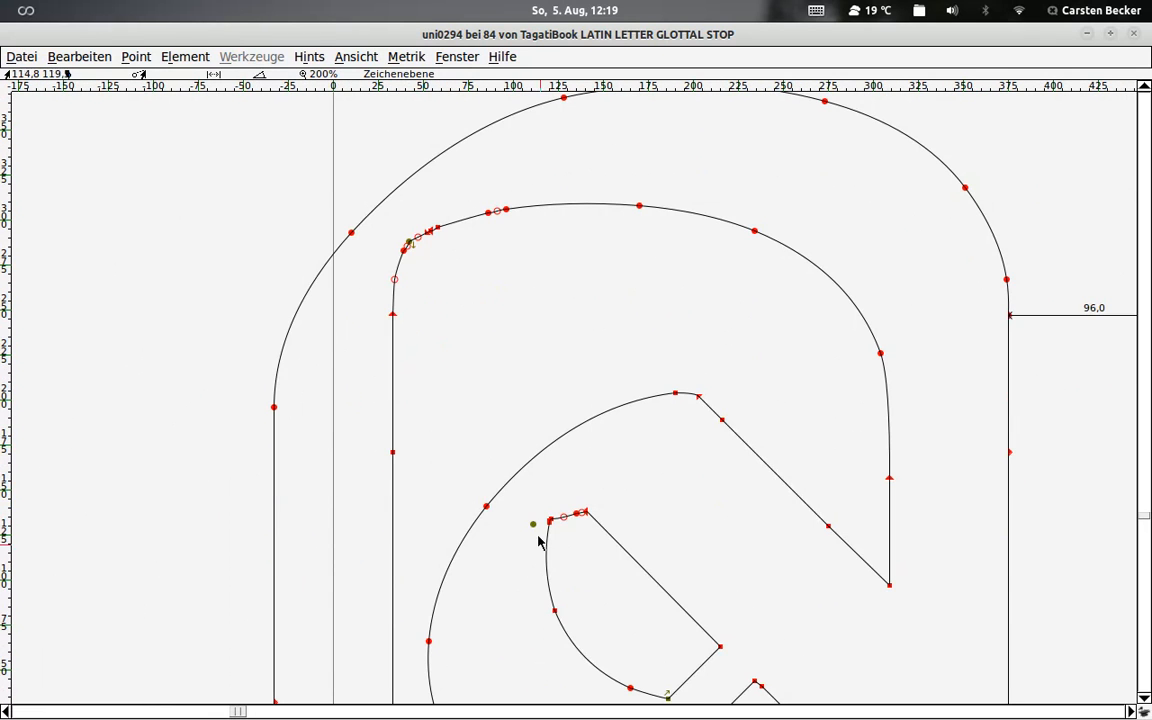
mouse_move(576, 536)
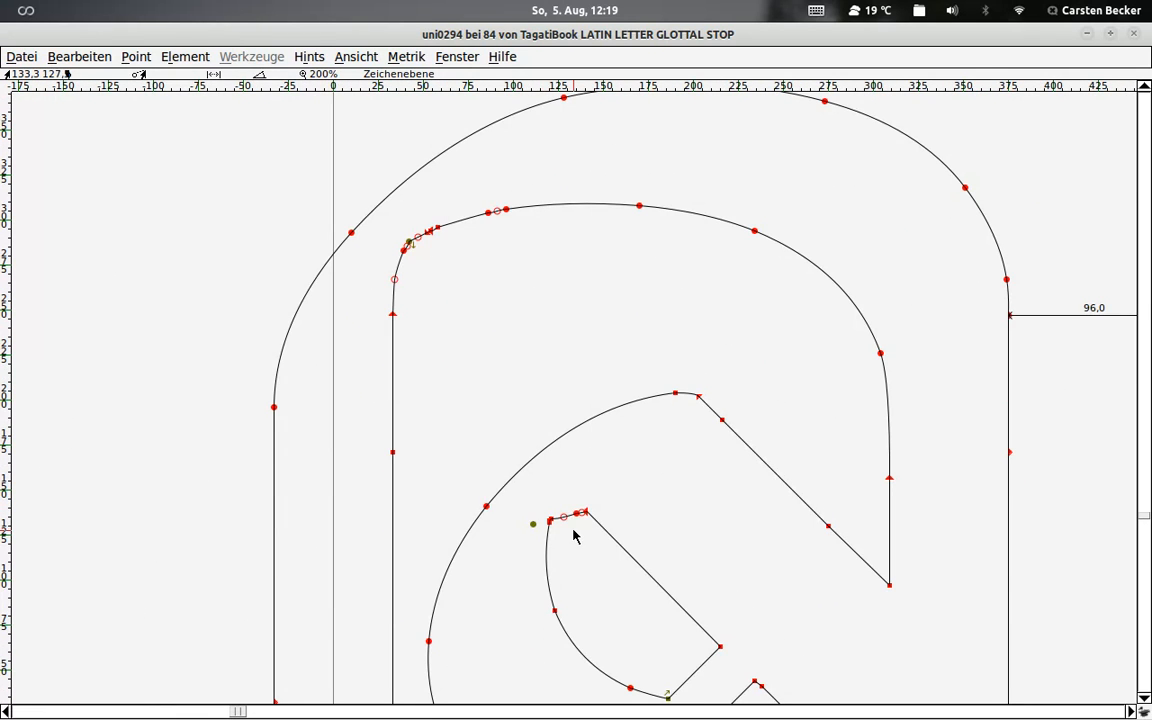
mouse_move(416, 252)
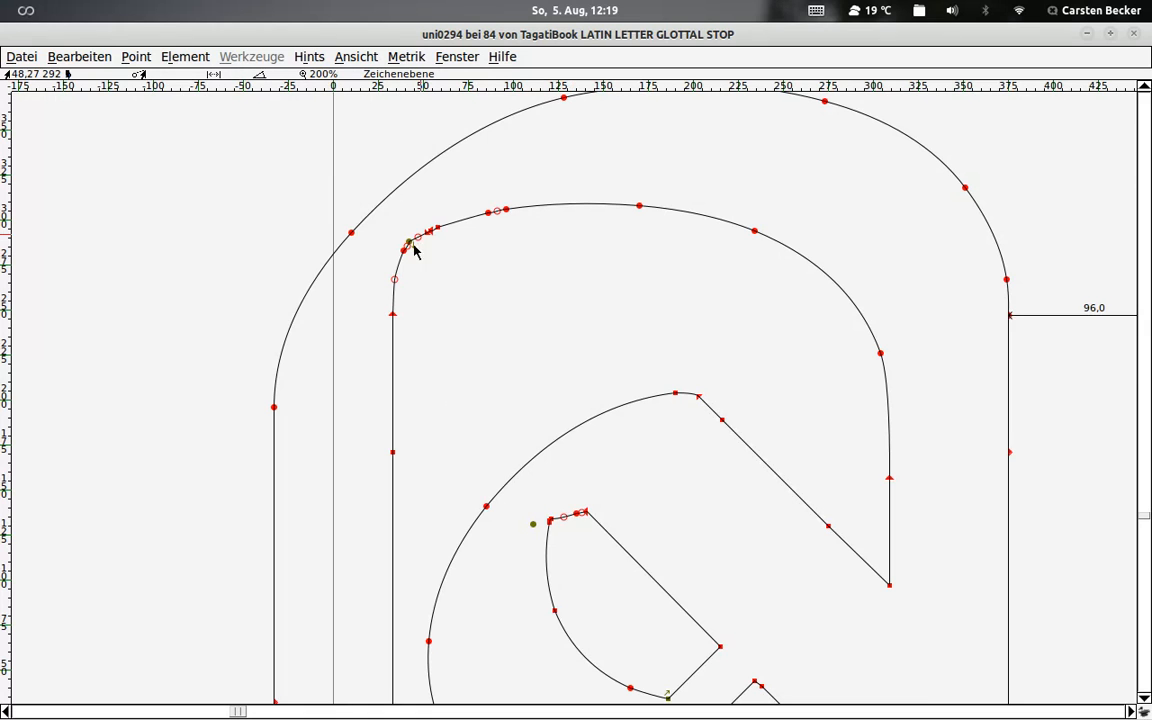
mouse_move(1128, 48)
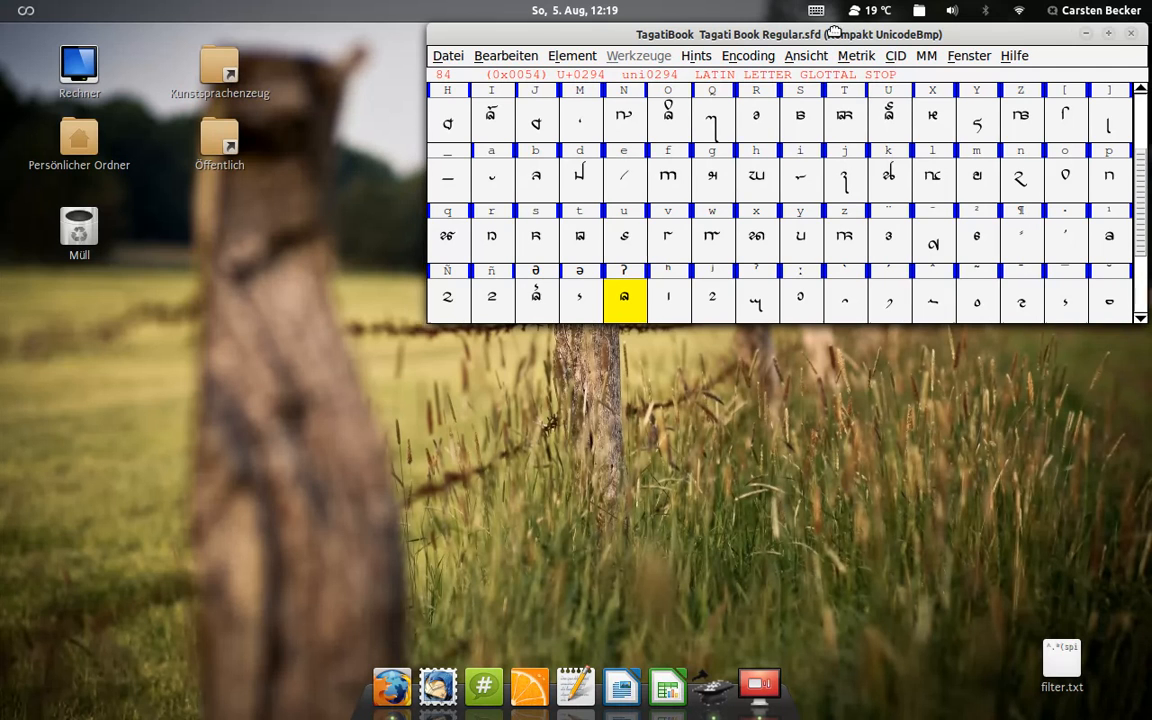
Review the TrueType generation settings for TagatiBook.ttf and cancel with Abbrechen.
left_click(448, 56)
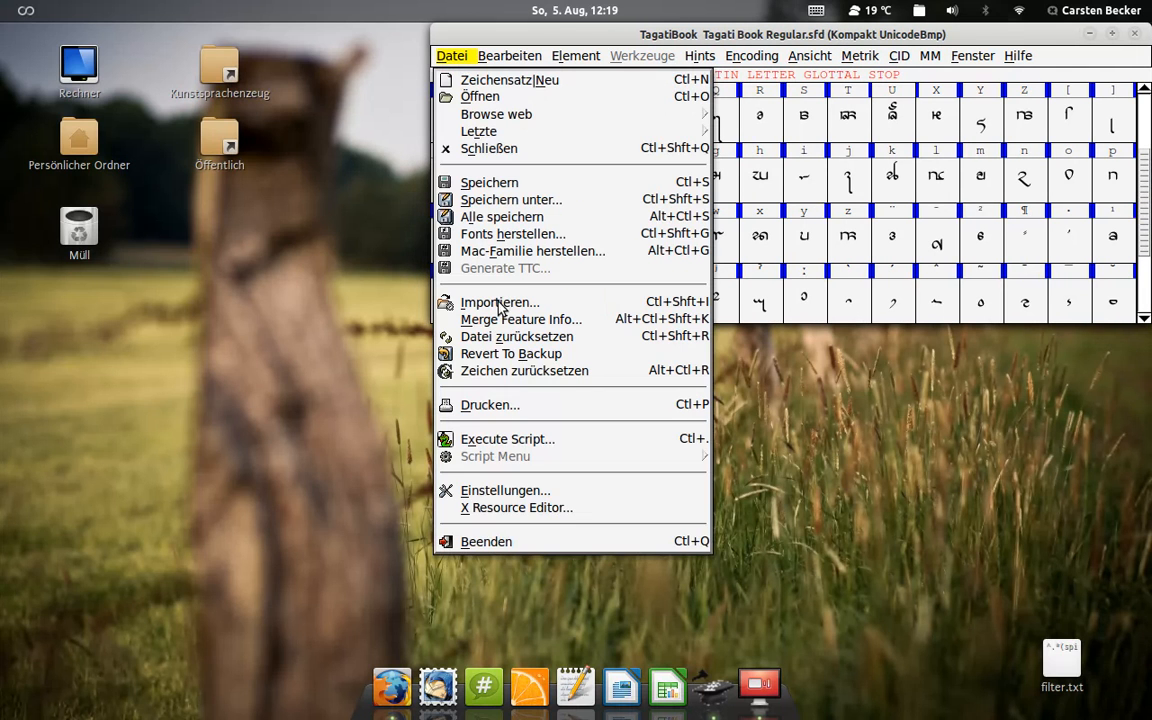
mouse_move(512, 232)
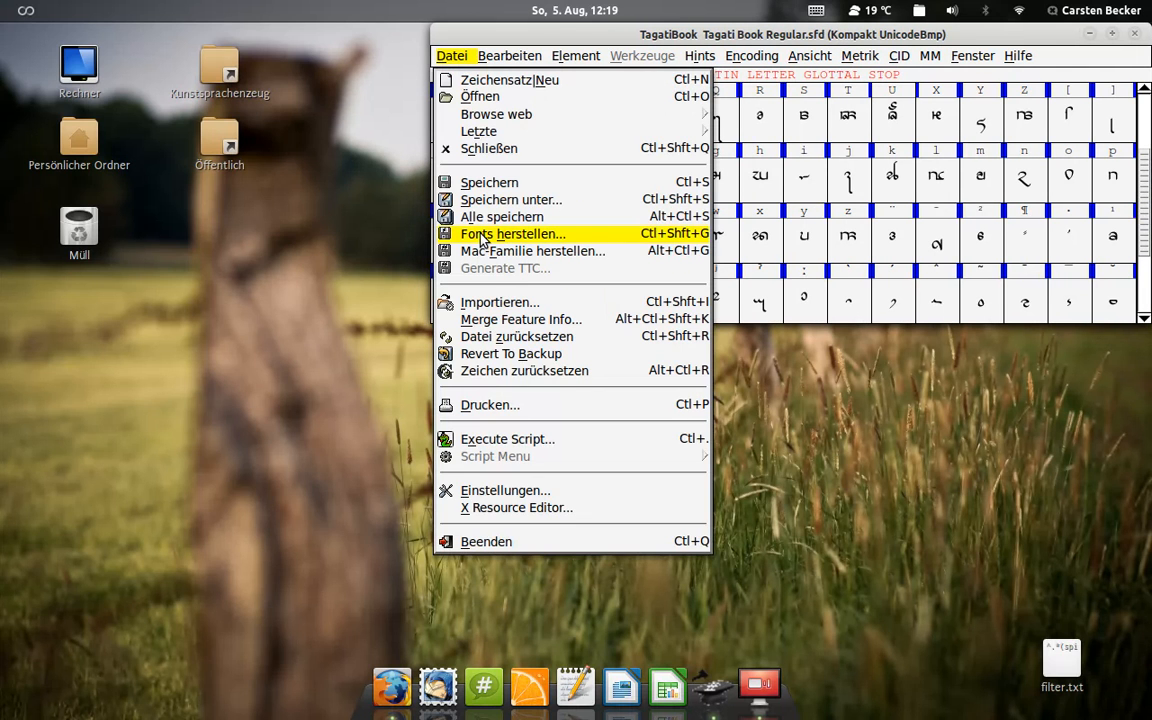
left_click(512, 232)
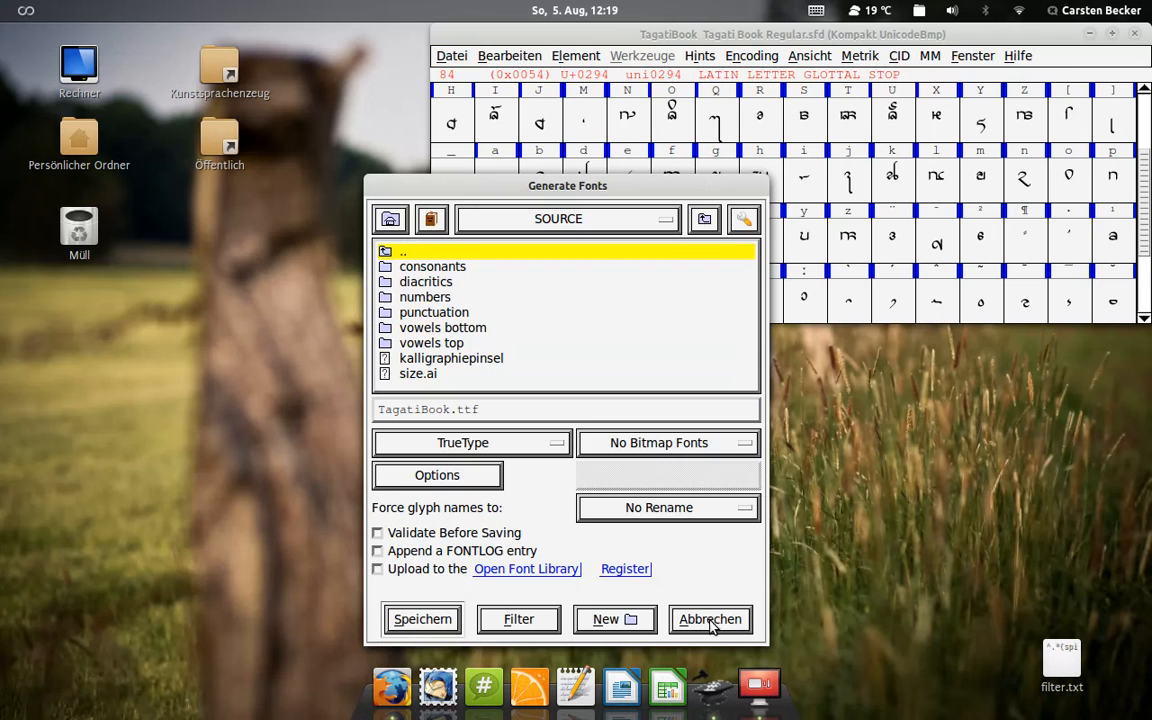
left_click(710, 620)
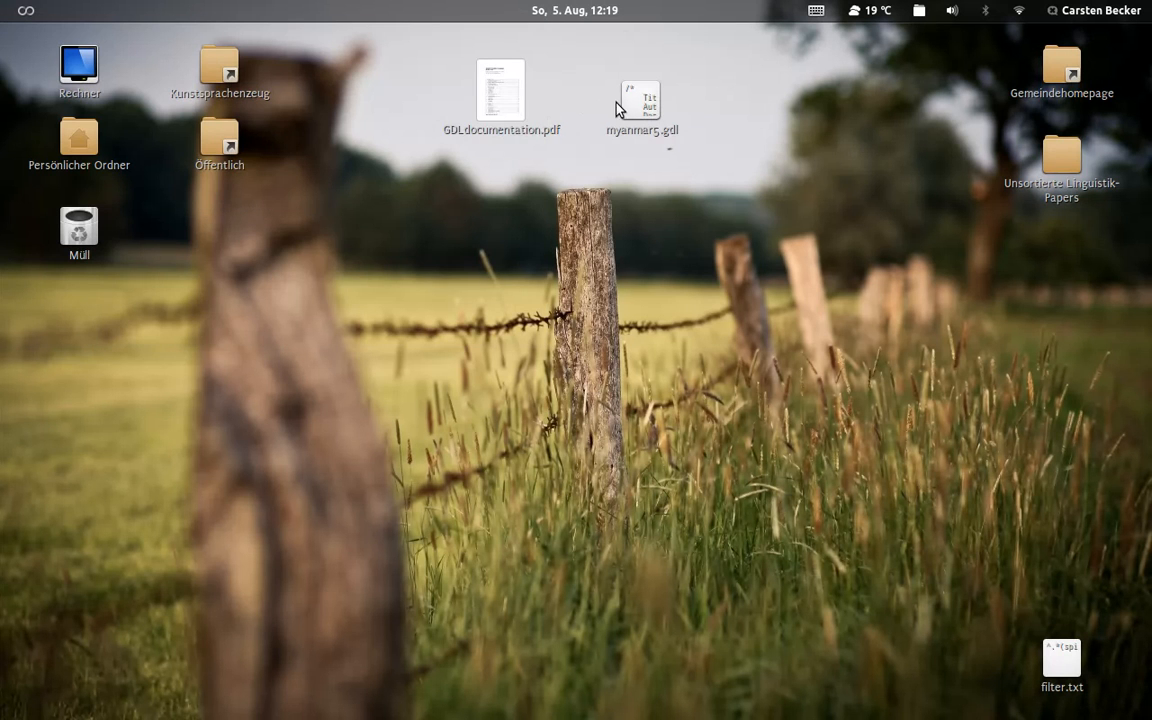
mouse_move(648, 144)
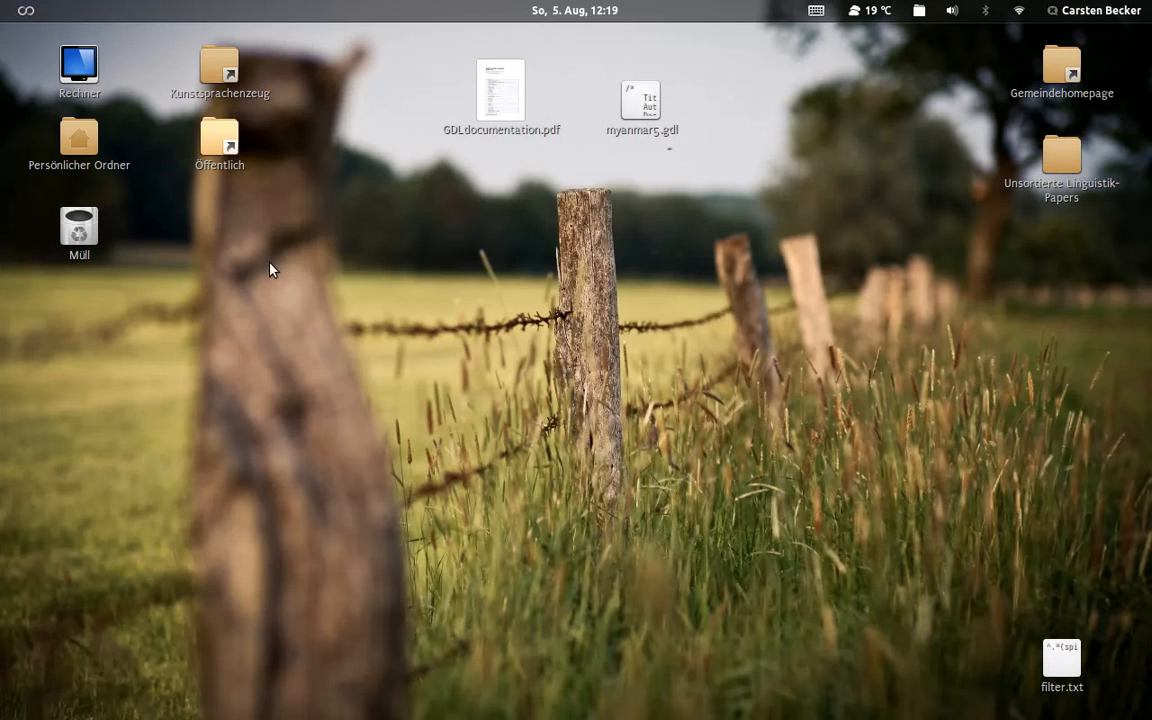
Browse Öffentlich/Tagati Book/Regular in Nautilus and select features.gdl.
left_click(220, 136)
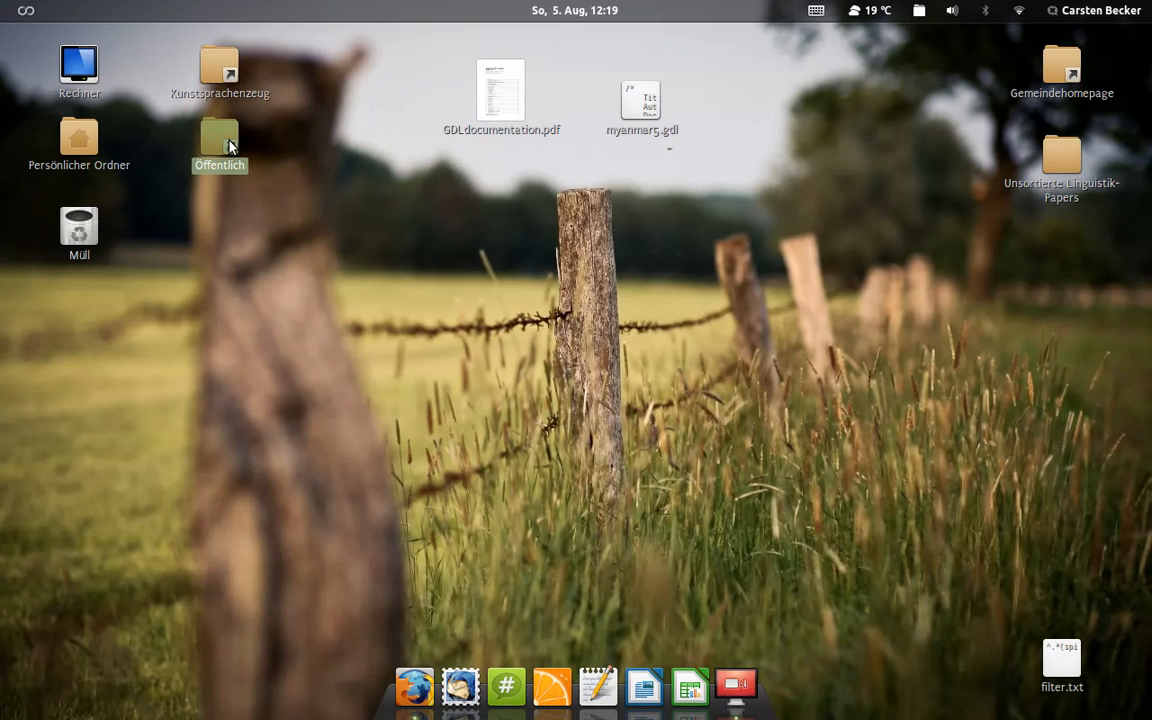
mouse_move(266, 146)
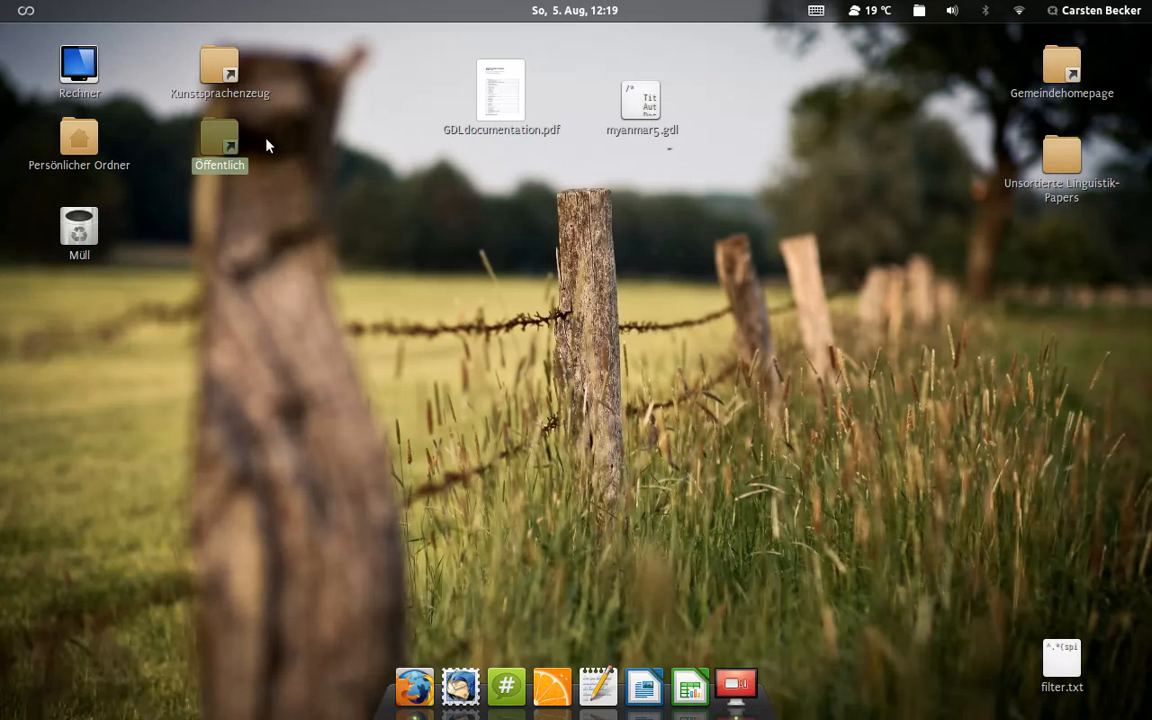
mouse_move(368, 258)
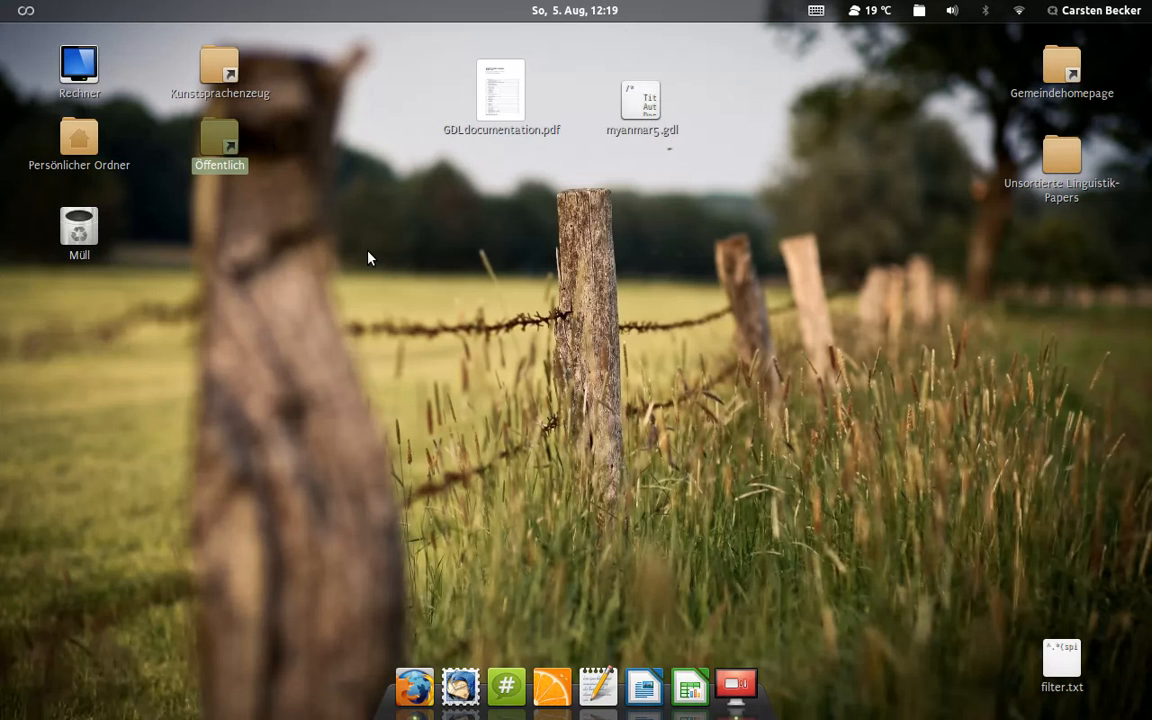
double_click(220, 144)
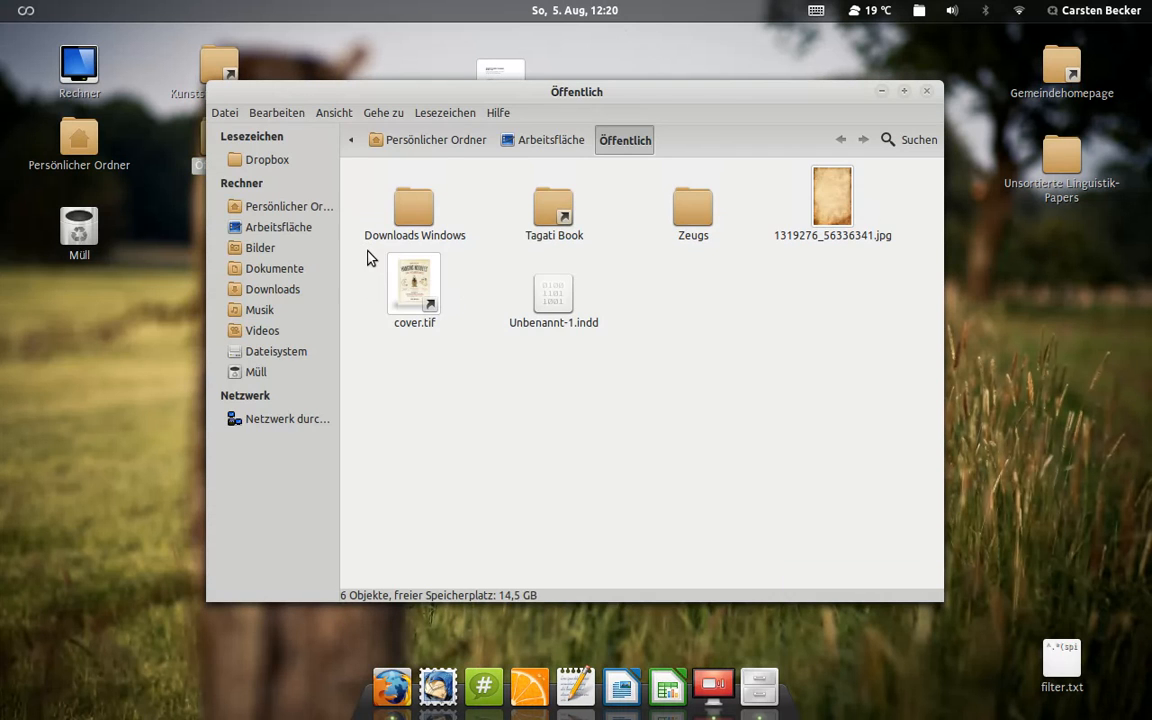
double_click(552, 206)
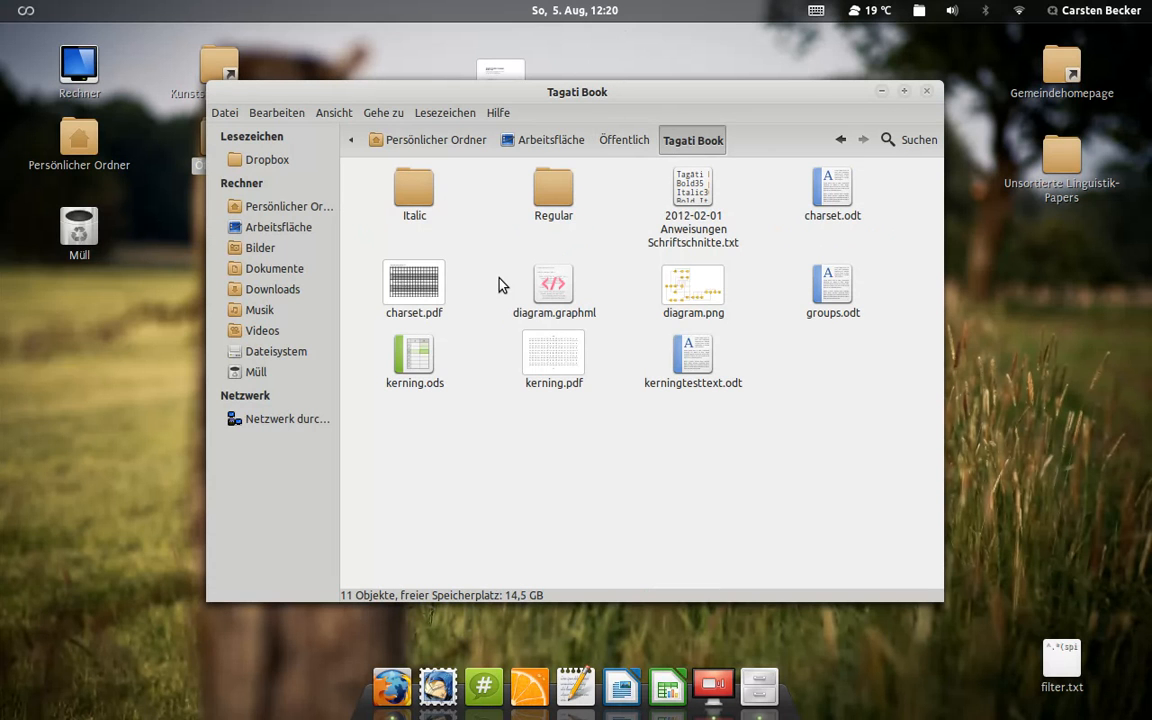
mouse_move(472, 232)
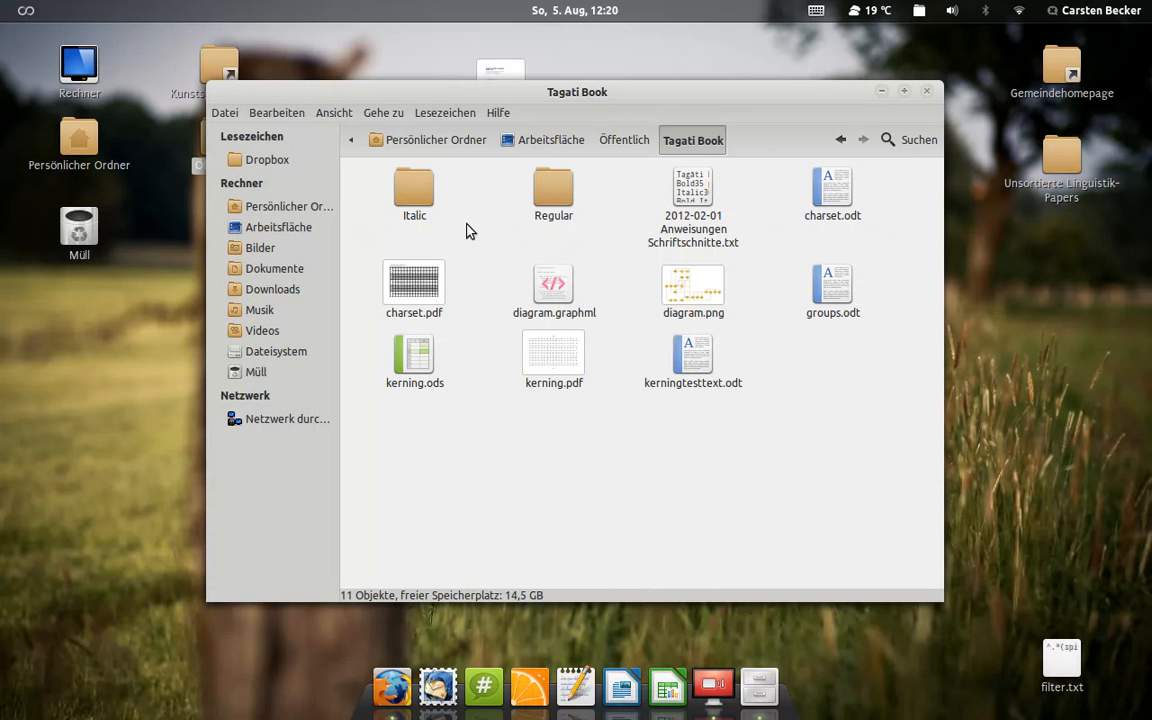
mouse_move(500, 272)
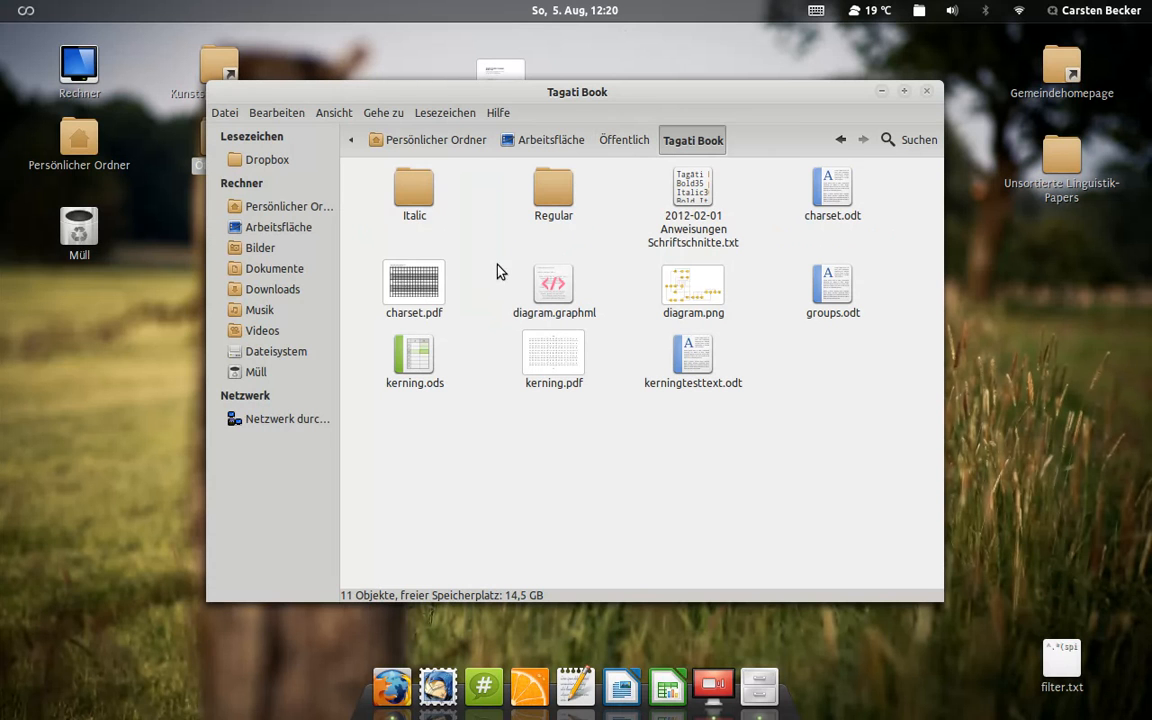
double_click(552, 190)
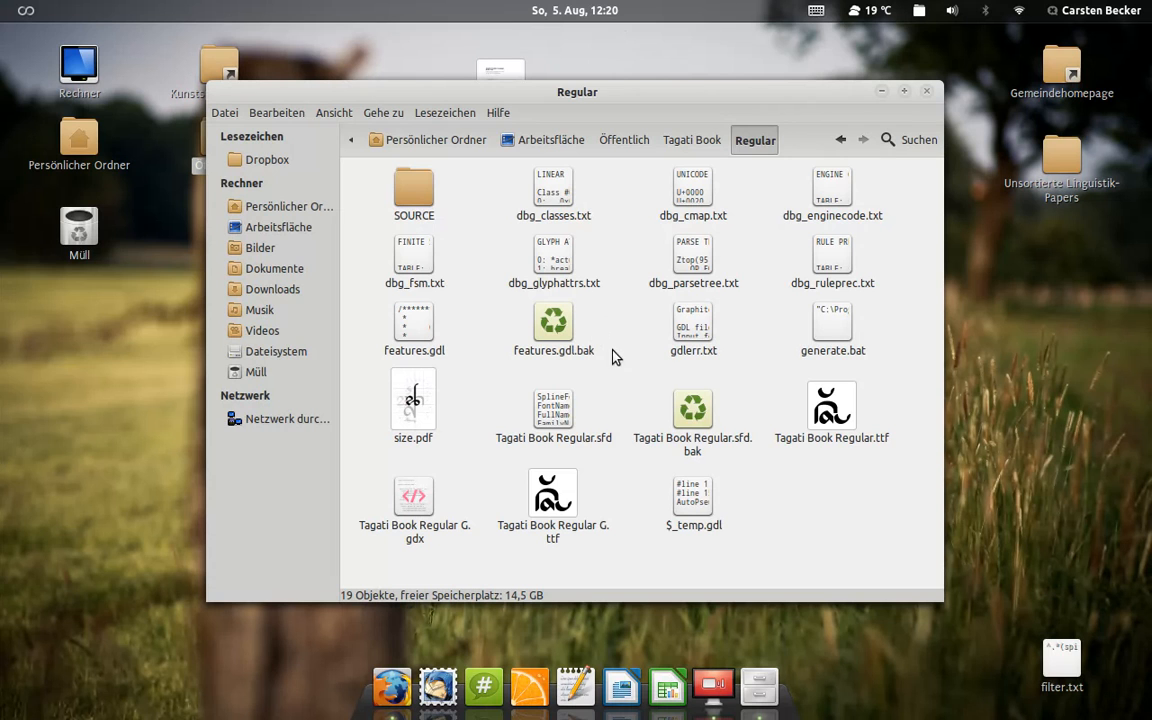
mouse_move(474, 360)
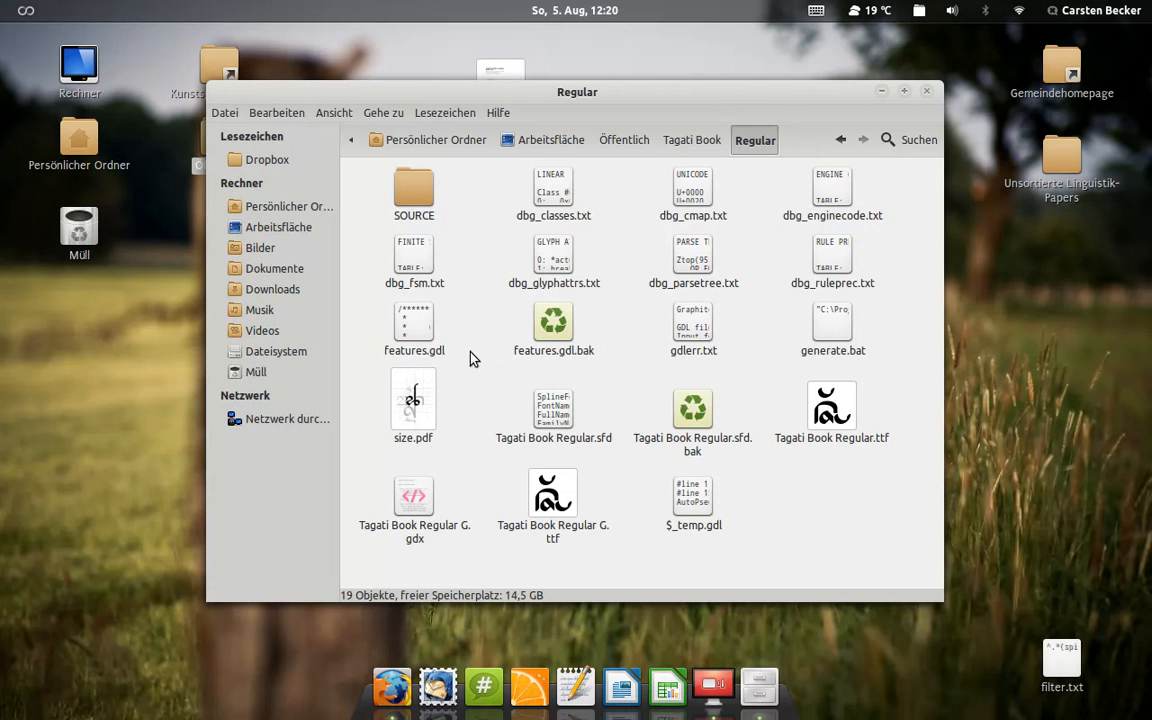
mouse_move(500, 408)
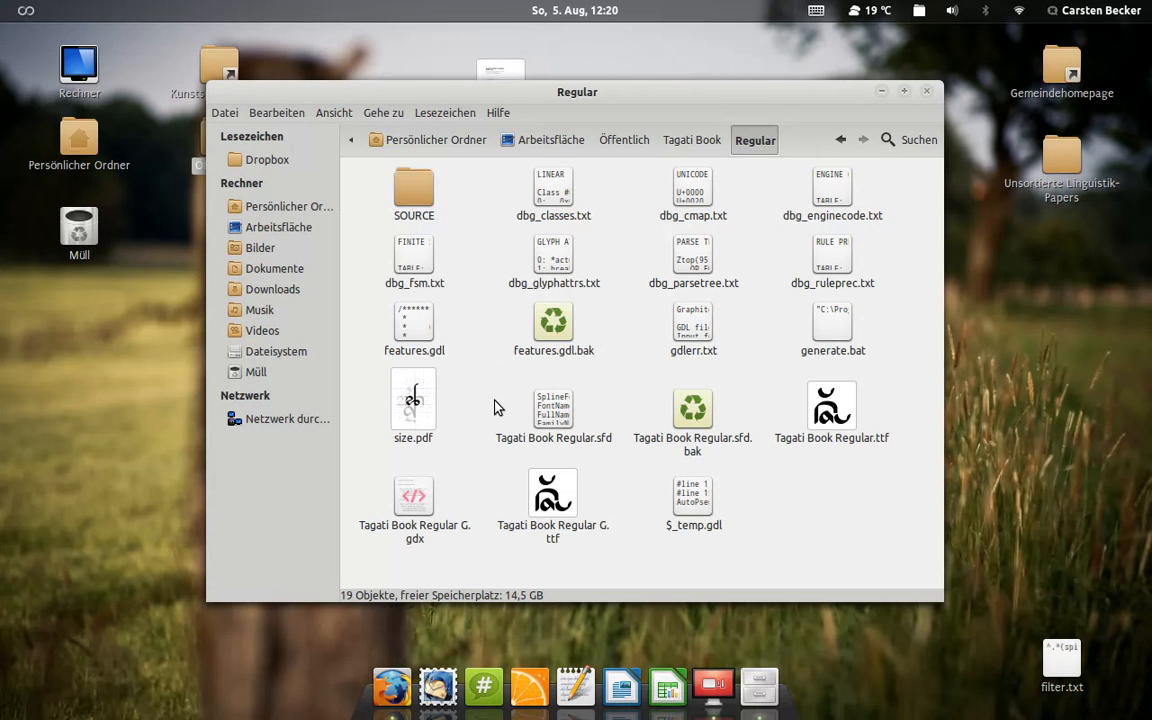
left_click(414, 322)
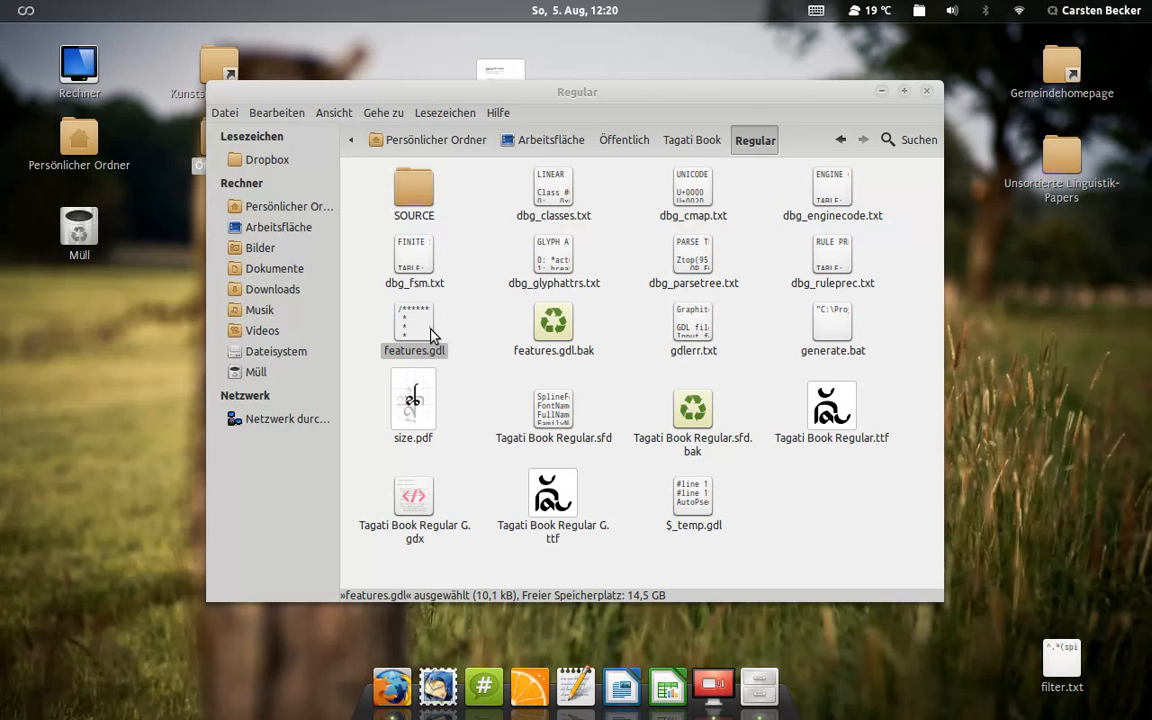
Open features.gdl in gedit and scroll to its POSITIONING DEFINITIONS table.
double_click(412, 330)
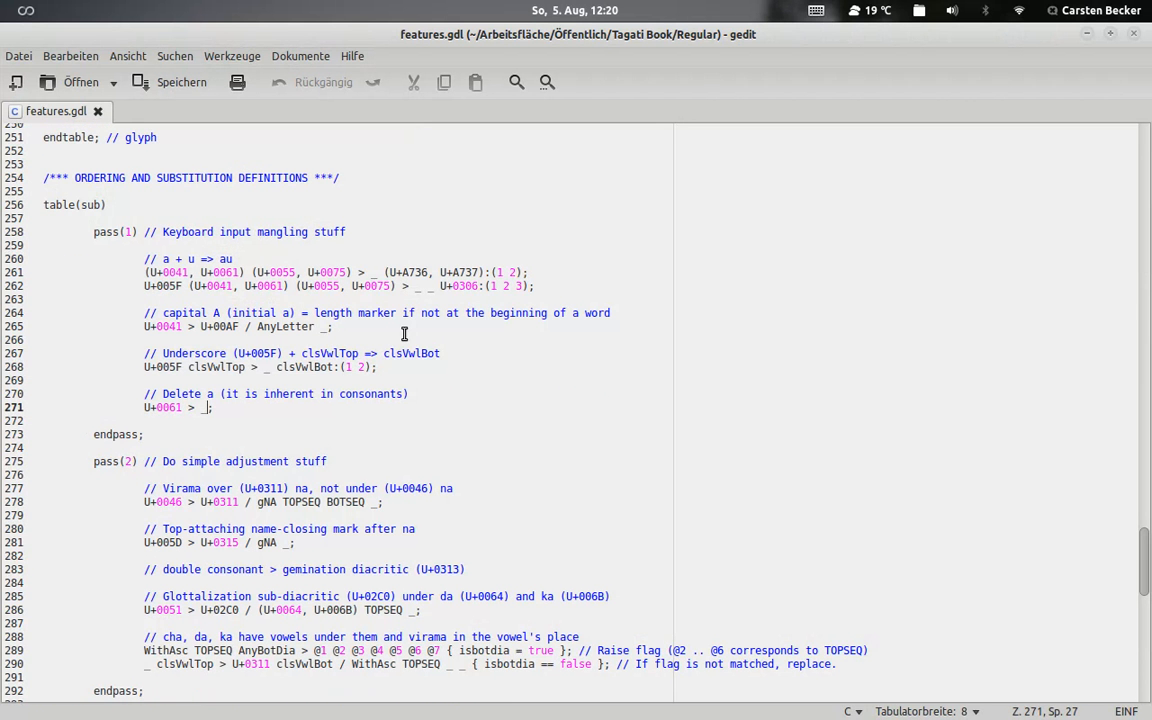
mouse_move(546, 380)
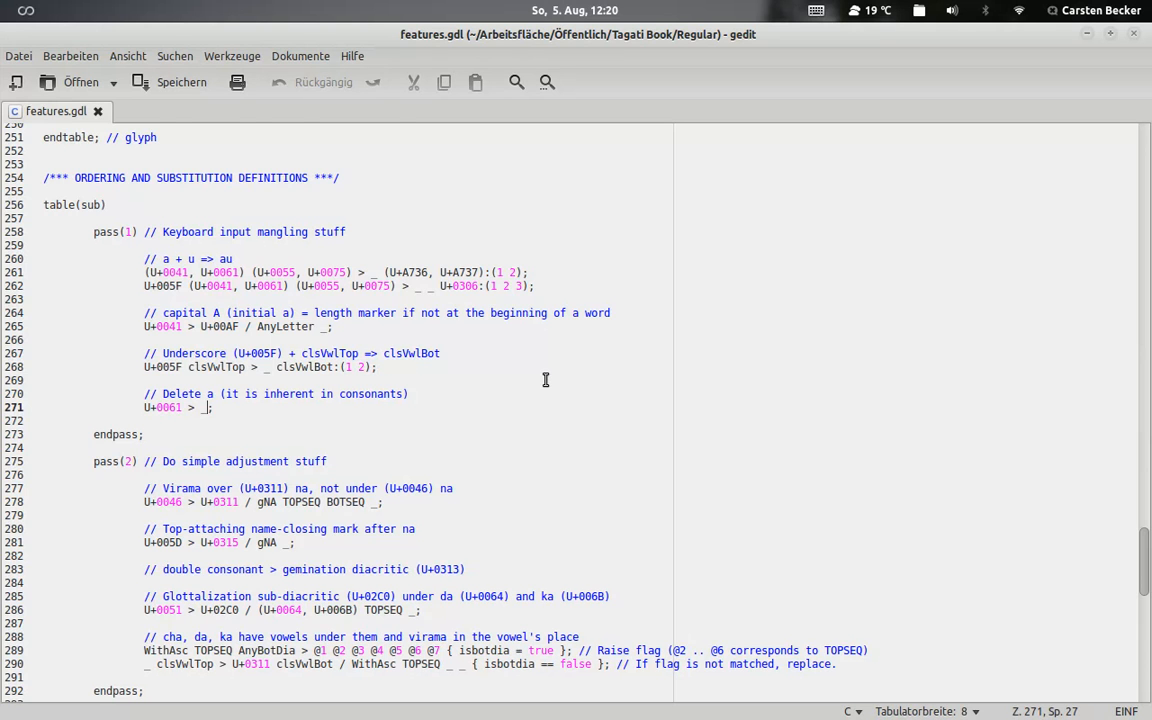
scroll("down", 3)
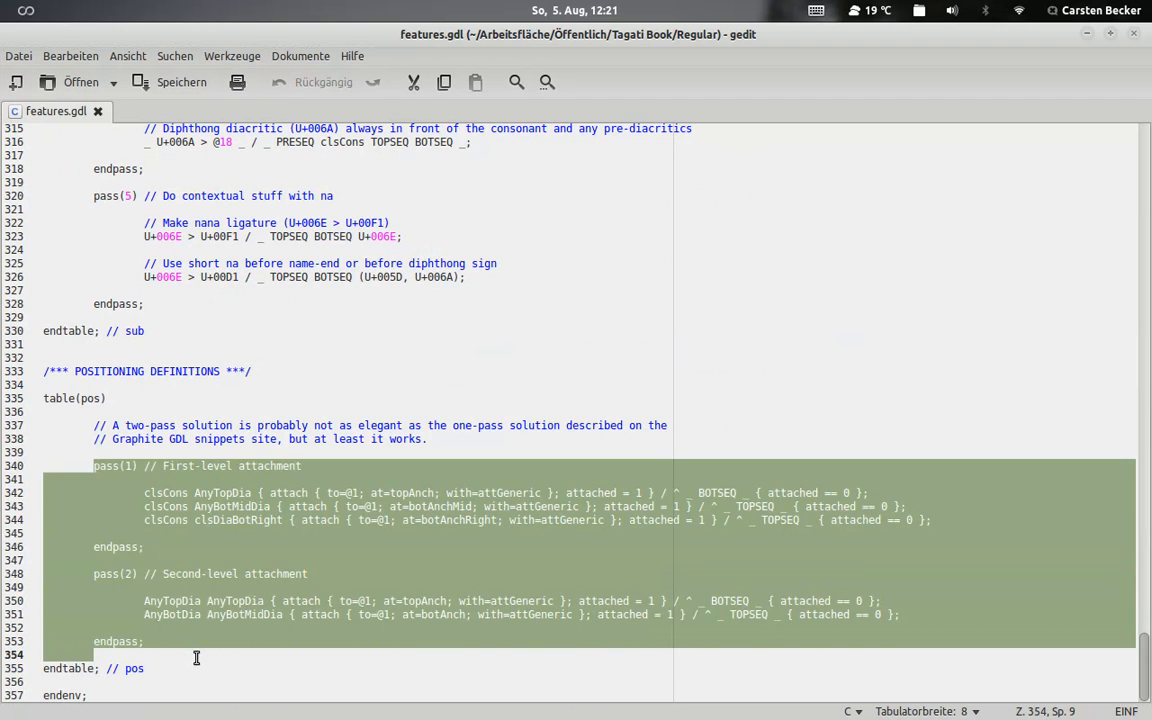
left_click(416, 658)
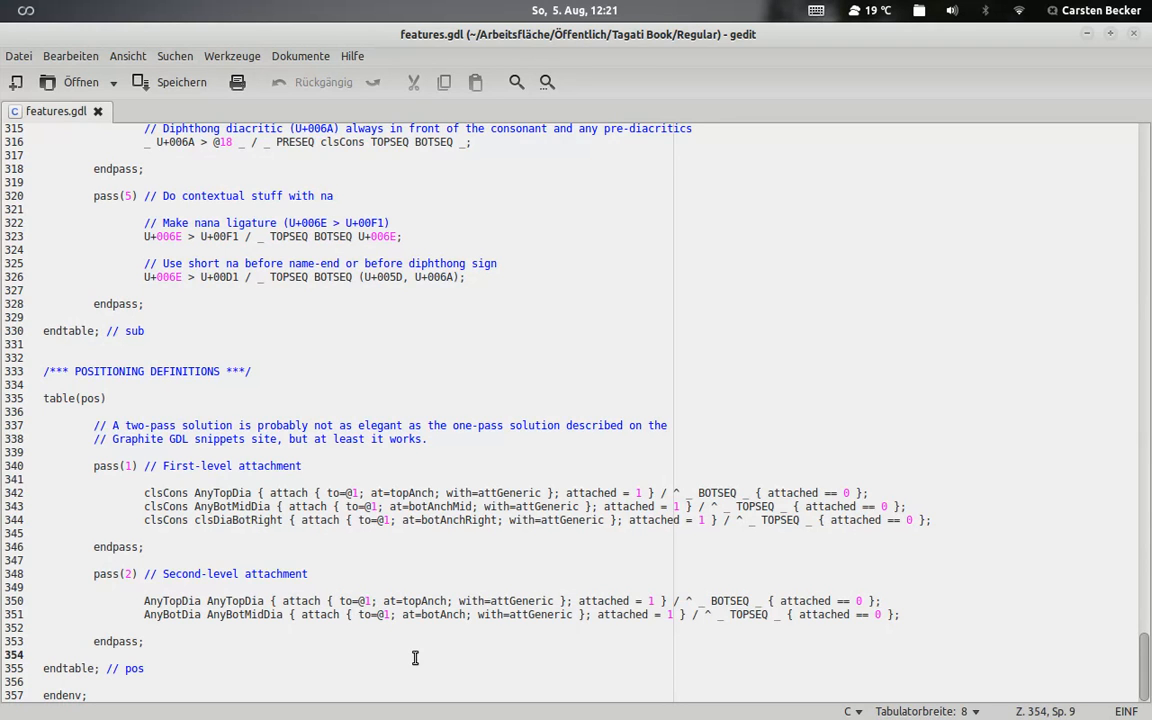
left_click(94, 654)
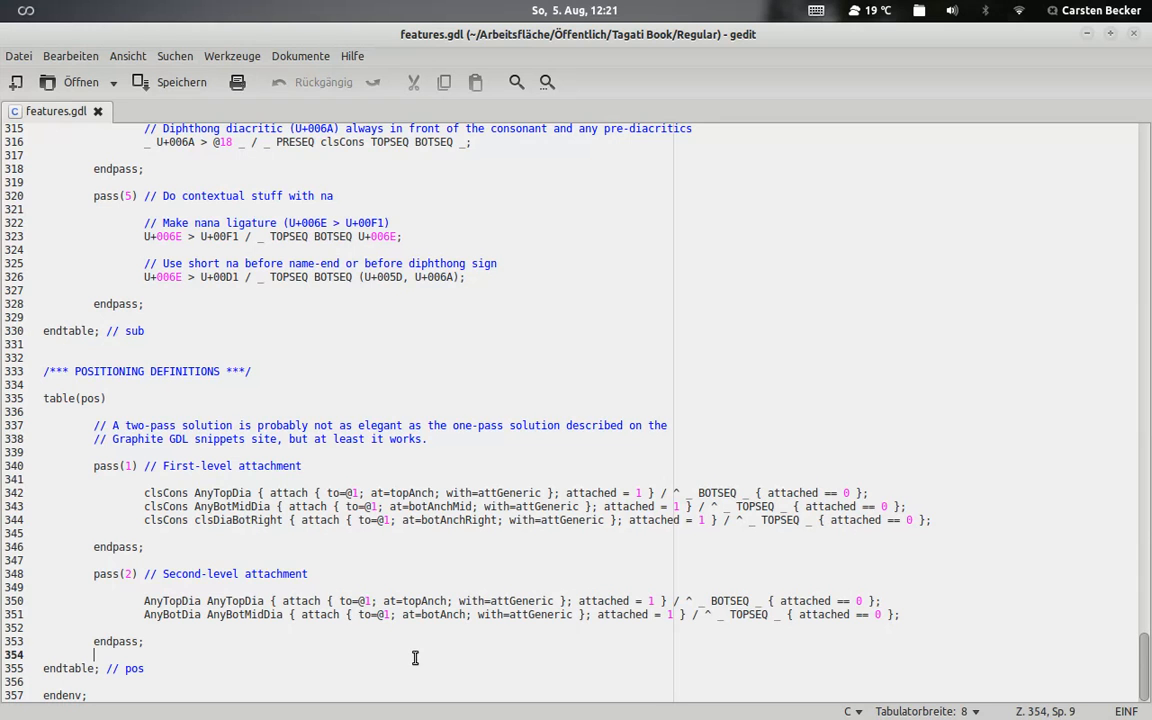
mouse_move(438, 710)
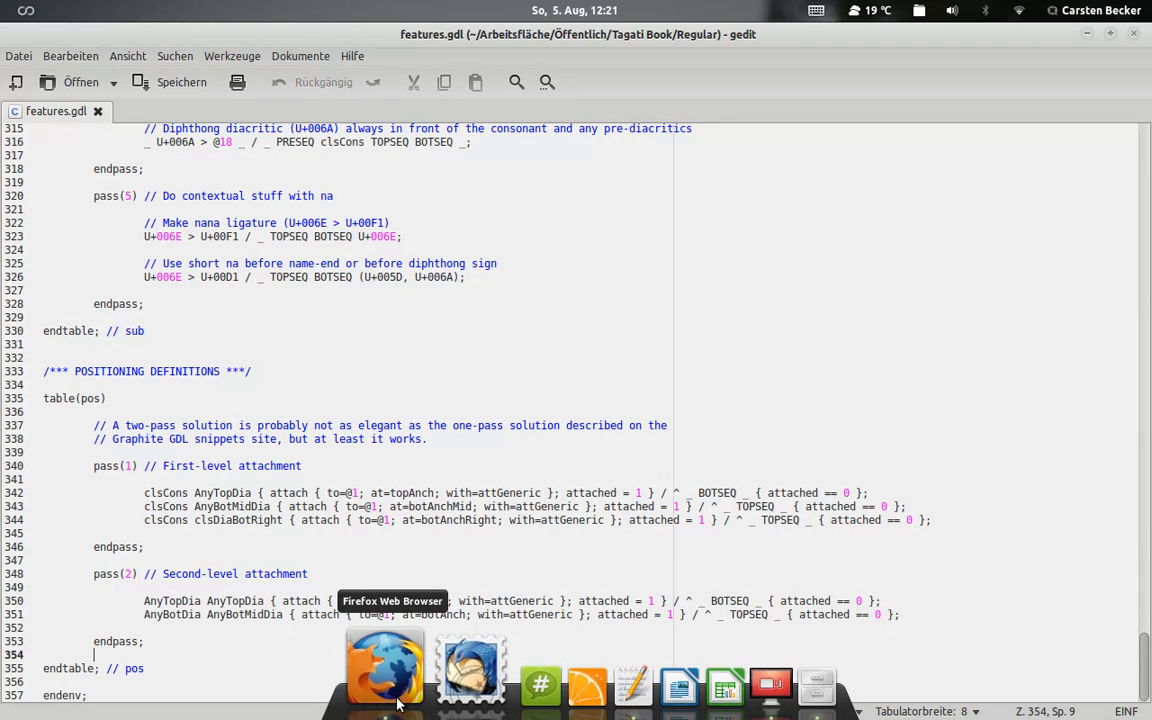
Switch to Firefox showing the re-encoded Tagati Book Regular test page.
left_click(386, 664)
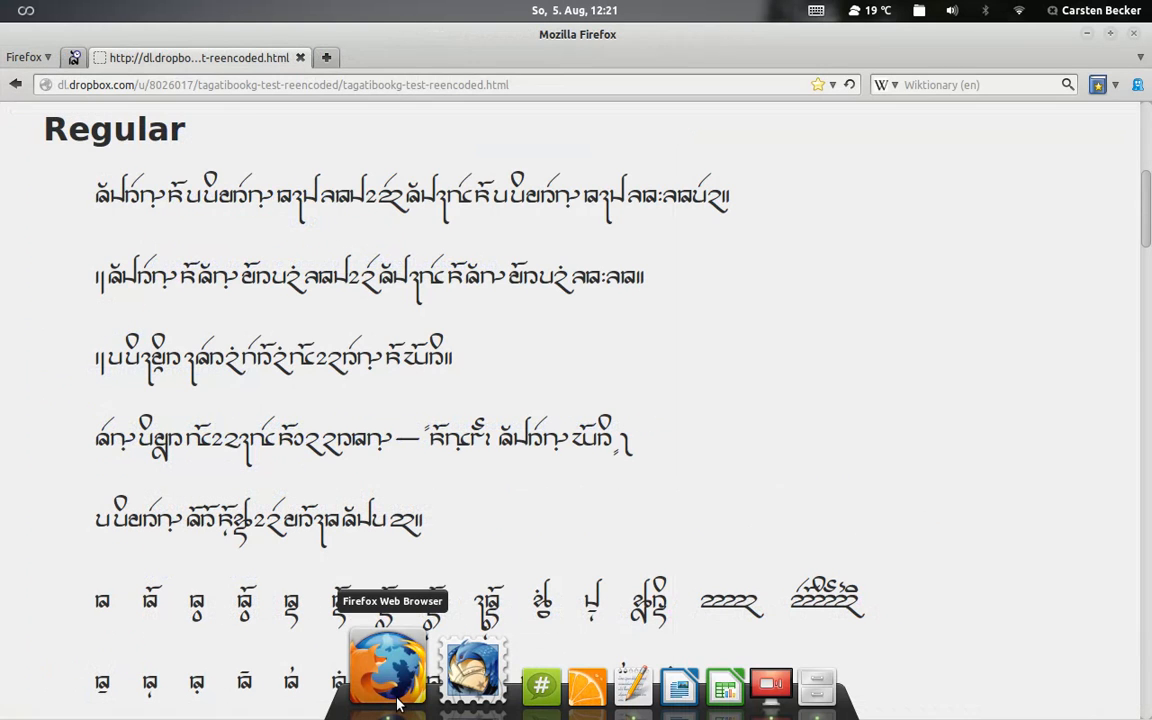
mouse_move(564, 398)
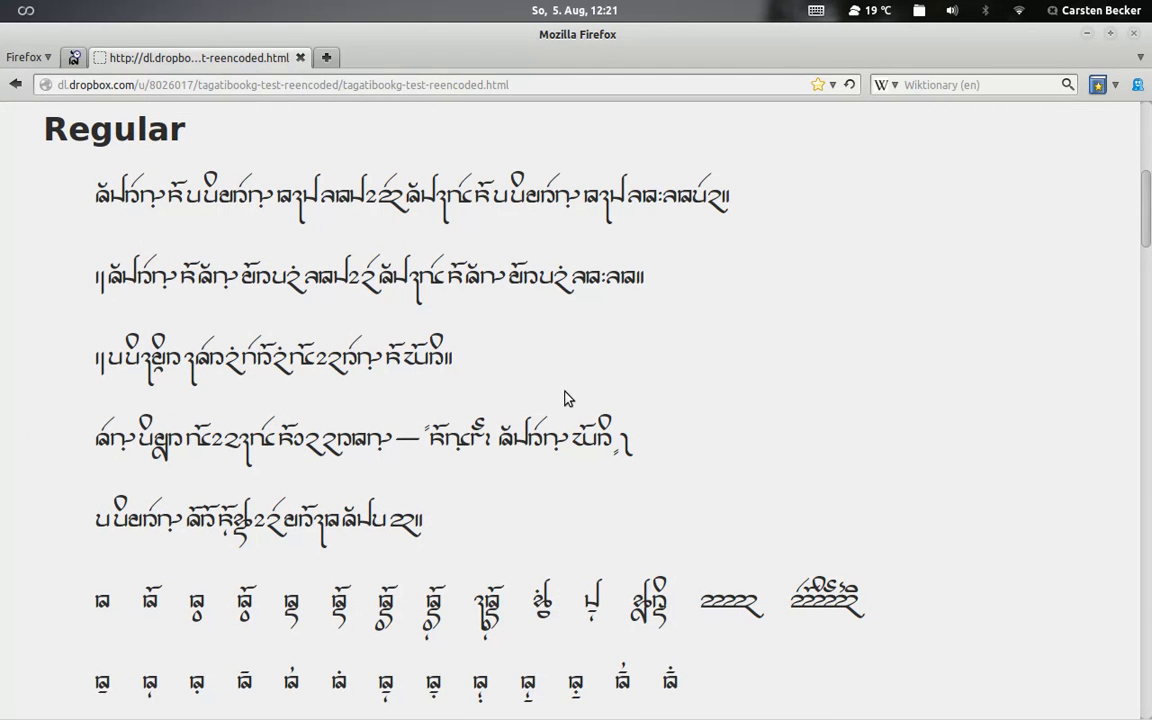
mouse_move(644, 472)
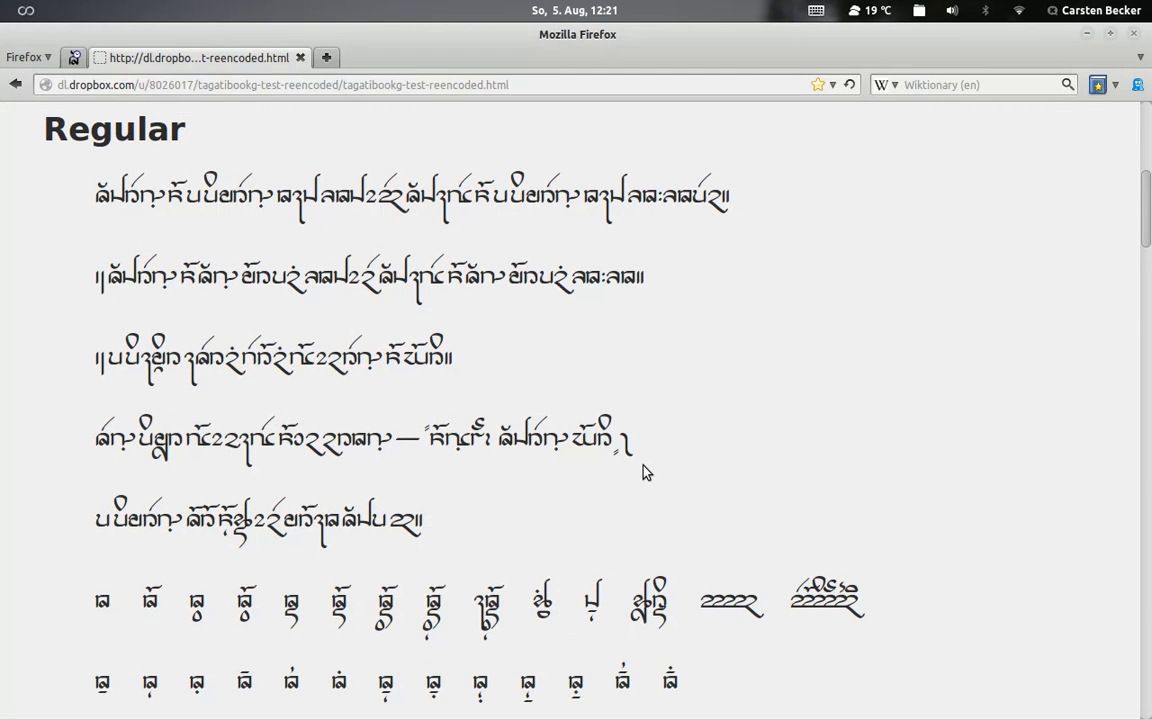